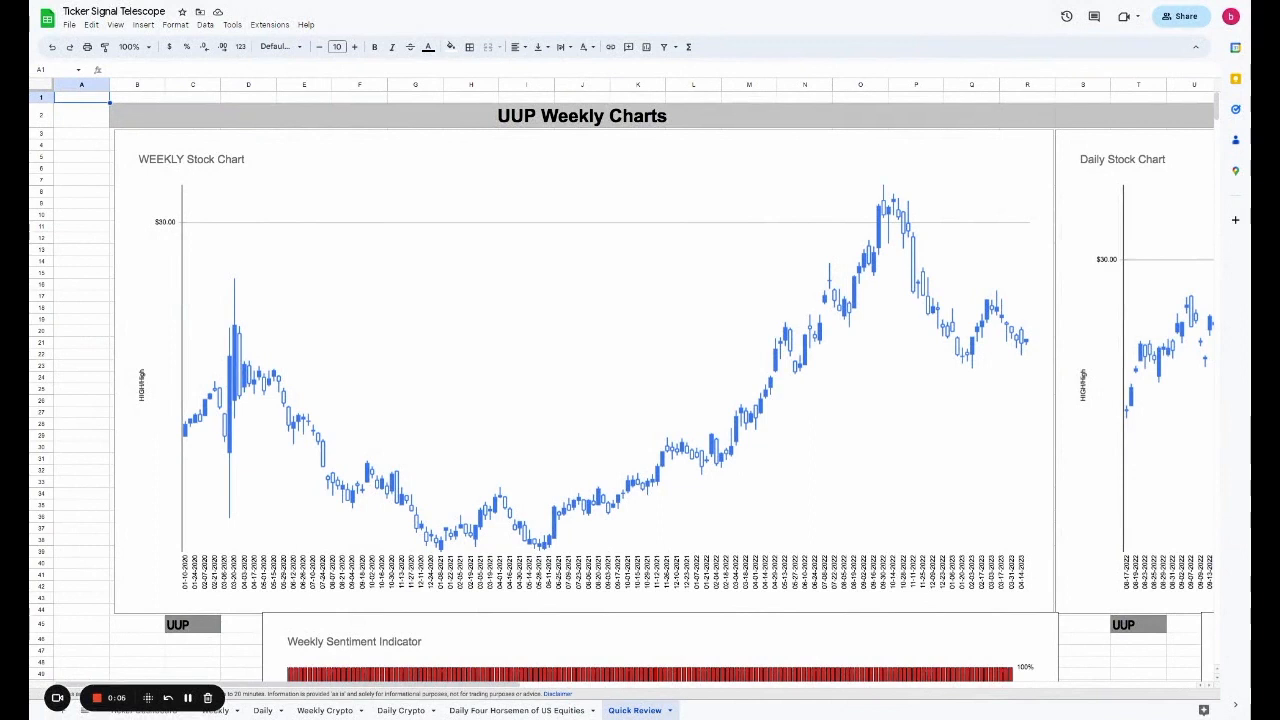
- Select the UUP weekly stock chart to read the 04-14-2023 candle: price $27.68
{"action": "left_click", "coordinate": [970, 360]}
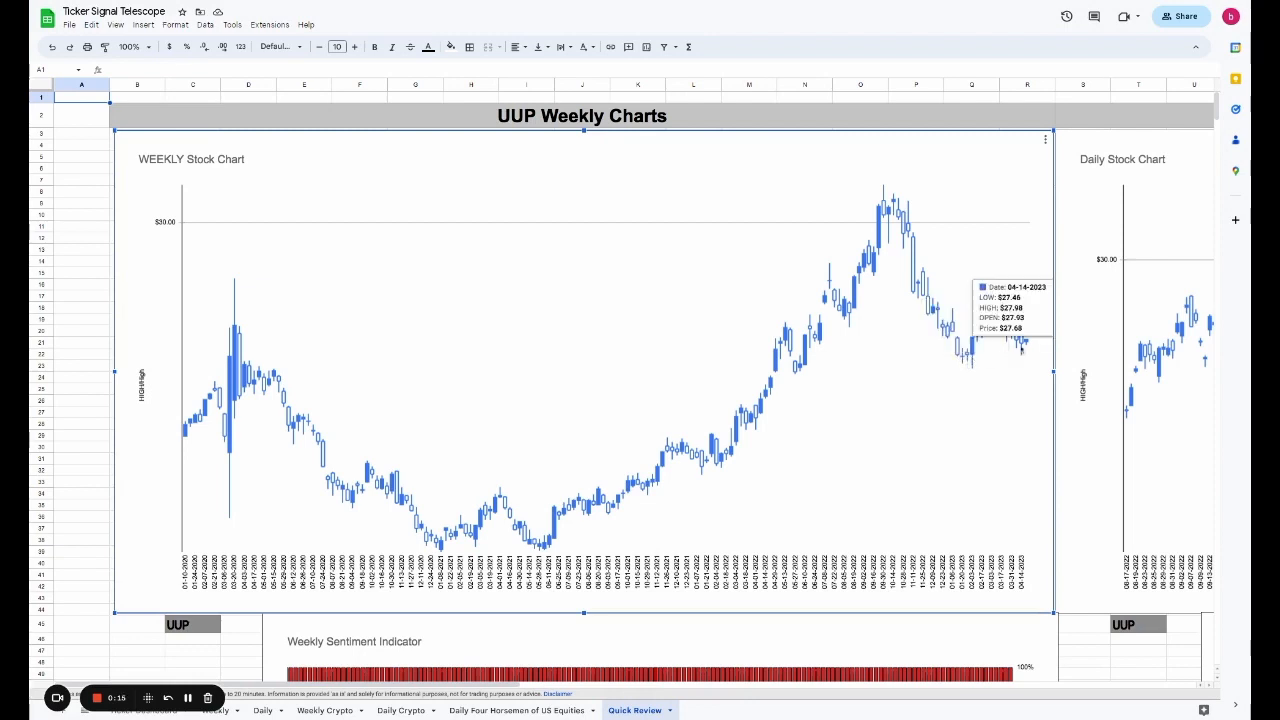
{"action": "mouse_move", "coordinate": [986, 351]}
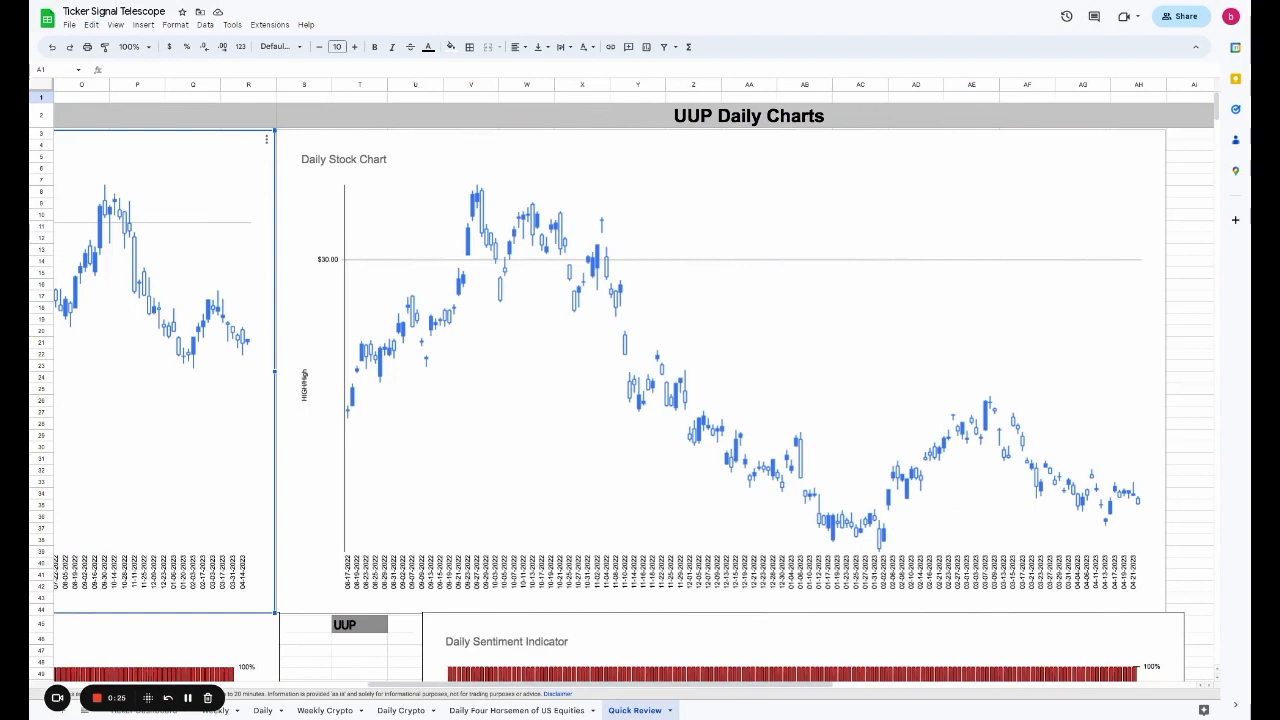
{"action": "mouse_move", "coordinate": [1108, 513]}
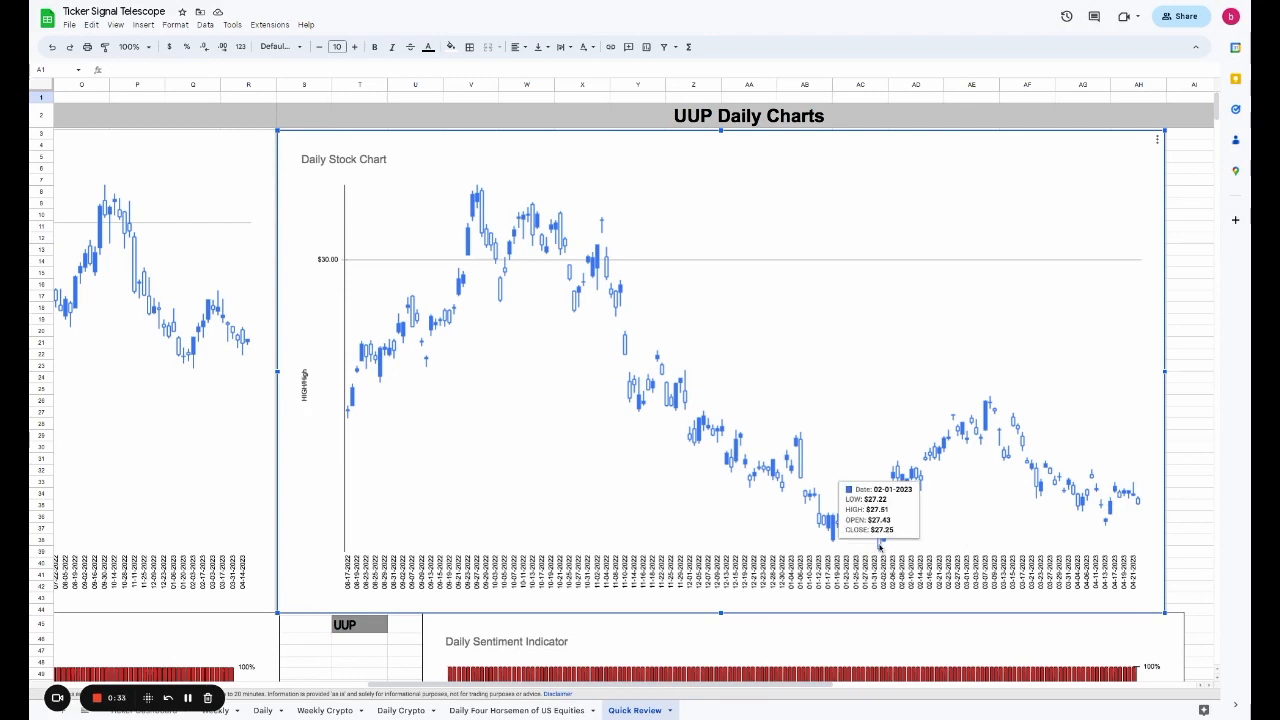
{"action": "mouse_move", "coordinate": [878, 549]}
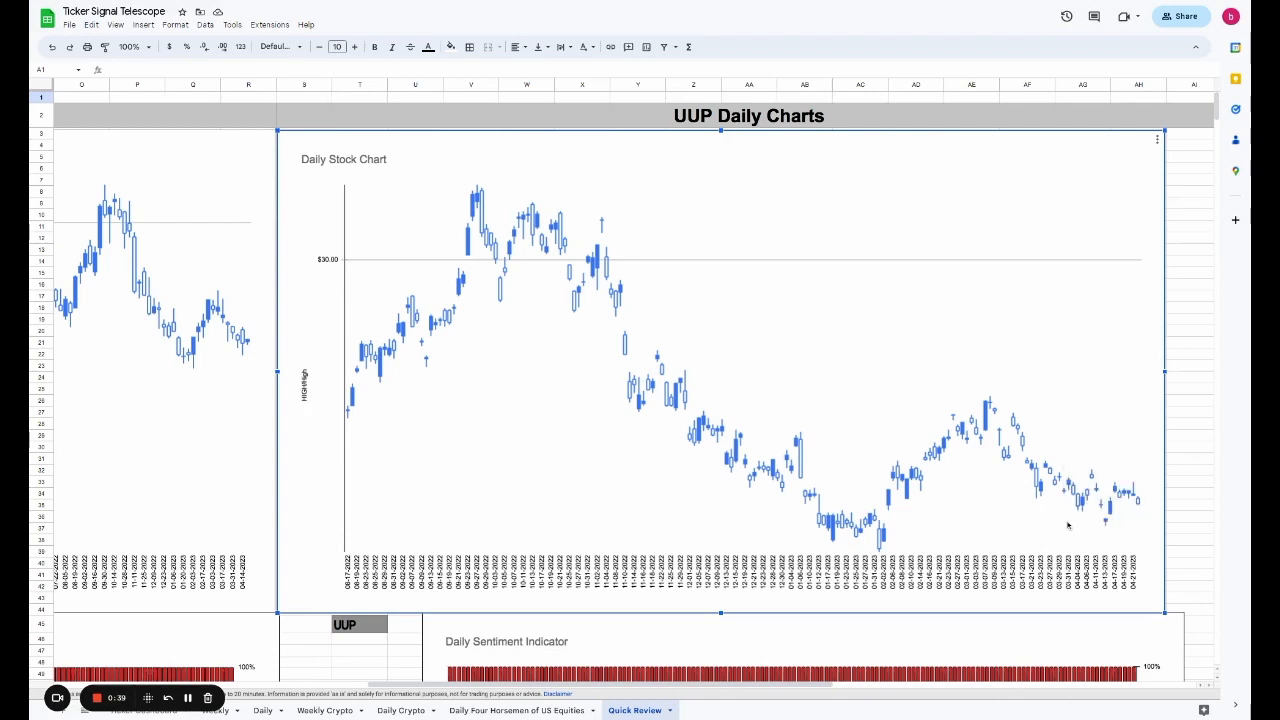
{"action": "mouse_move", "coordinate": [878, 527]}
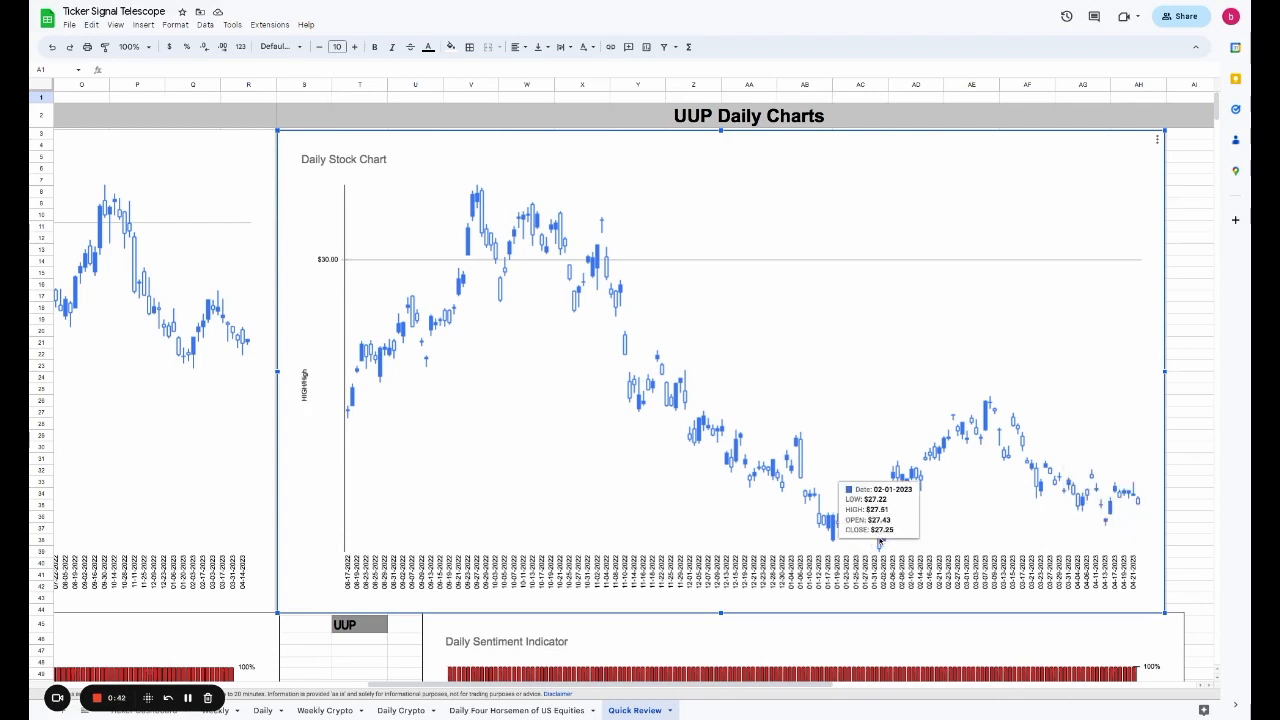
{"action": "mouse_move", "coordinate": [1050, 490]}
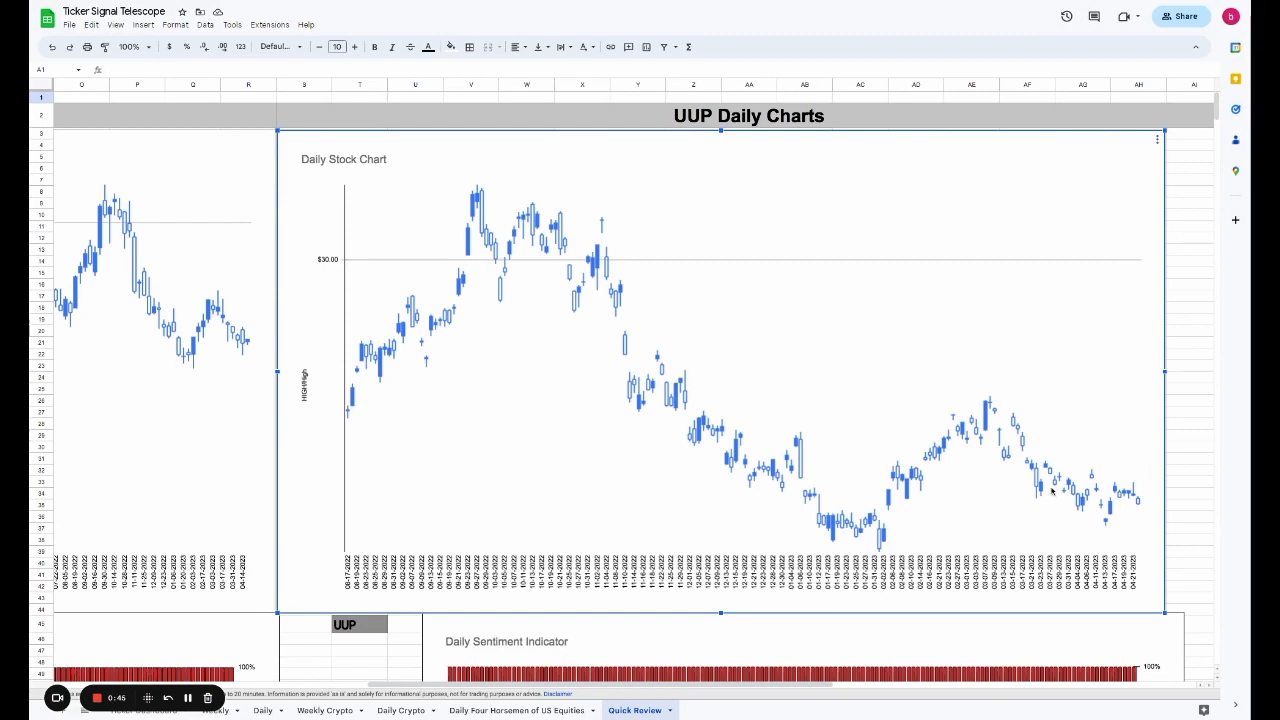
- Scroll down and right to the UUP Daily Sentiment Indicator chart
{"action": "scroll", "scroll_direction": "down", "scroll_amount": 3}
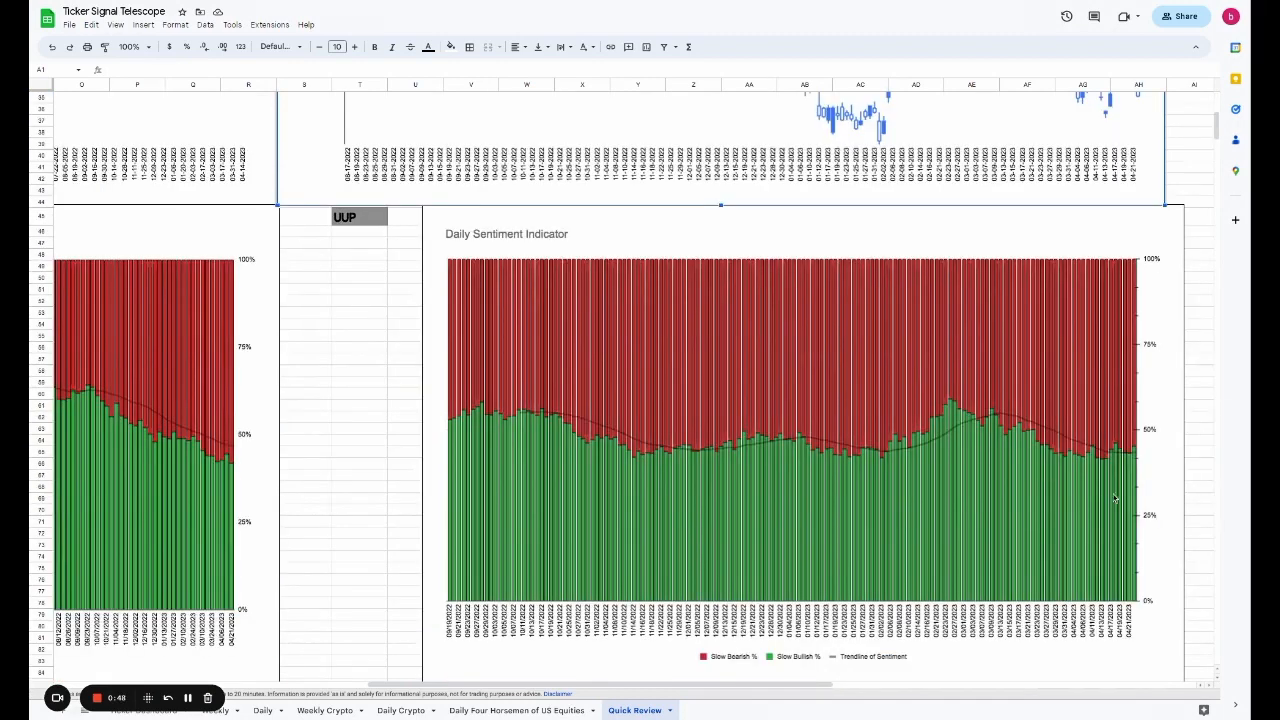
{"action": "scroll", "scroll_direction": "right", "scroll_amount": 3}
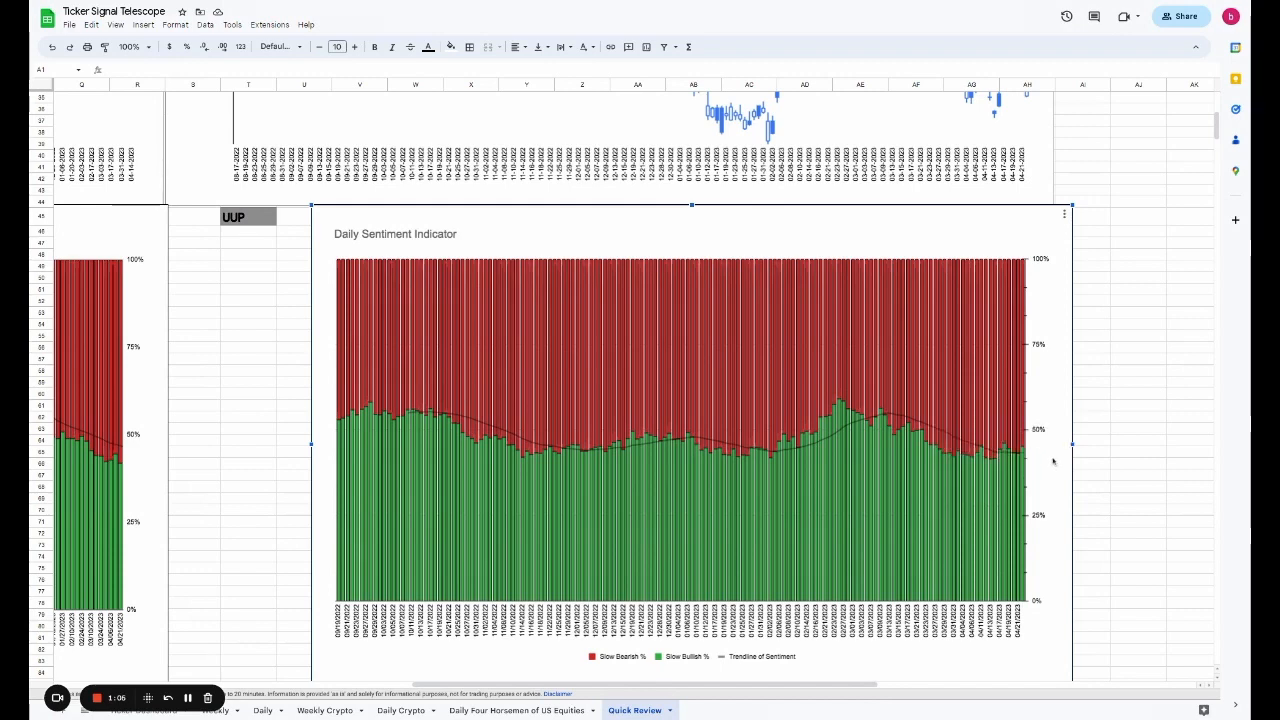
{"action": "mouse_move", "coordinate": [902, 421]}
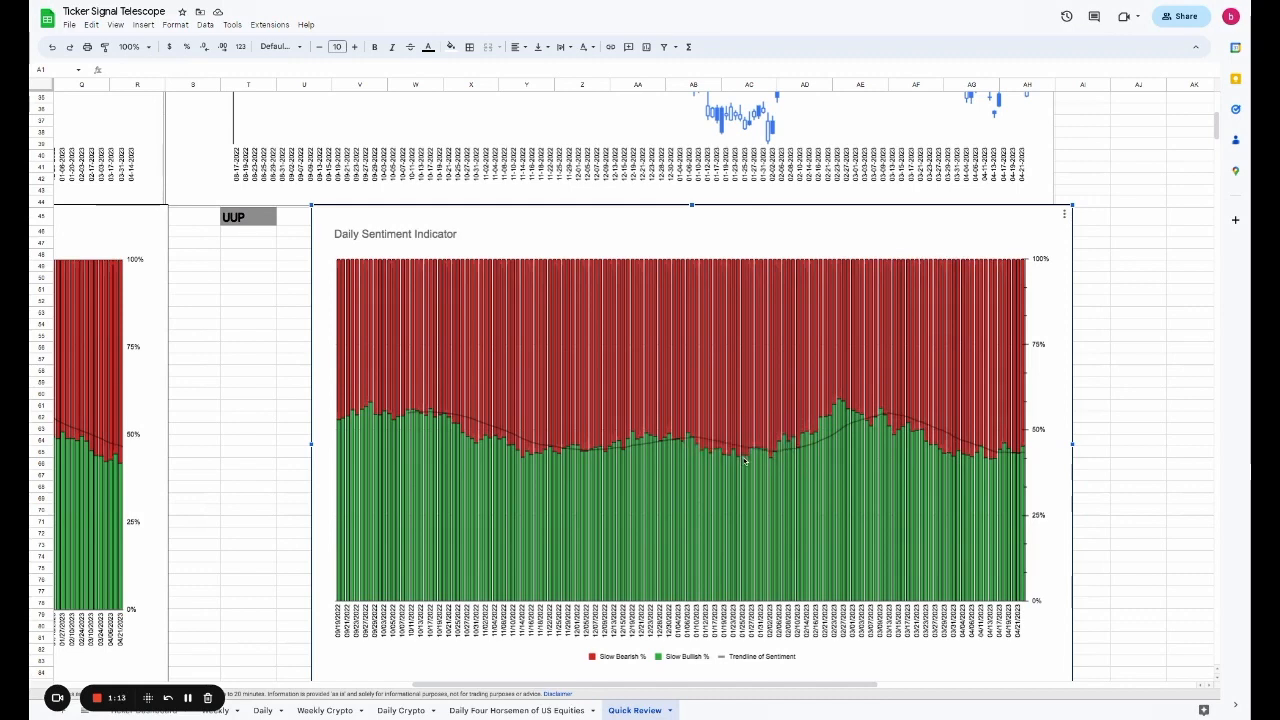
{"action": "mouse_move", "coordinate": [843, 409]}
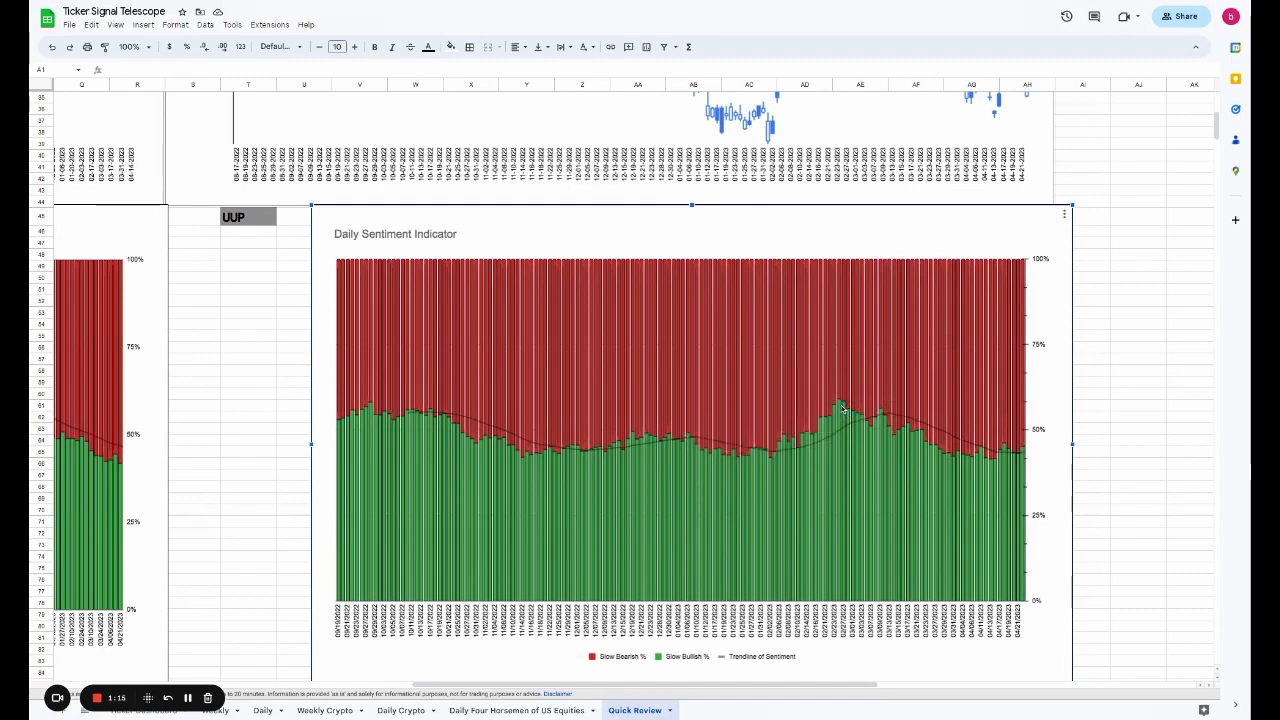
{"action": "mouse_move", "coordinate": [1023, 467]}
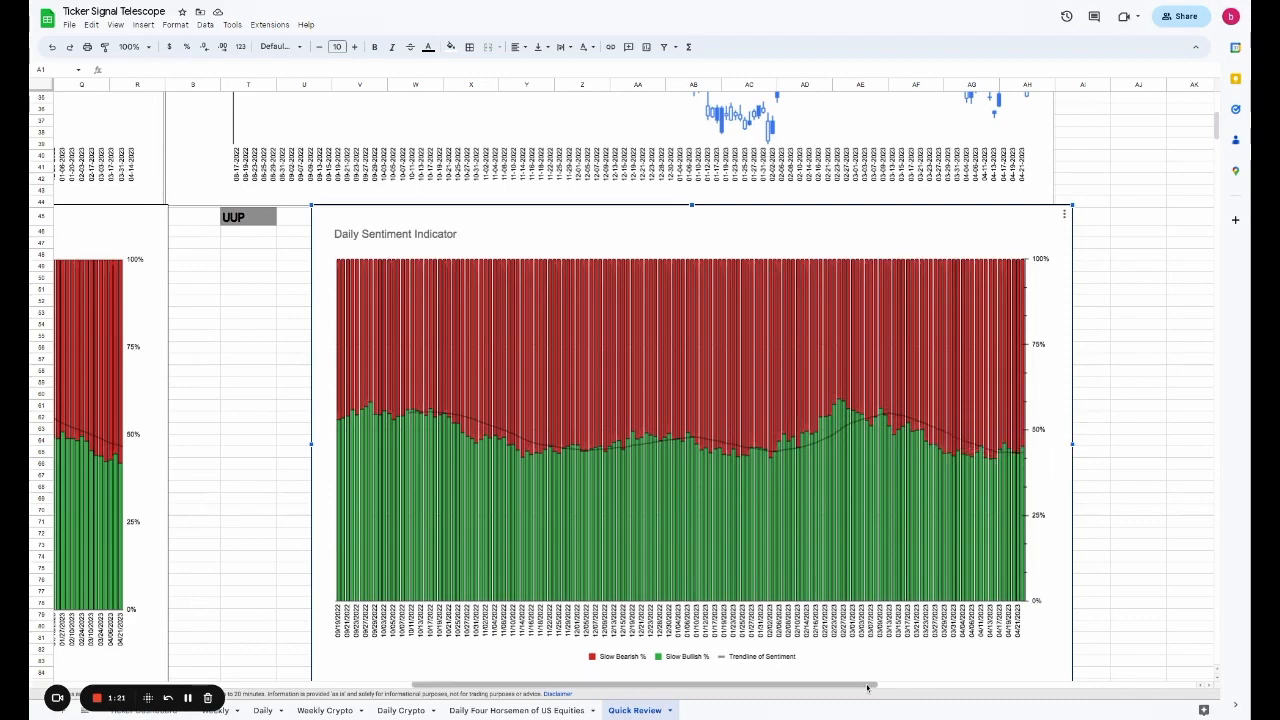
- Scroll left to the UUP Weekly Sentiment Indicator, showing 48.9% slow weekly bullish
{"action": "scroll", "scroll_direction": "left", "scroll_amount": 3}
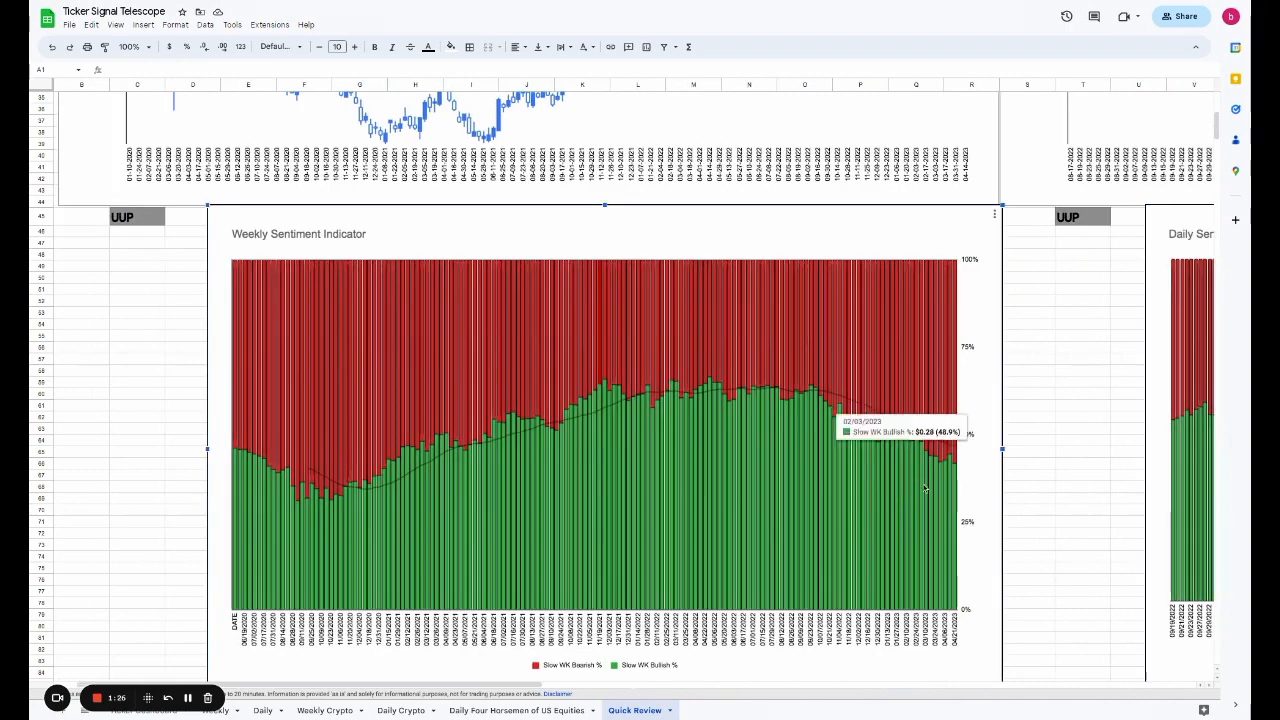
{"action": "mouse_move", "coordinate": [957, 487]}
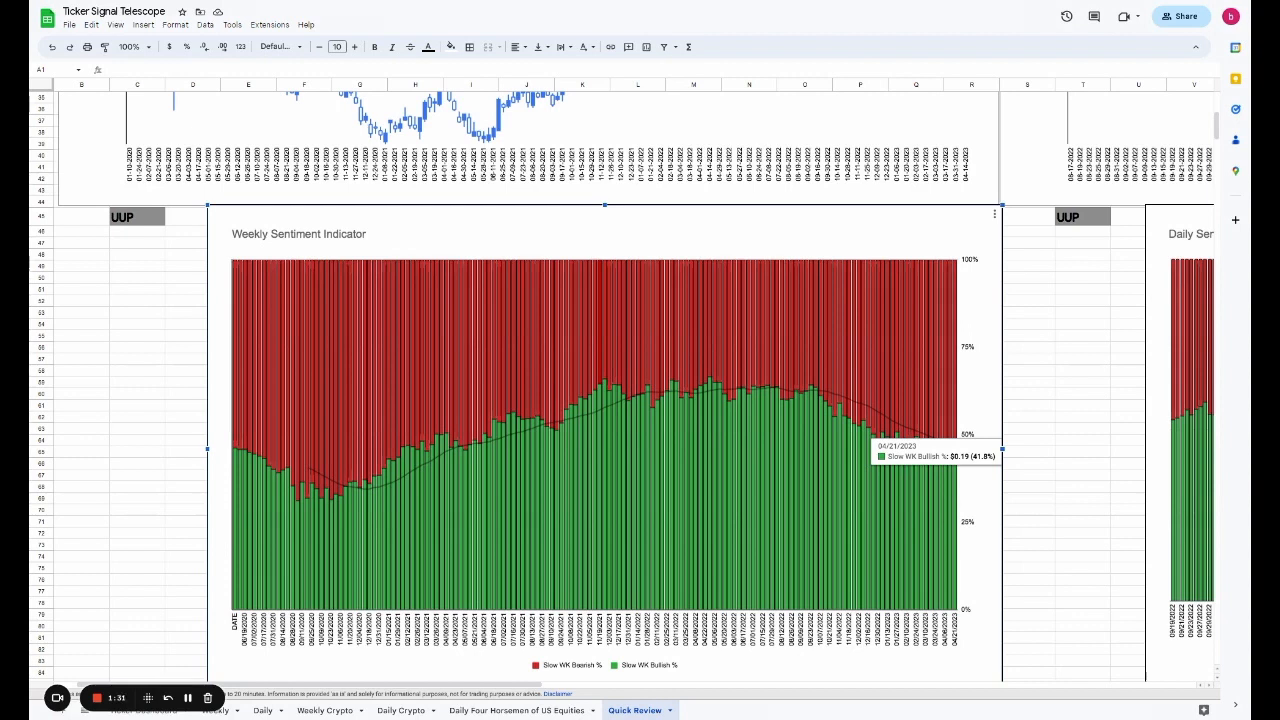
{"action": "mouse_move", "coordinate": [810, 390]}
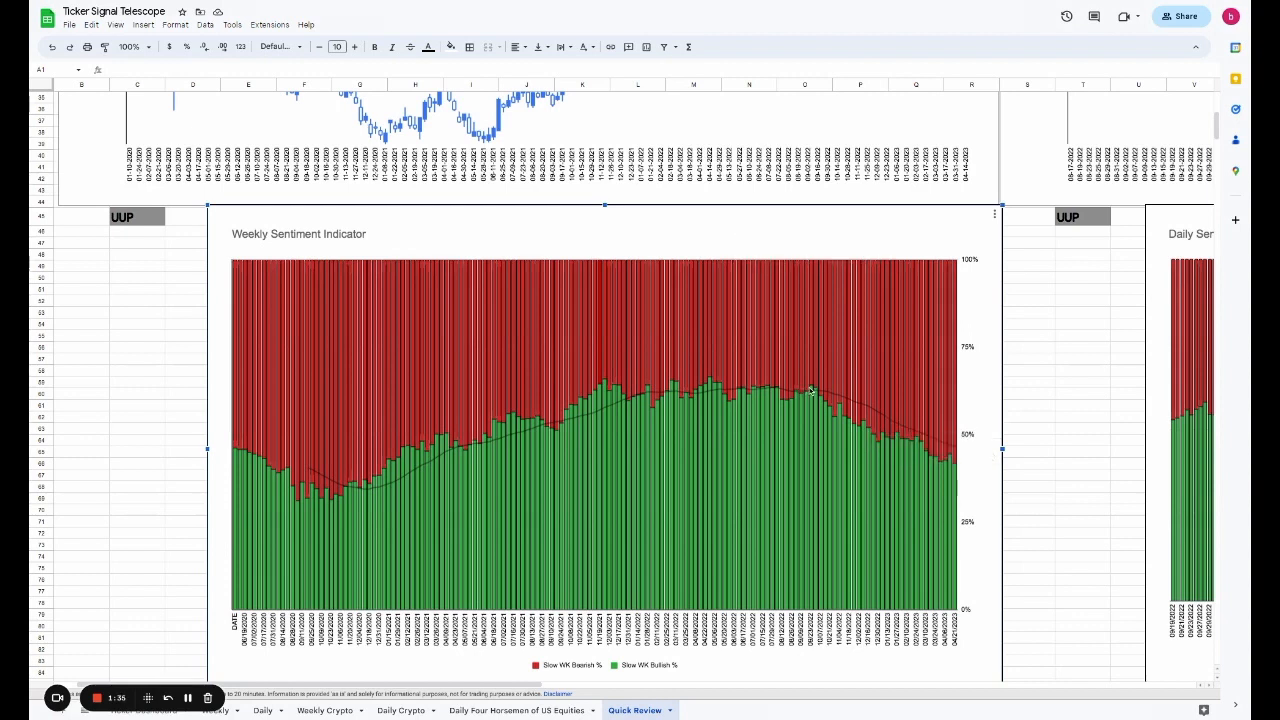
{"action": "mouse_move", "coordinate": [955, 470]}
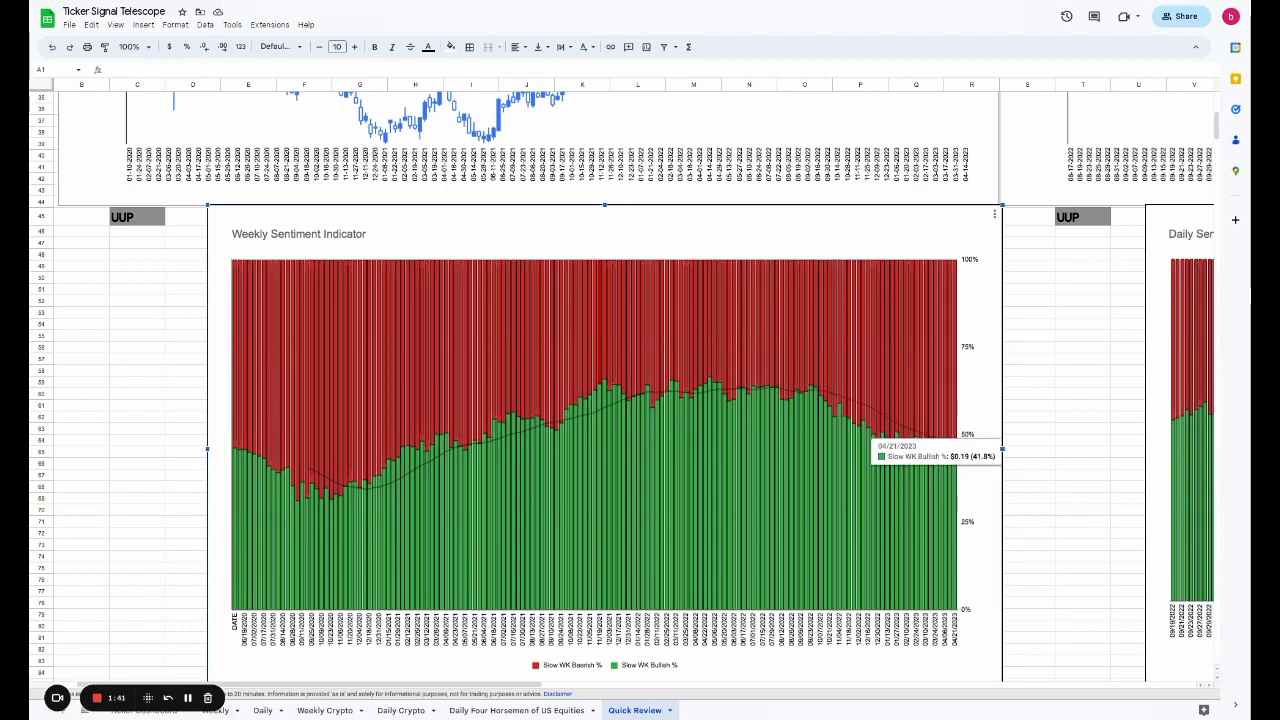
- Scroll down to the UUP Weekly Volume chart and select it
{"action": "scroll", "scroll_direction": "down", "scroll_amount": 3}
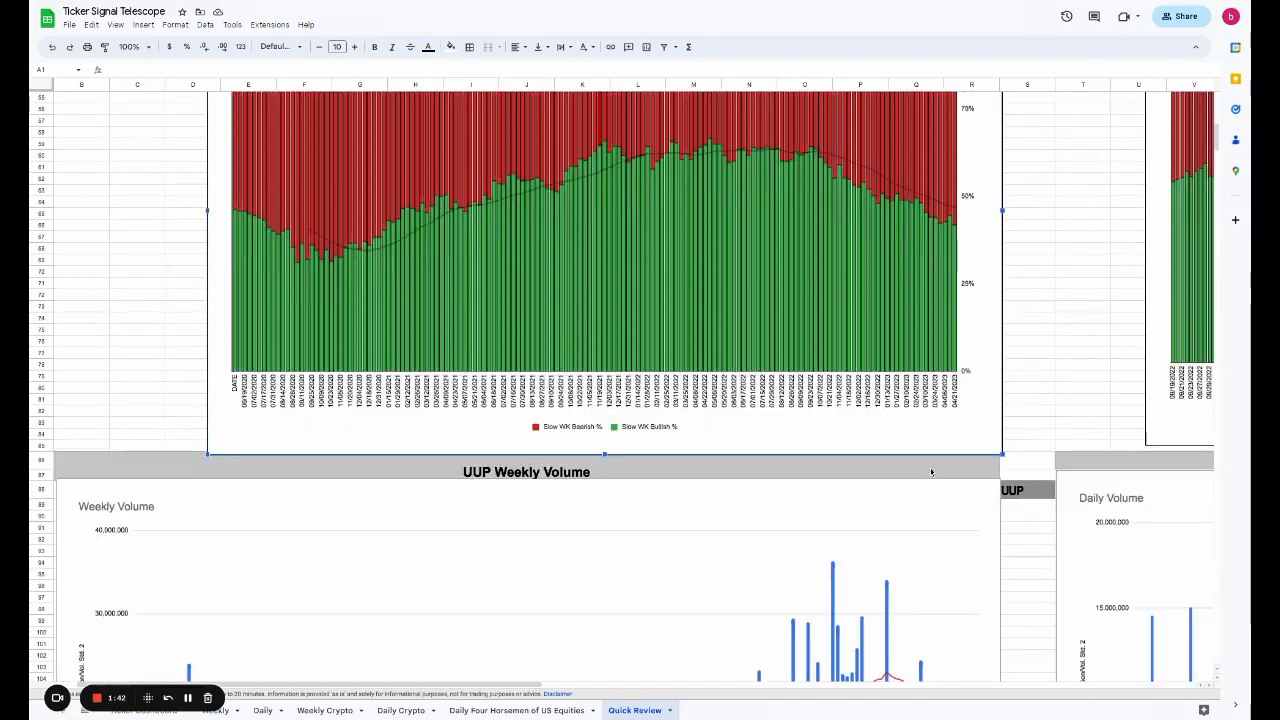
{"action": "scroll", "scroll_direction": "down", "scroll_amount": 3}
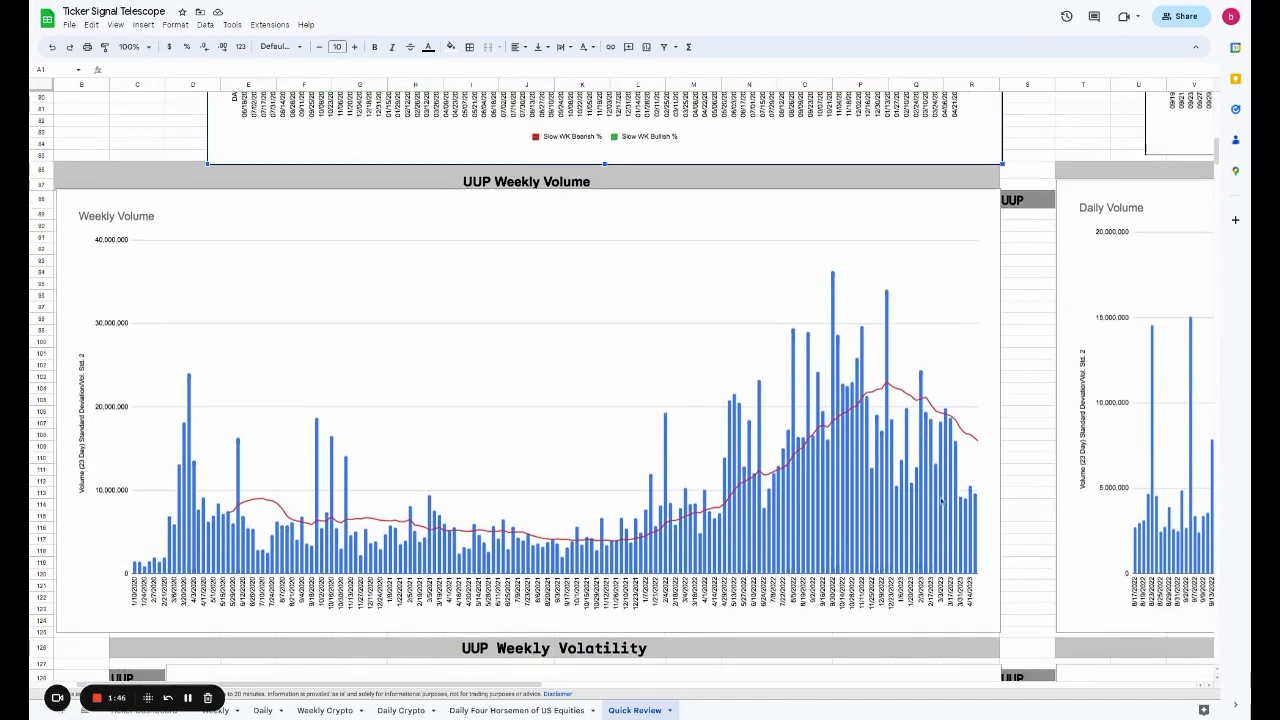
{"action": "left_click", "coordinate": [840, 485]}
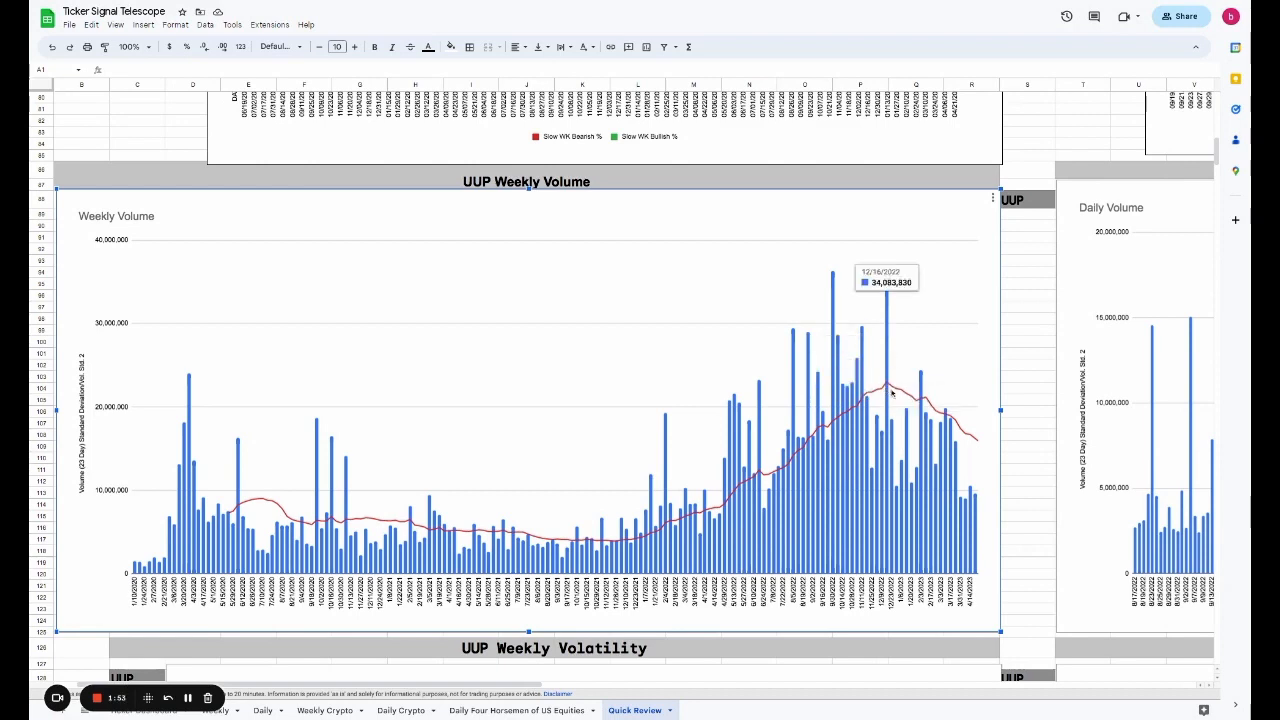
{"action": "mouse_move", "coordinate": [947, 481]}
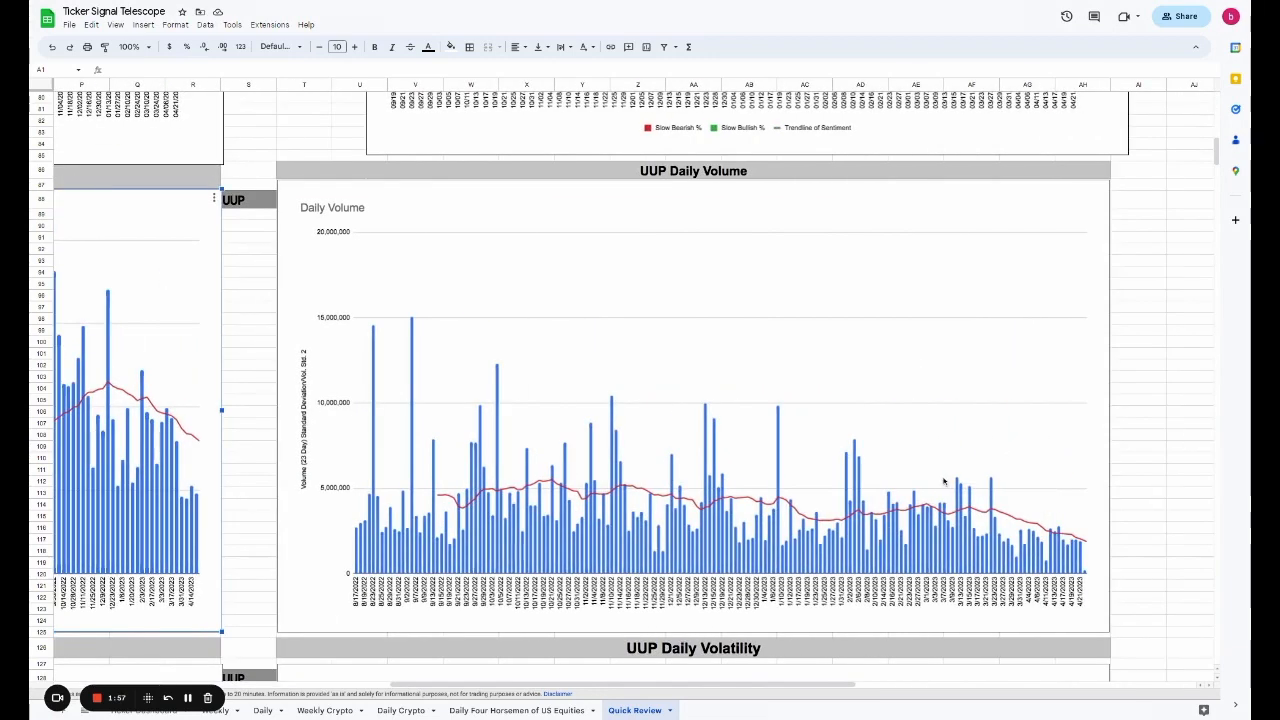
{"action": "mouse_move", "coordinate": [920, 494]}
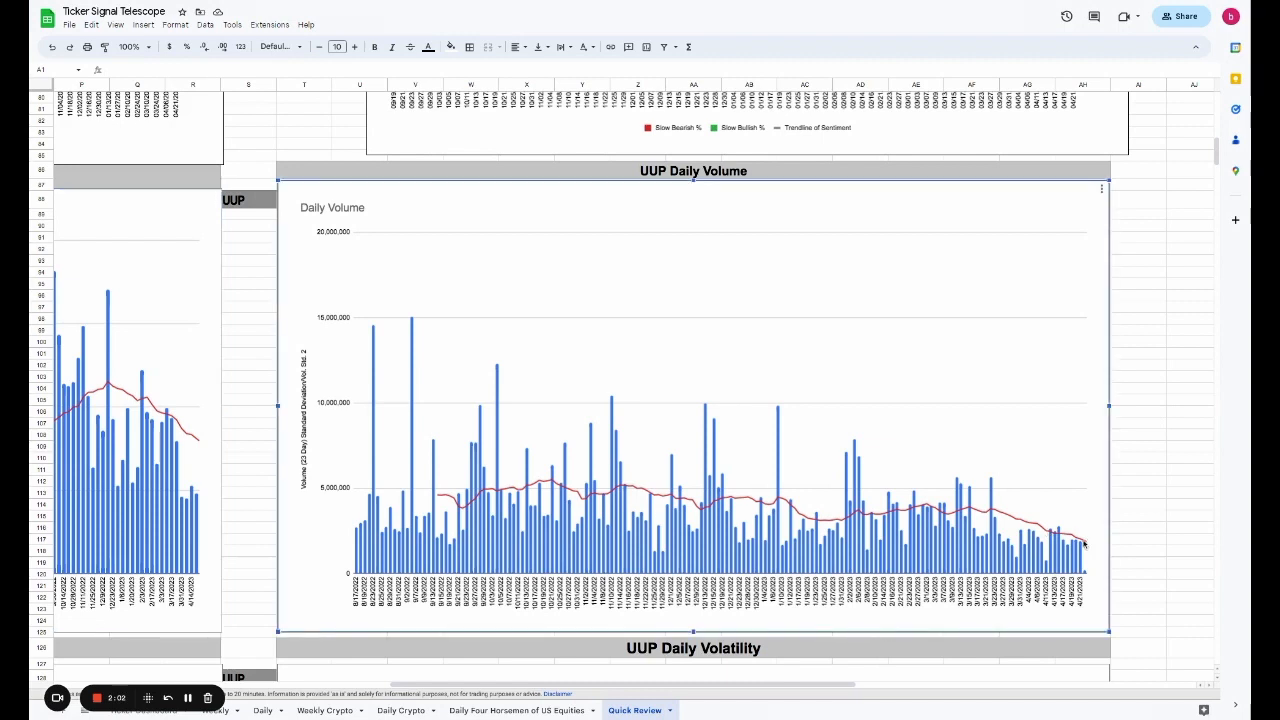
{"action": "mouse_move", "coordinate": [1083, 545]}
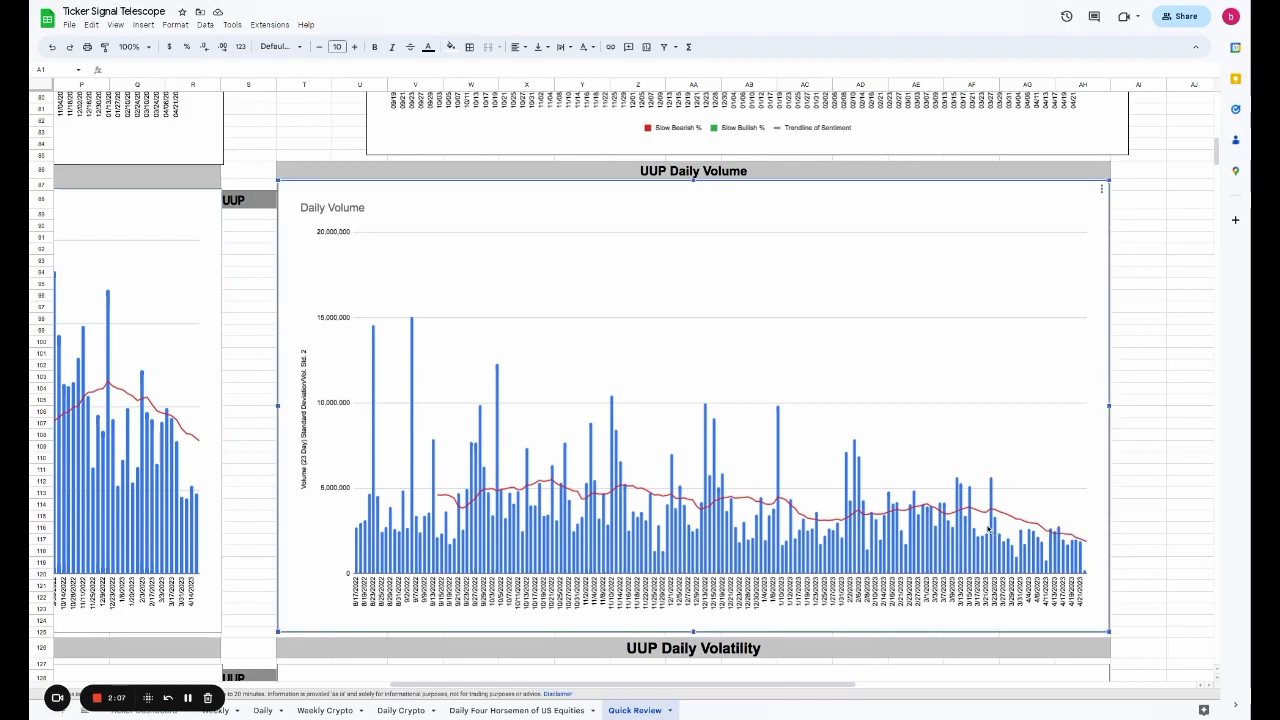
{"action": "mouse_move", "coordinate": [520, 494]}
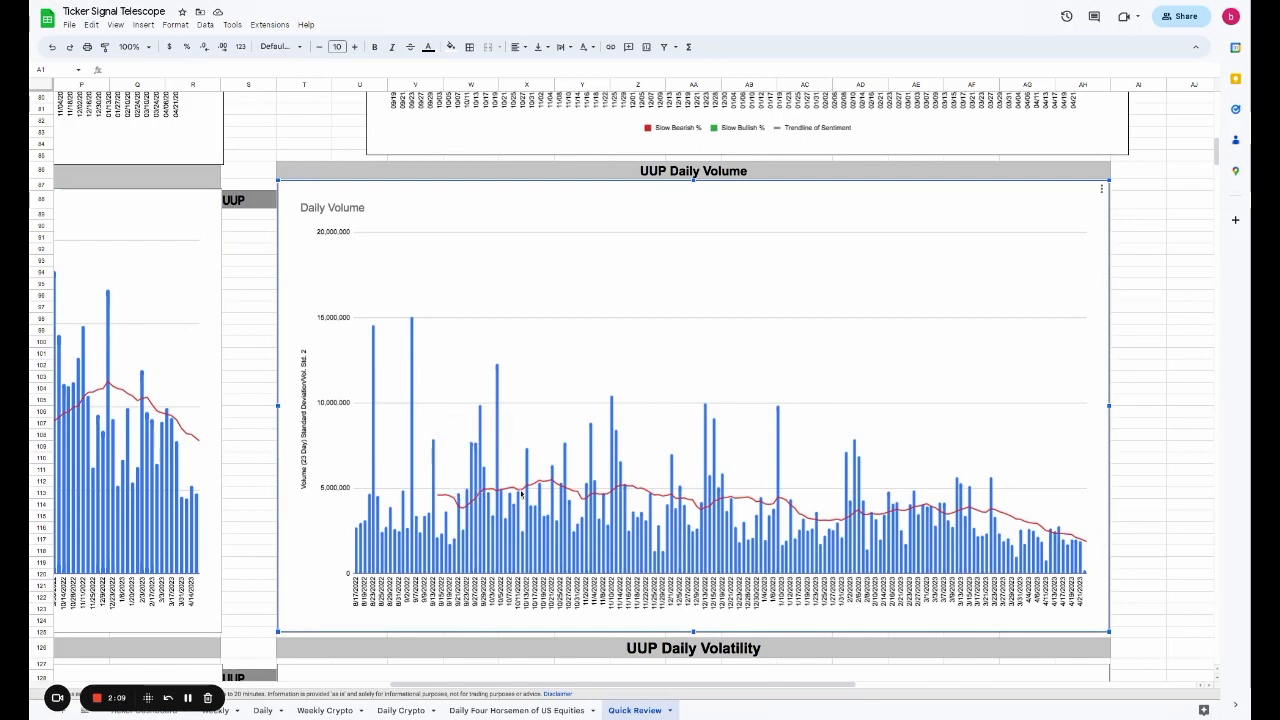
{"action": "mouse_move", "coordinate": [820, 535]}
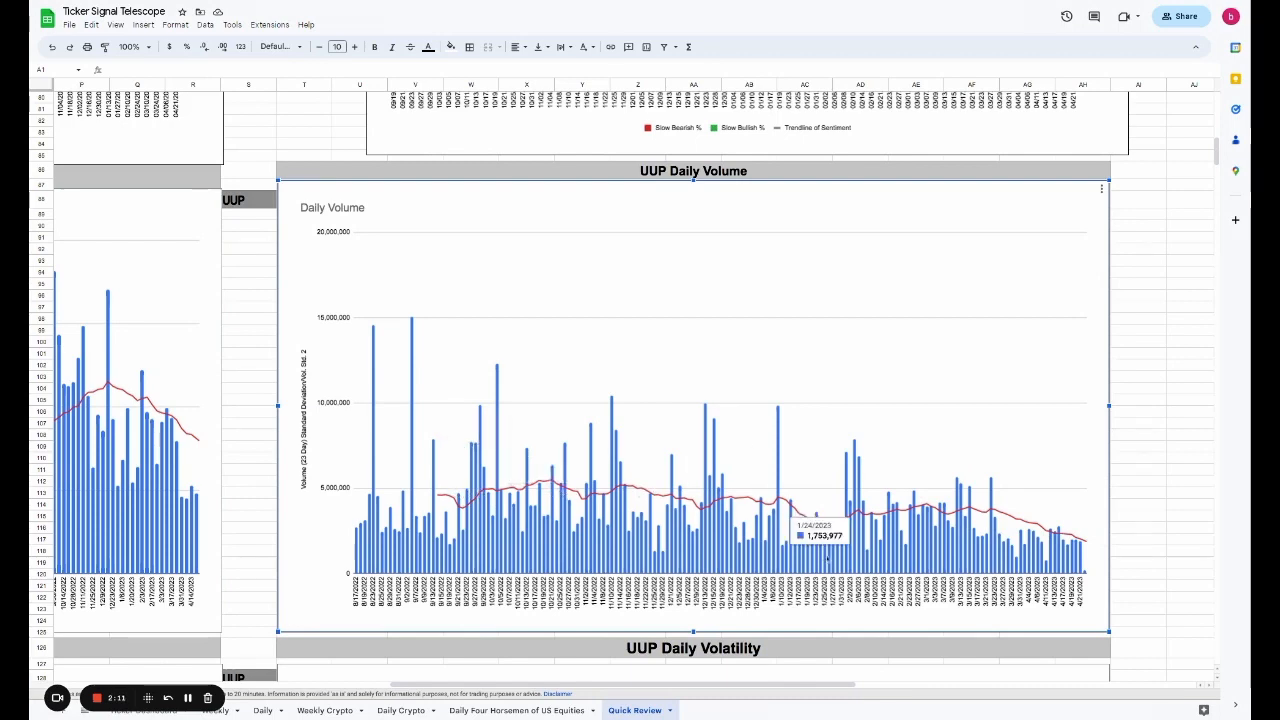
- Scroll past the UUP Daily Volatility-Price-Correlation chart to the Daily Trade Range chart
{"action": "scroll", "scroll_direction": "down", "scroll_amount": 3}
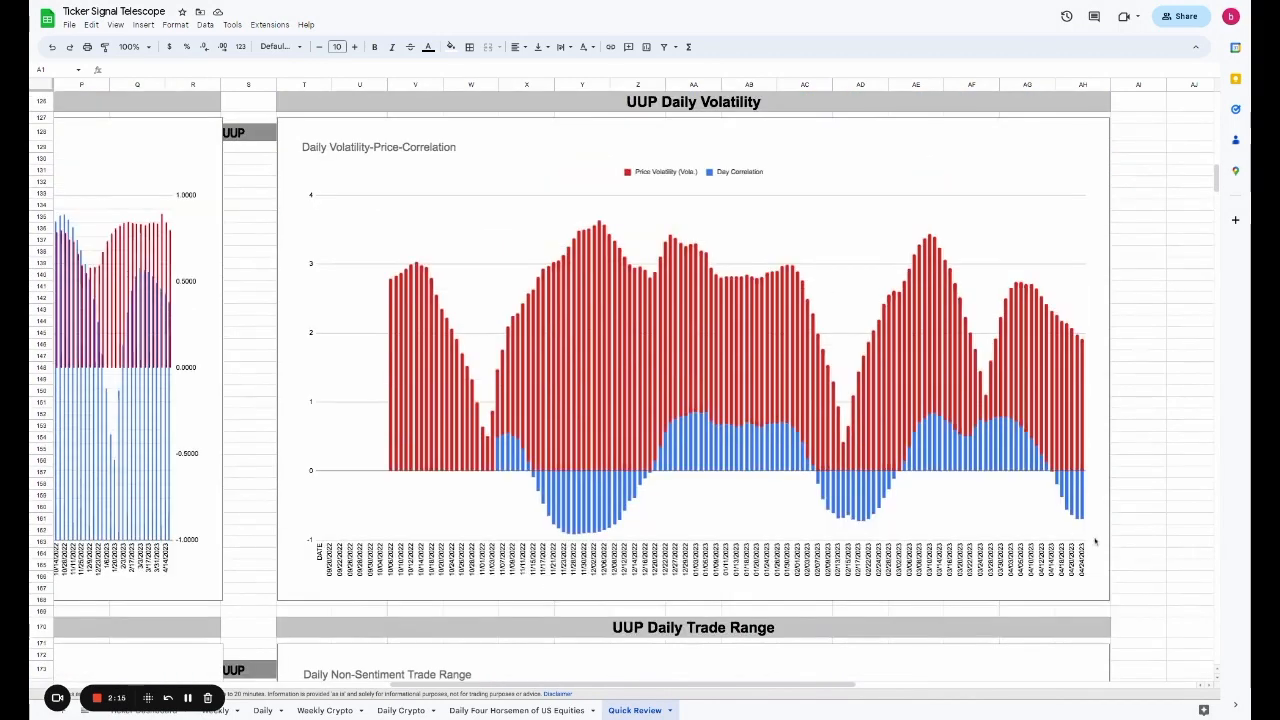
{"action": "mouse_move", "coordinate": [1134, 522]}
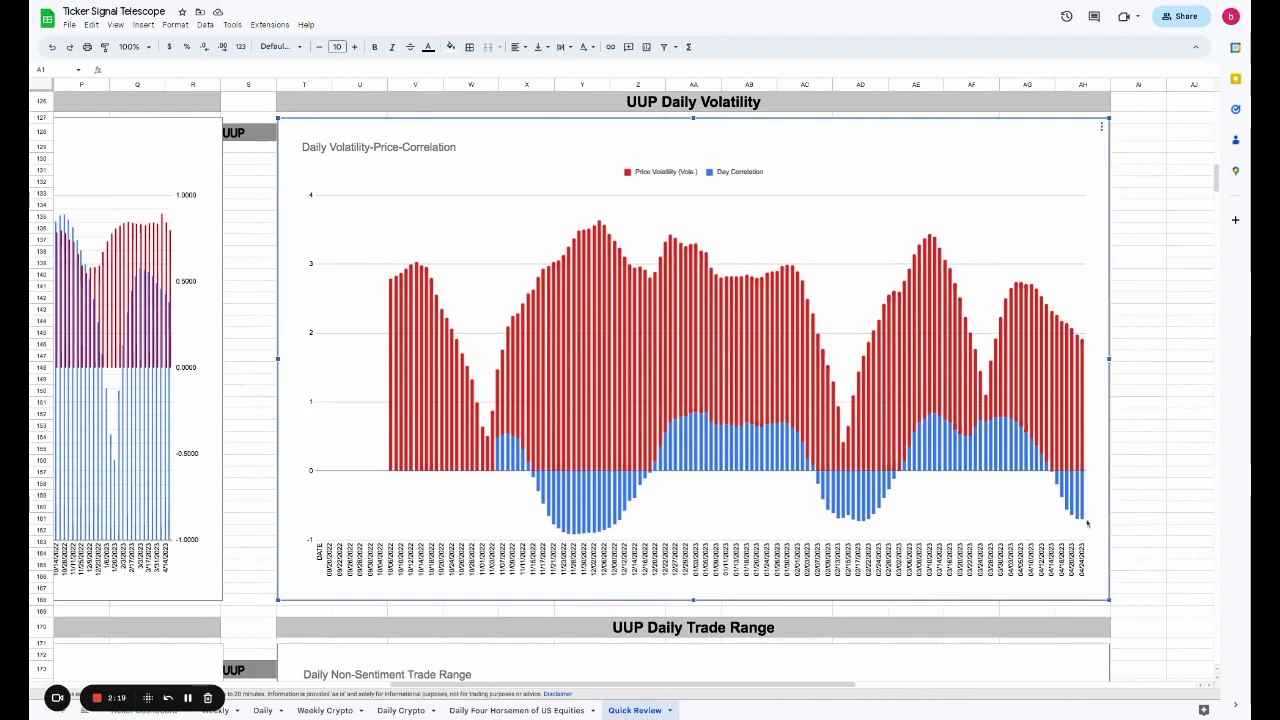
{"action": "mouse_move", "coordinate": [1080, 513]}
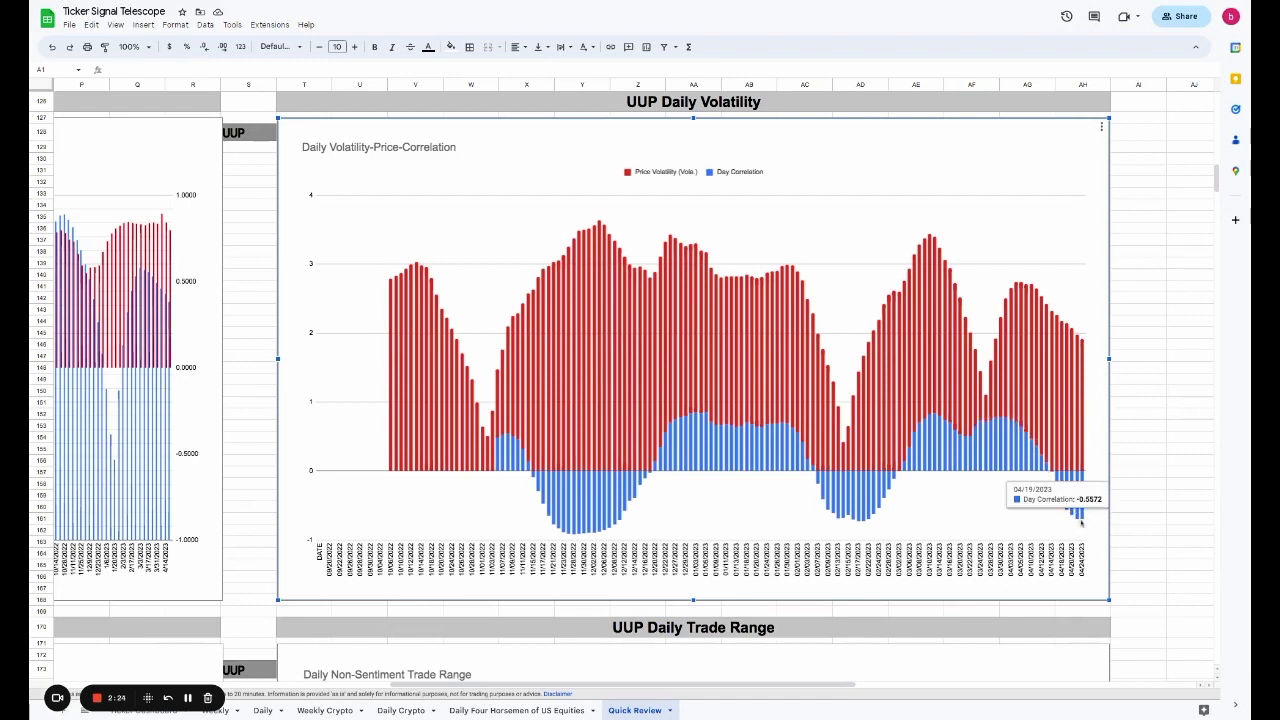
{"action": "mouse_move", "coordinate": [1091, 389]}
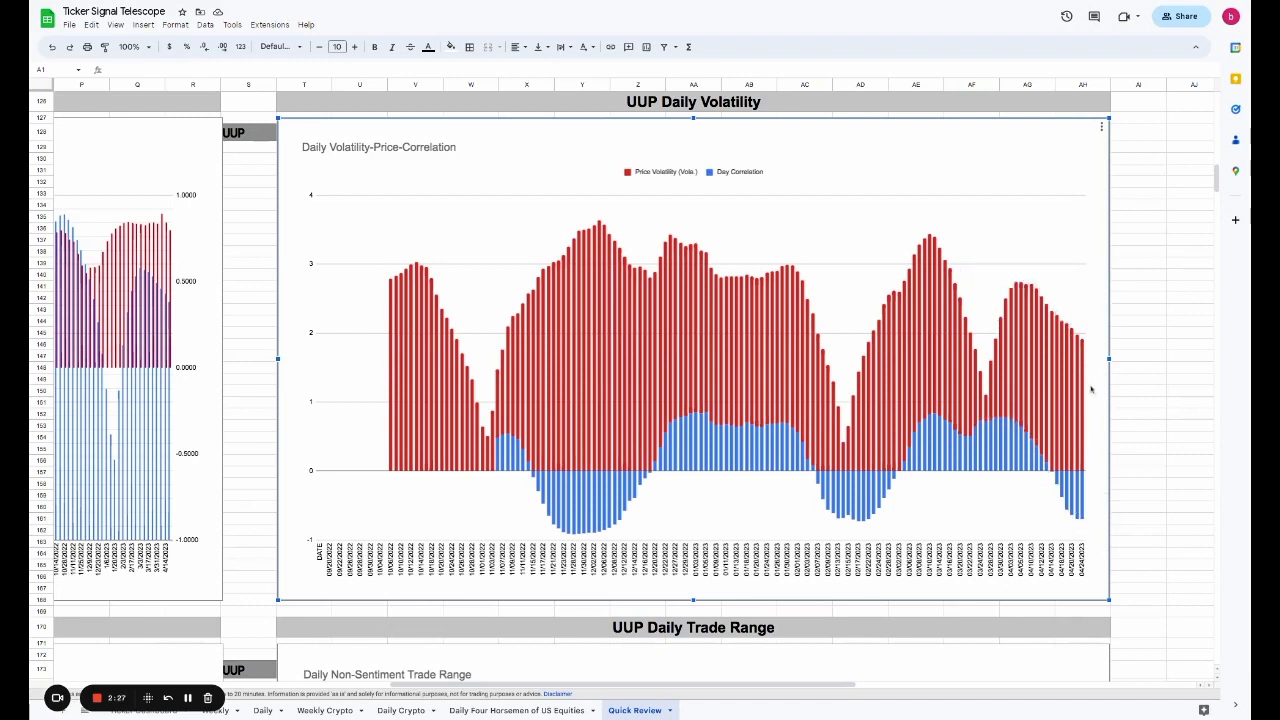
{"action": "mouse_move", "coordinate": [1020, 295]}
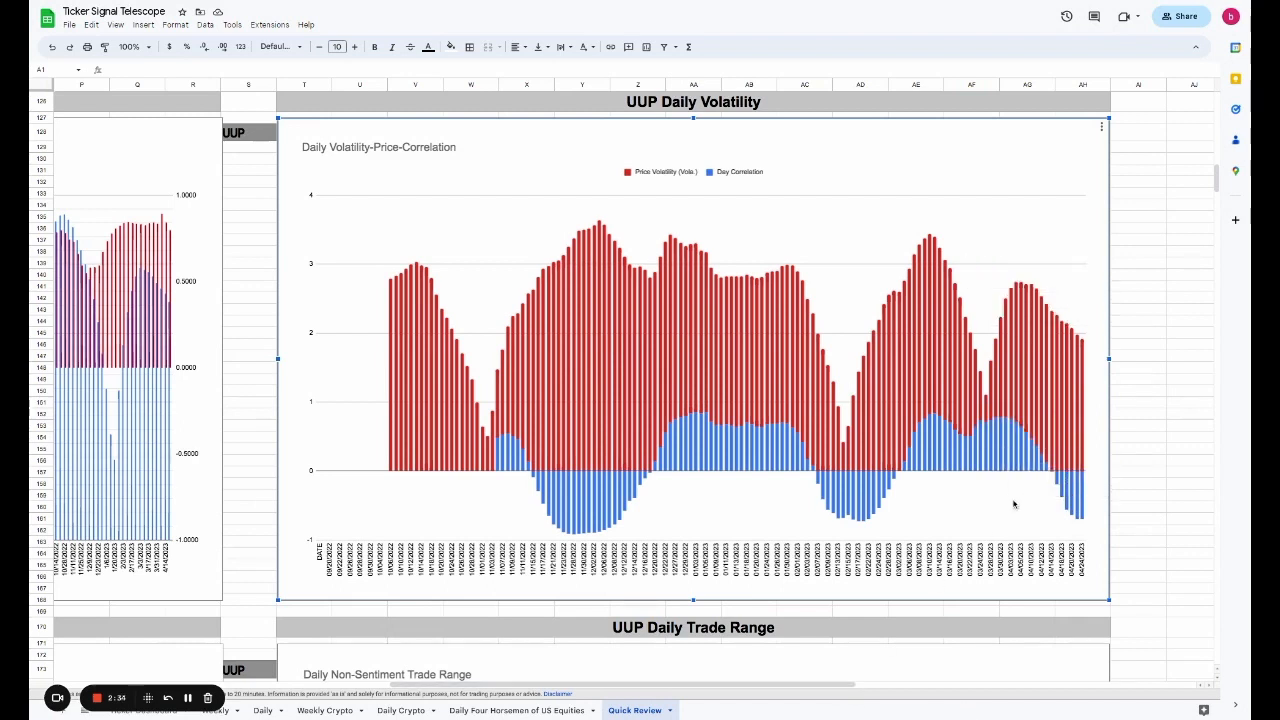
{"action": "mouse_move", "coordinate": [1075, 510]}
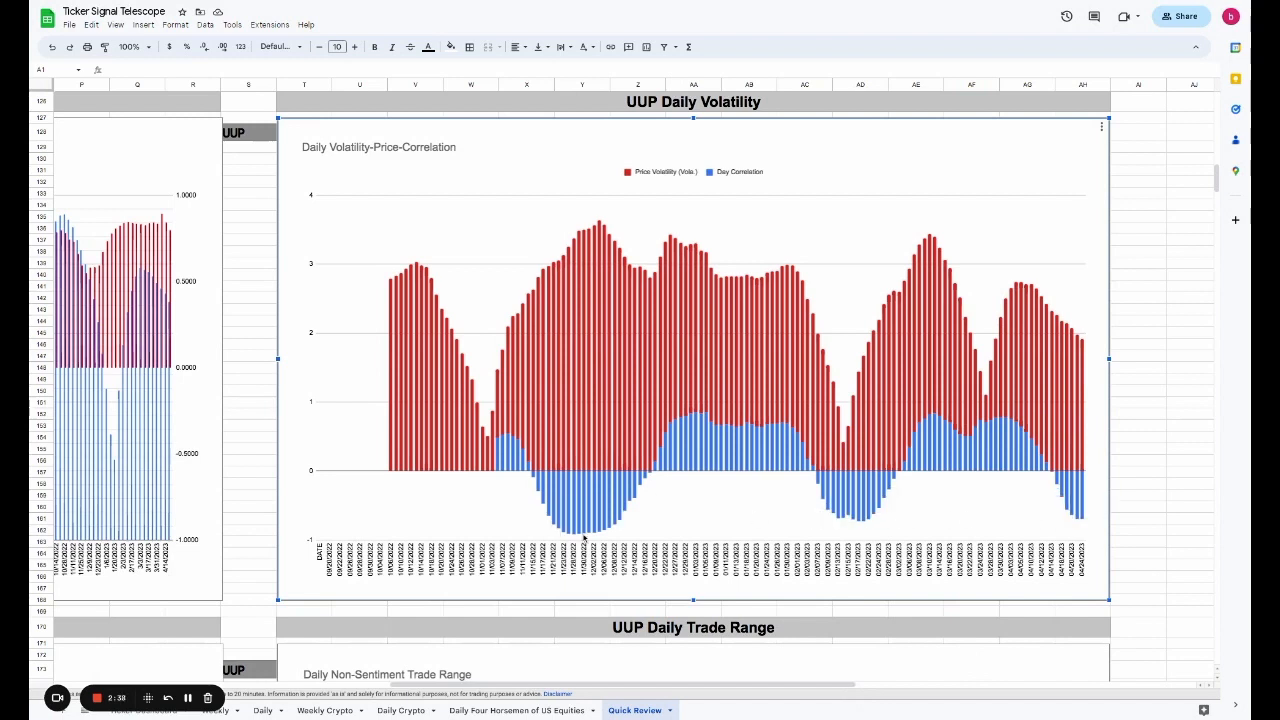
{"action": "mouse_move", "coordinate": [708, 427]}
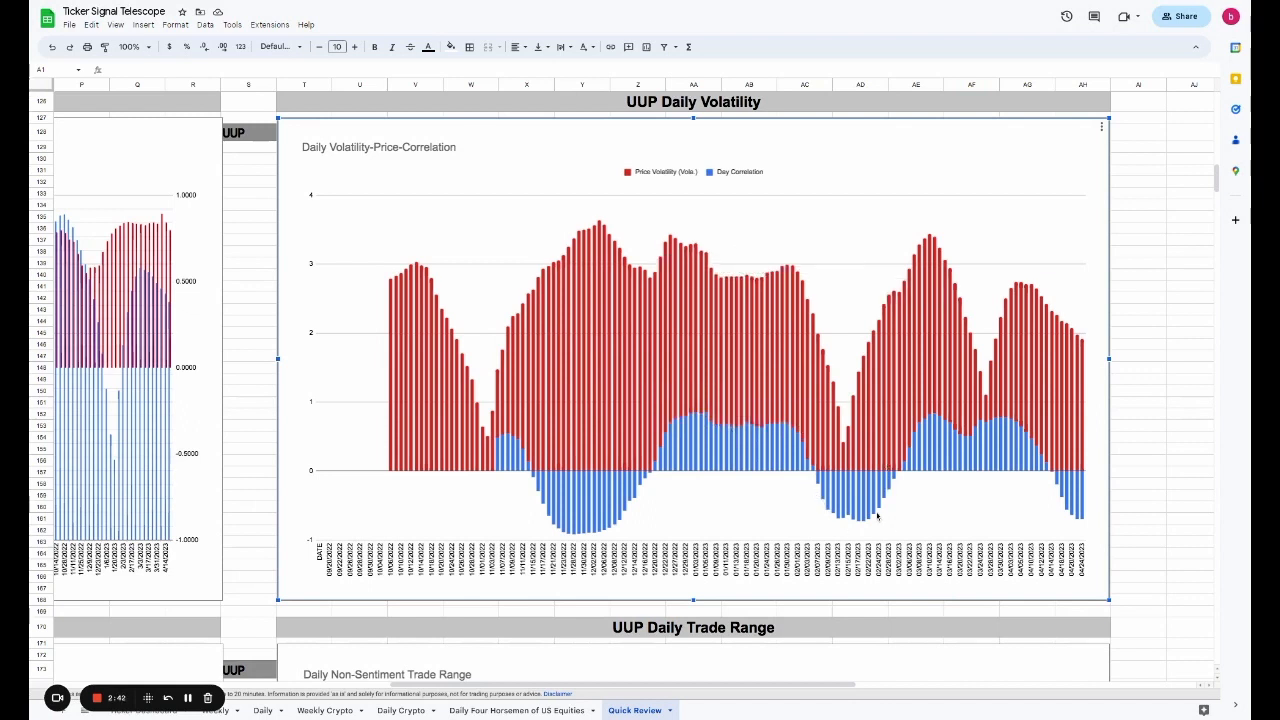
{"action": "mouse_move", "coordinate": [961, 511]}
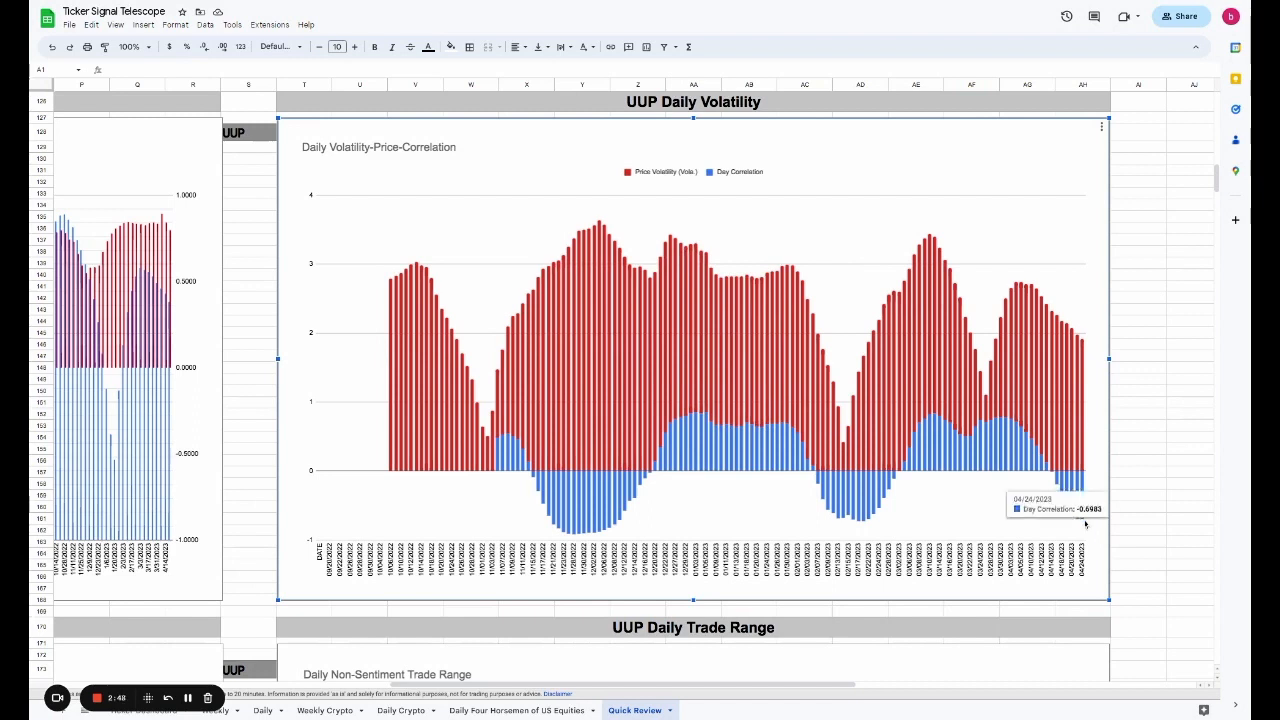
{"action": "mouse_move", "coordinate": [1081, 345]}
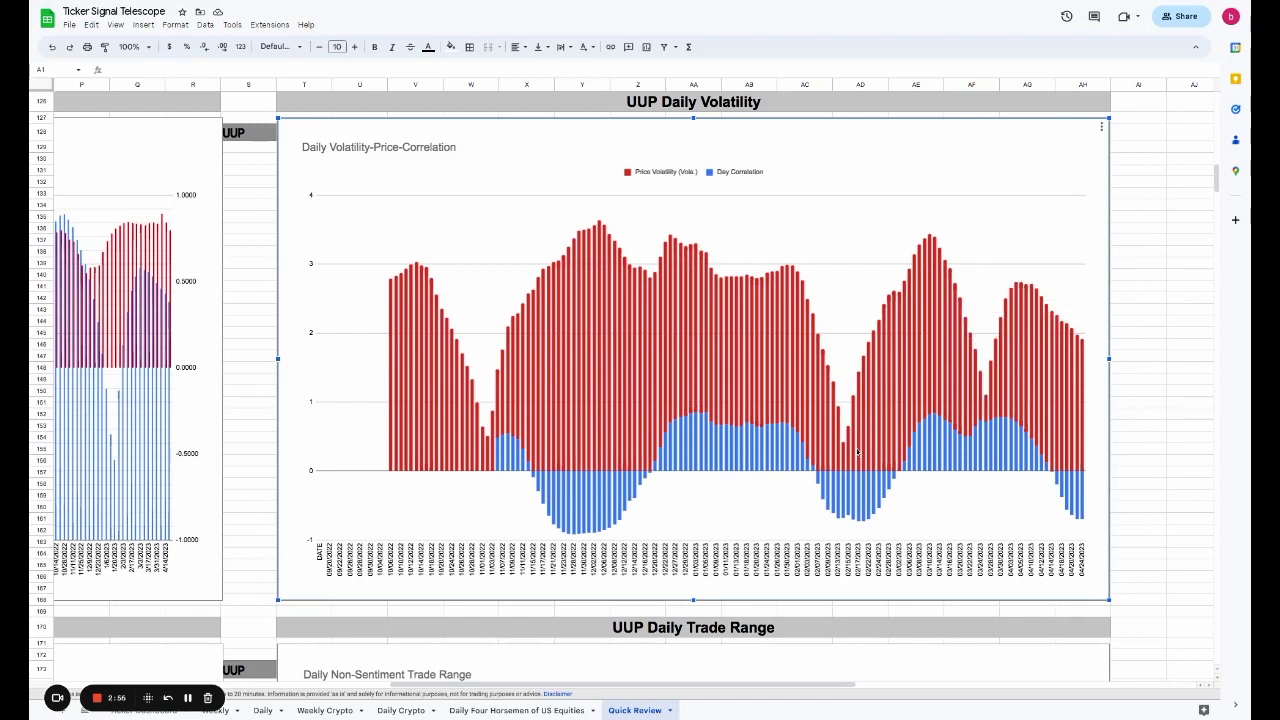
{"action": "mouse_move", "coordinate": [1085, 374]}
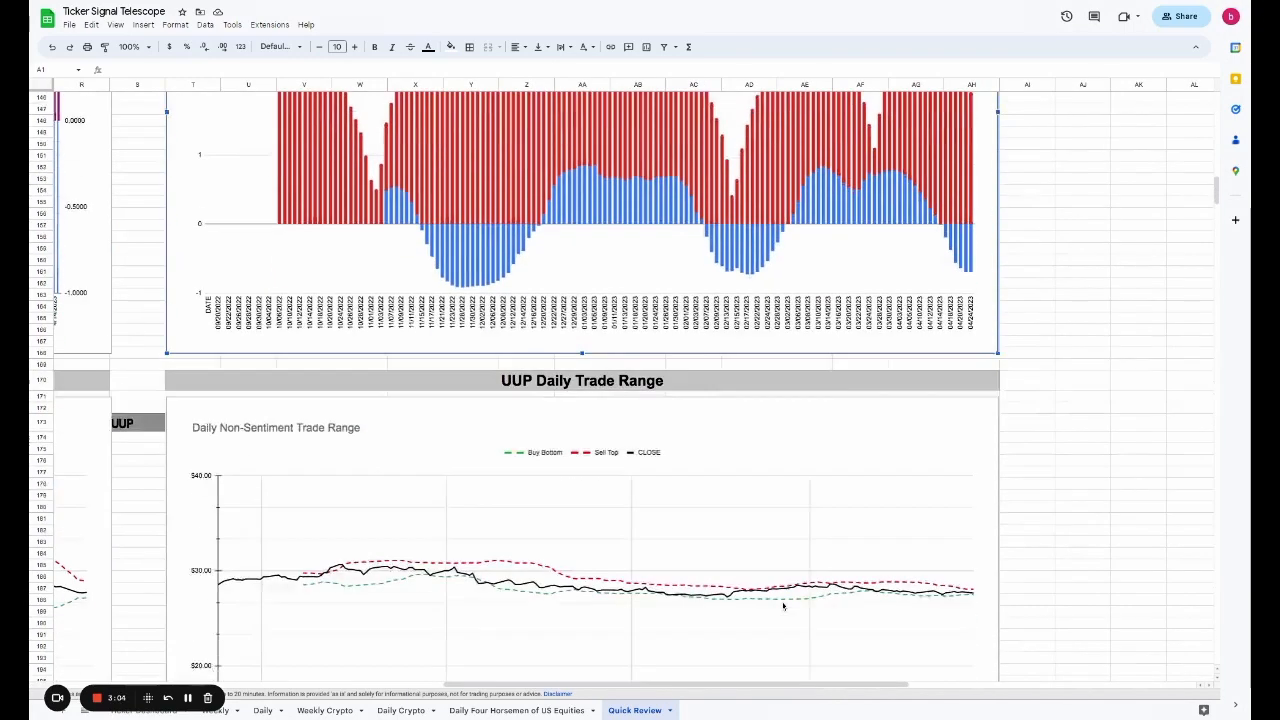
{"action": "scroll", "scroll_direction": "down", "scroll_amount": 3}
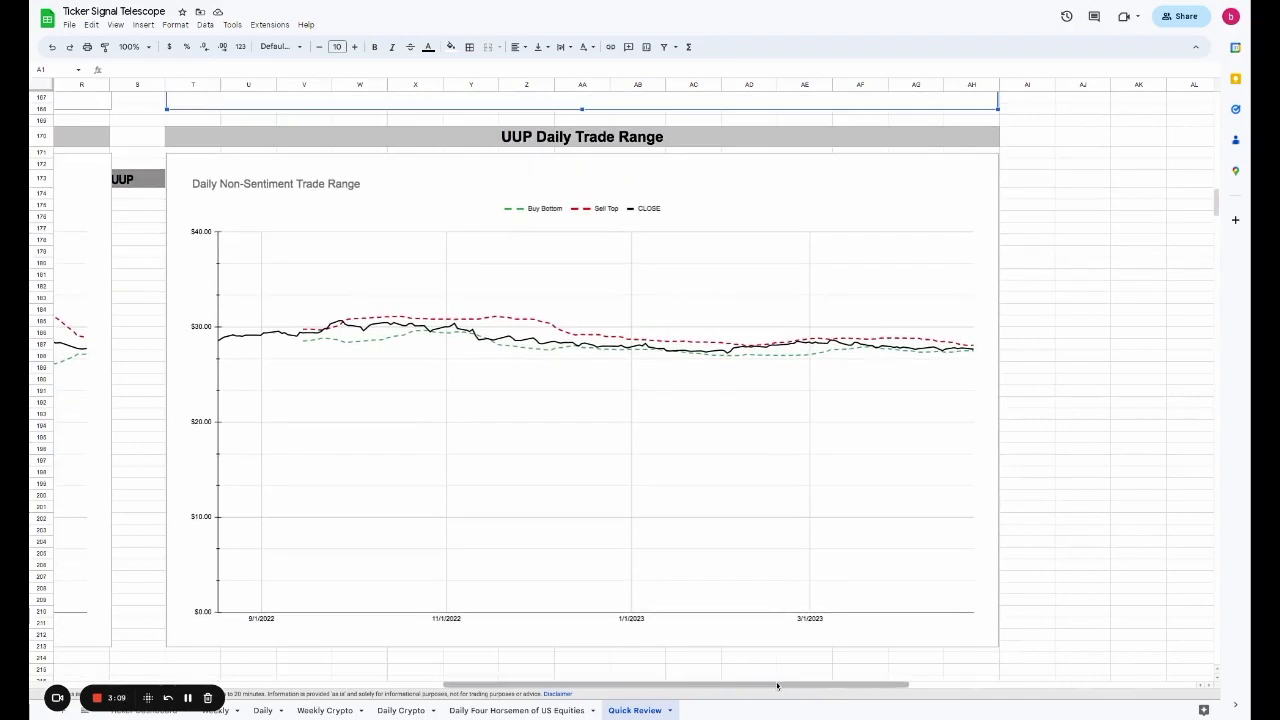
- Scroll from UUP weekly volatility down through the Weekly Trading Range chart
{"action": "scroll", "scroll_direction": "left", "scroll_amount": 3}
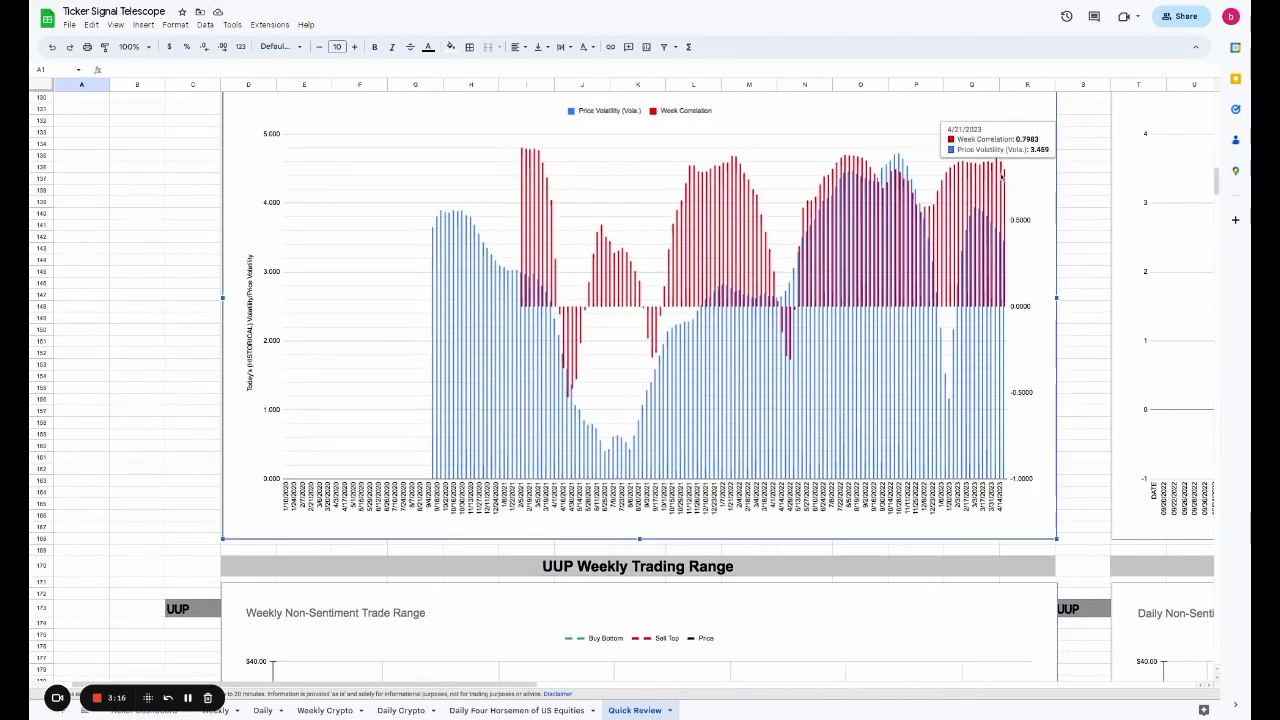
{"action": "scroll", "scroll_direction": "down", "scroll_amount": 3}
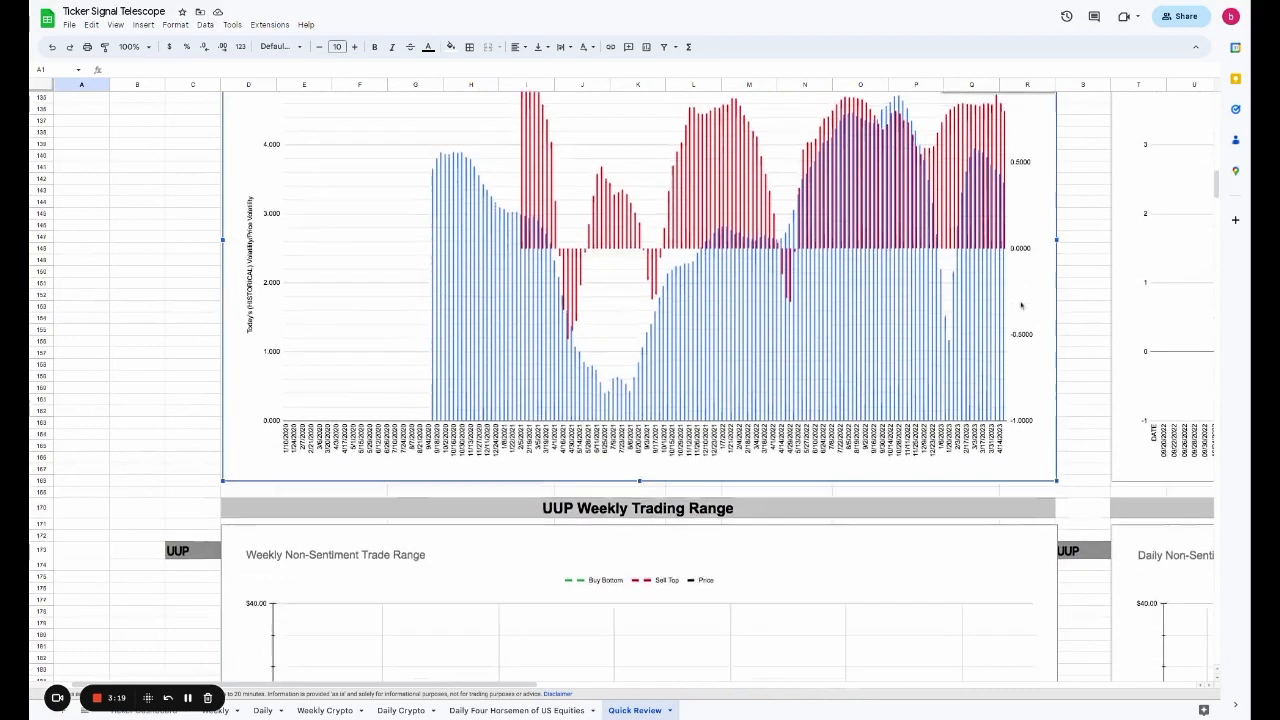
{"action": "scroll", "scroll_direction": "down", "scroll_amount": 3}
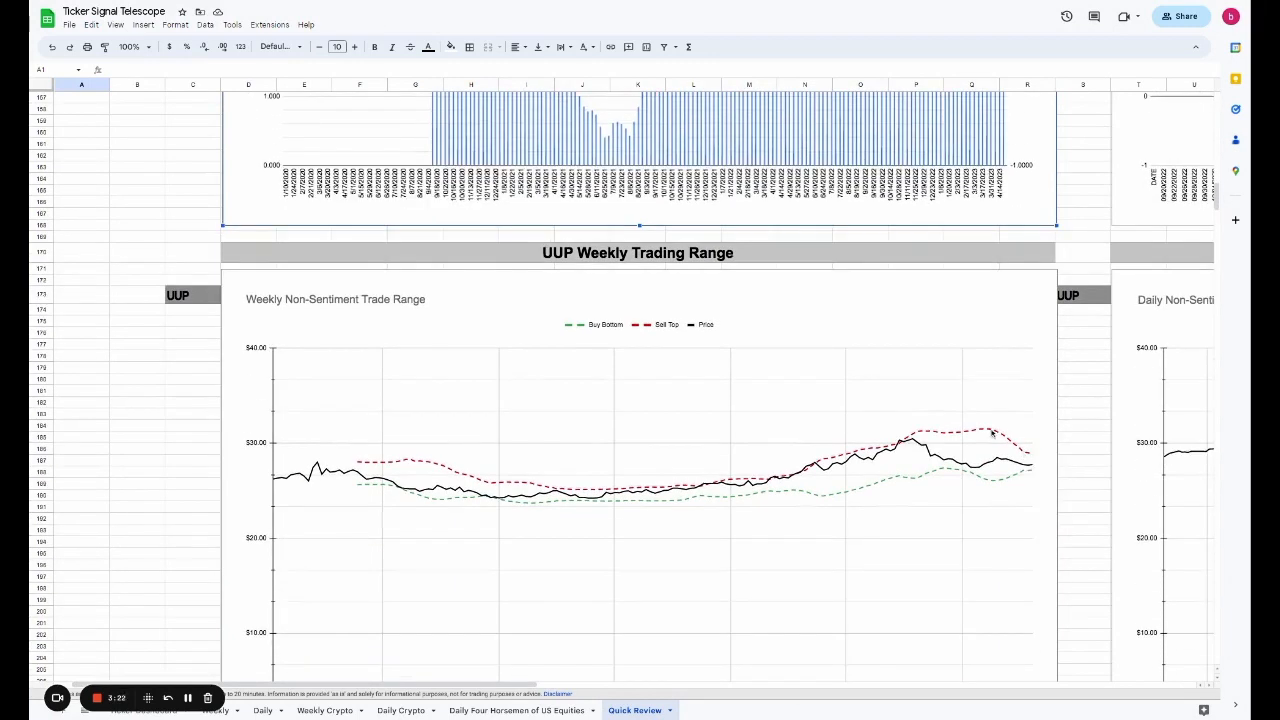
{"action": "scroll", "scroll_direction": "down", "scroll_amount": 3}
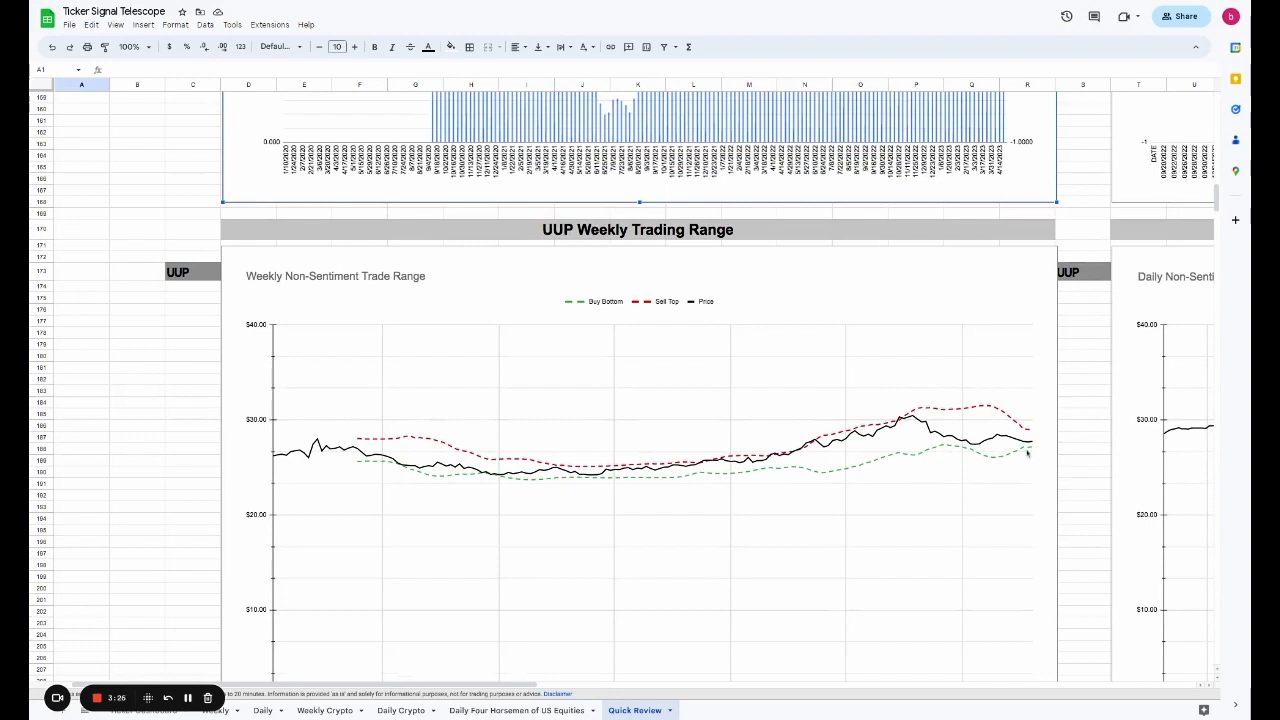
{"action": "scroll", "scroll_direction": "down", "scroll_amount": 3}
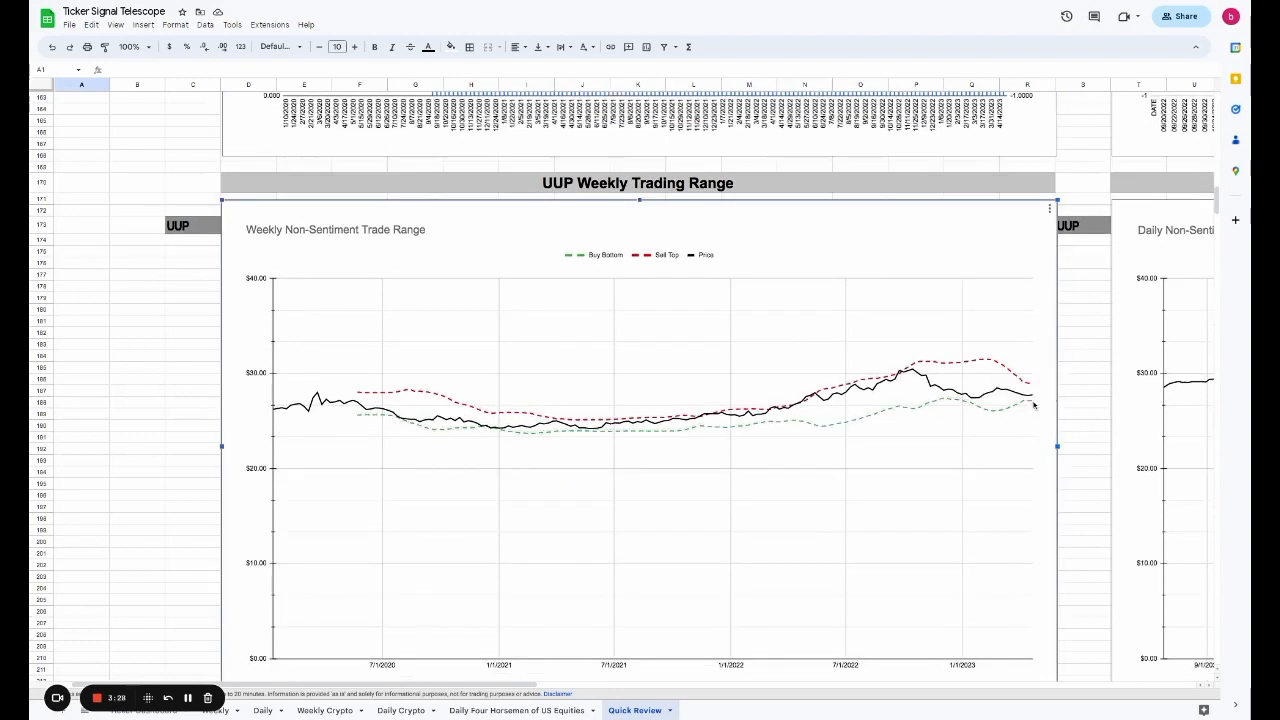
{"action": "mouse_move", "coordinate": [997, 410]}
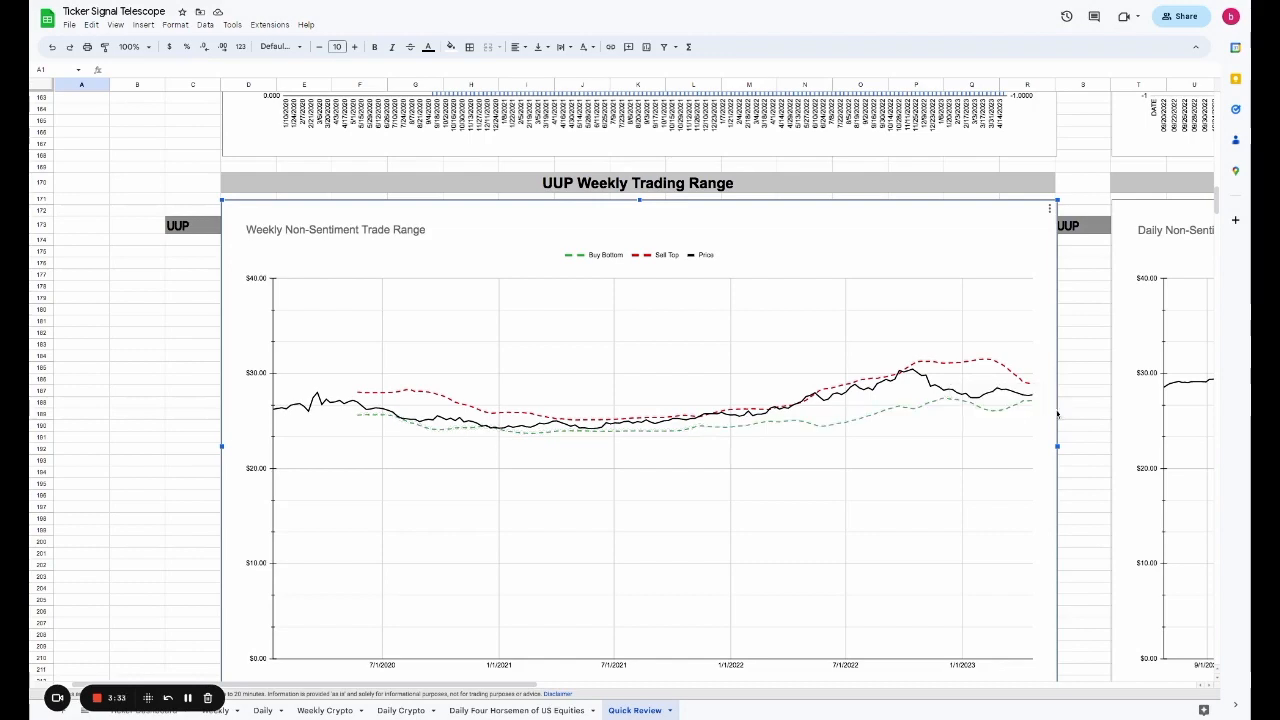
{"action": "scroll", "scroll_direction": "right", "scroll_amount": 3}
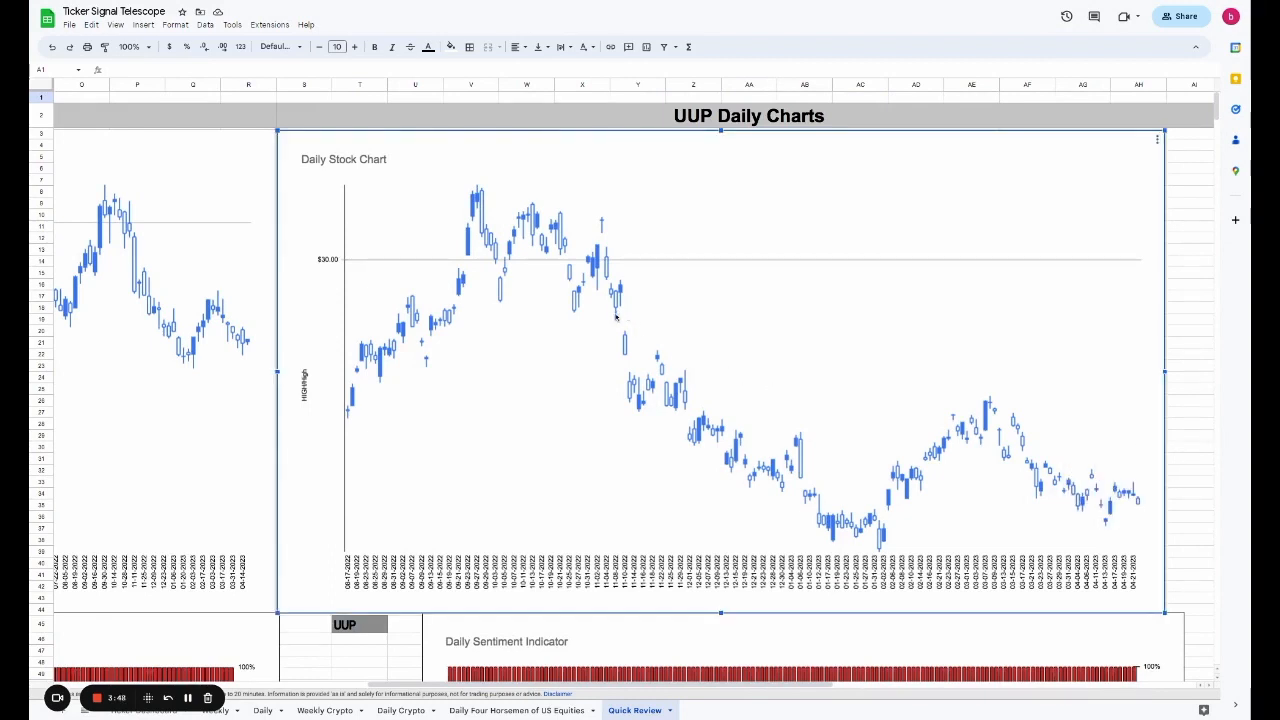
{"action": "mouse_move", "coordinate": [617, 315]}
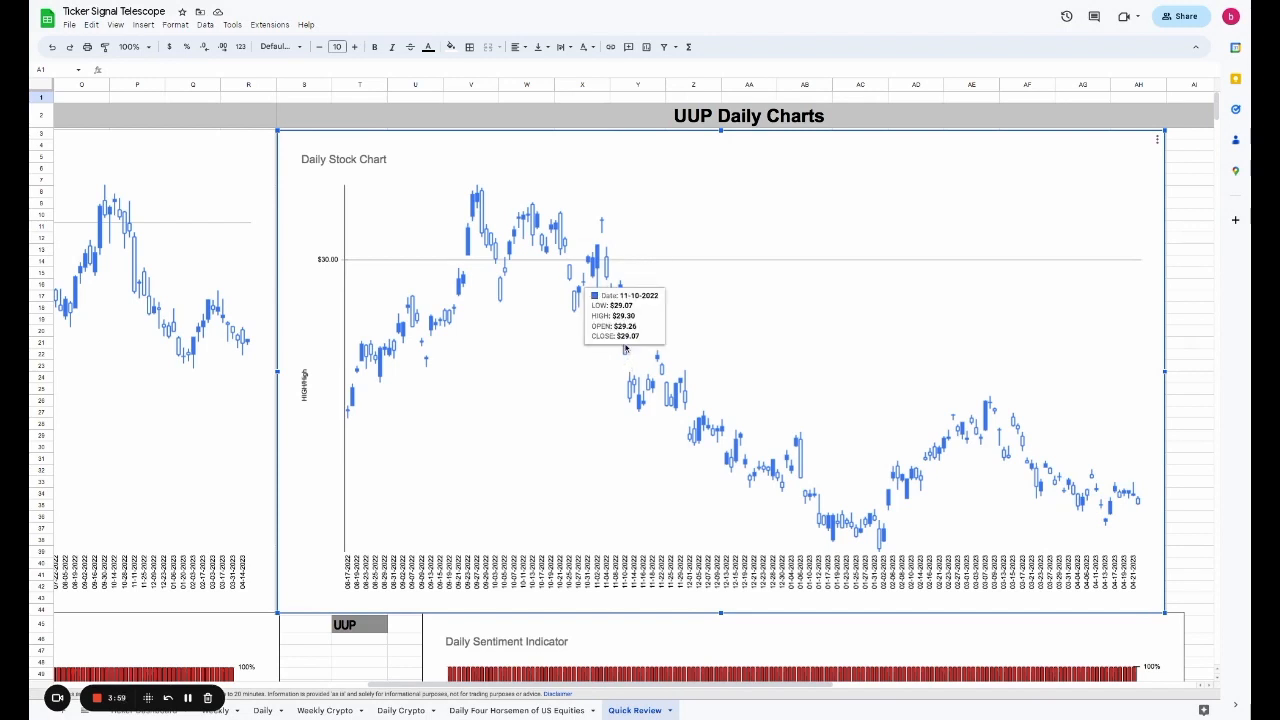
{"action": "mouse_move", "coordinate": [812, 500]}
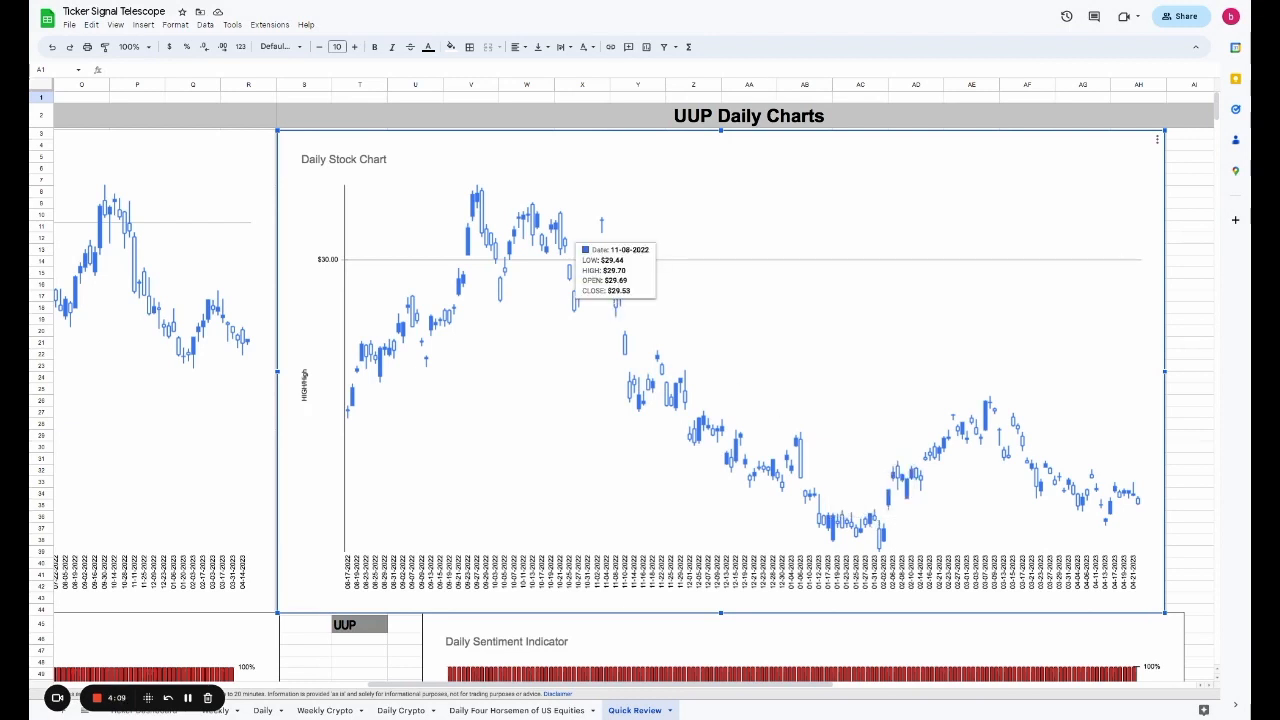
{"action": "mouse_move", "coordinate": [628, 322]}
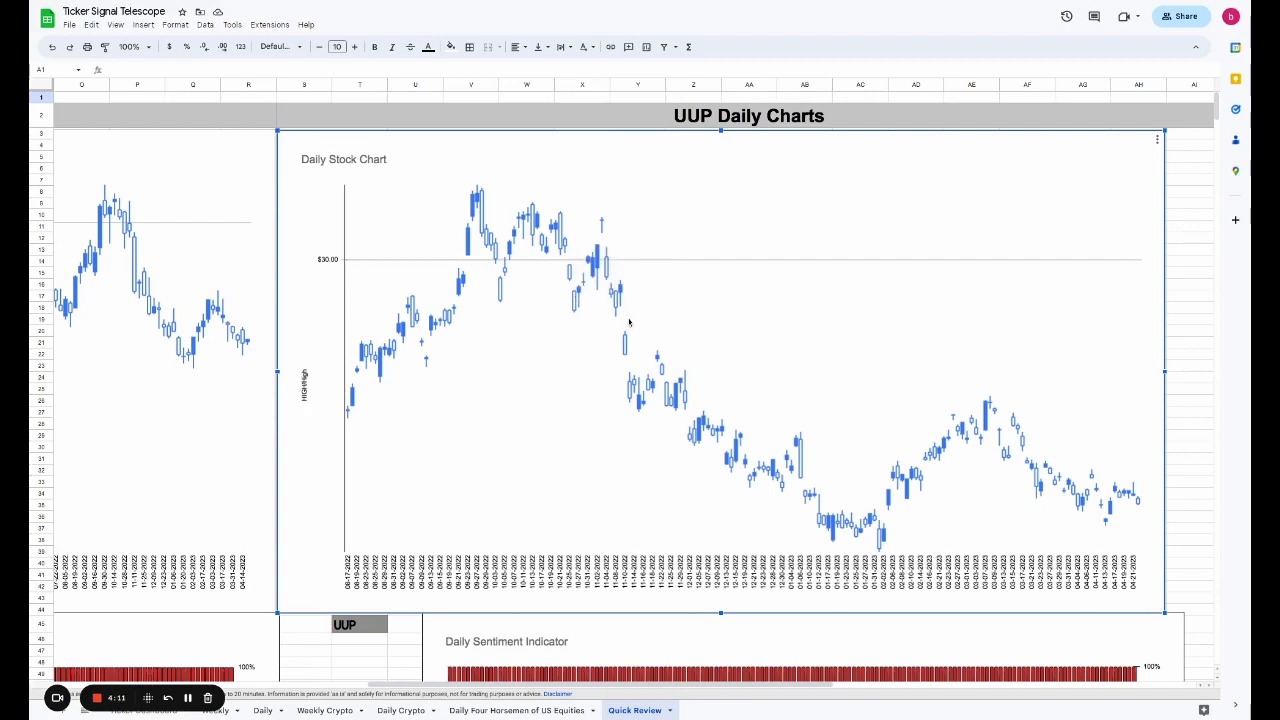
{"action": "mouse_move", "coordinate": [661, 324]}
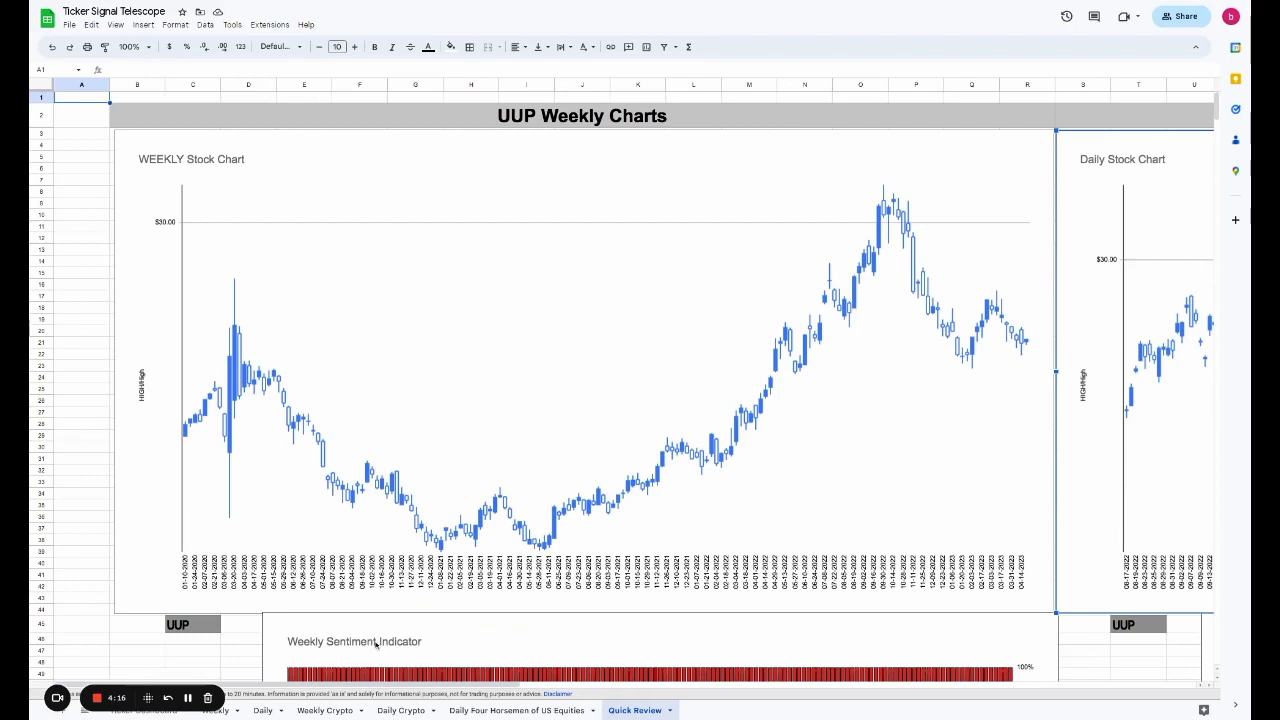
{"action": "mouse_move", "coordinate": [338, 623]}
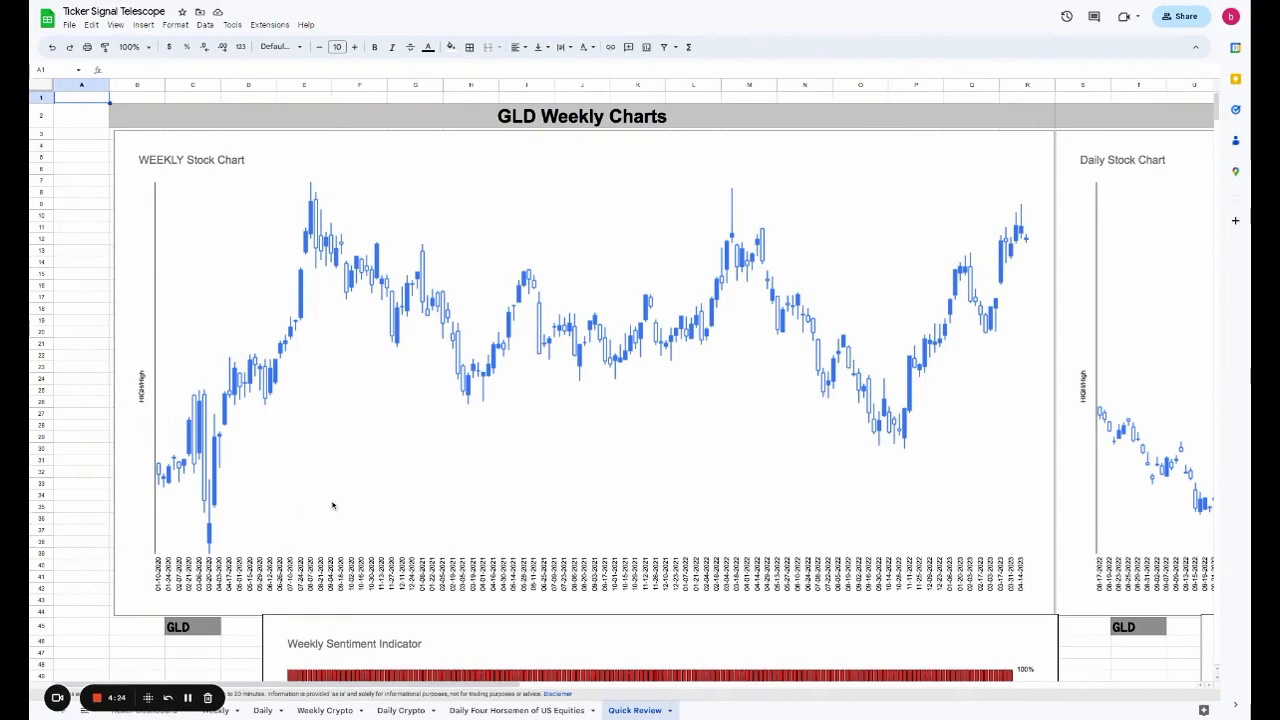
{"action": "mouse_move", "coordinate": [345, 494]}
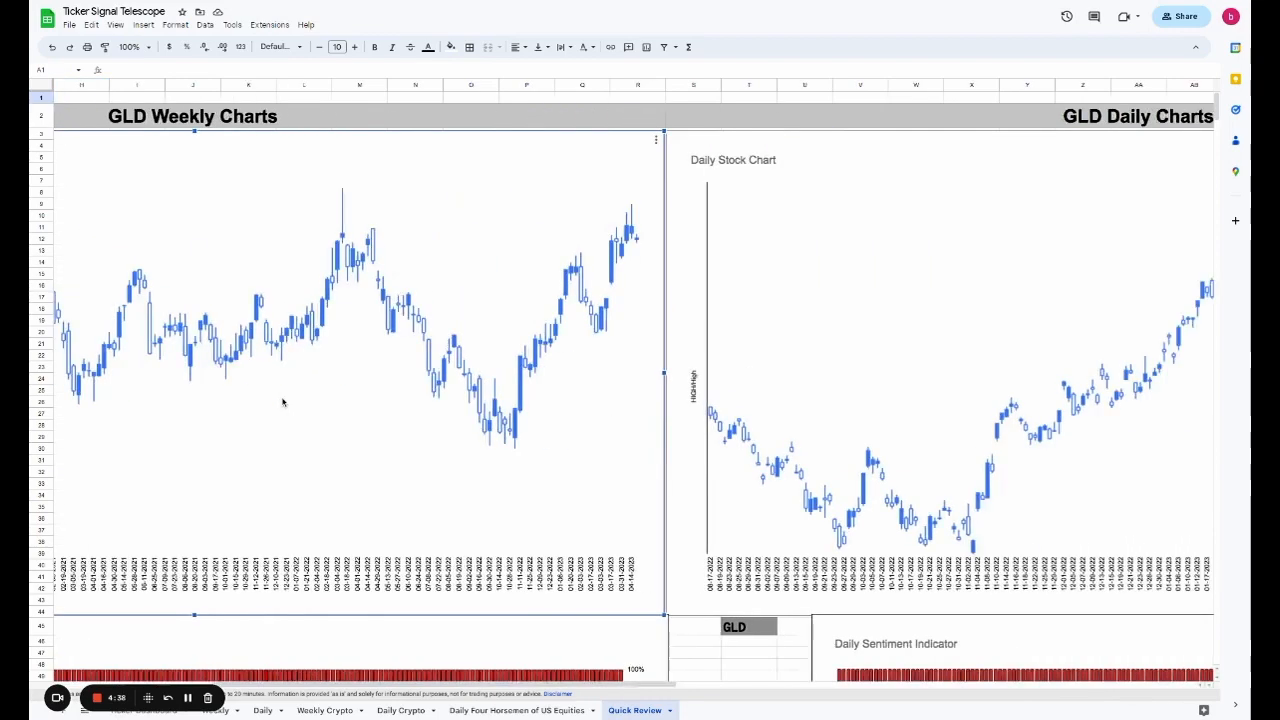
- Select the GLD Daily Stock Chart, then scroll down to the GLD Daily Sentiment Indicator
{"action": "scroll", "scroll_direction": "right", "scroll_amount": 3}
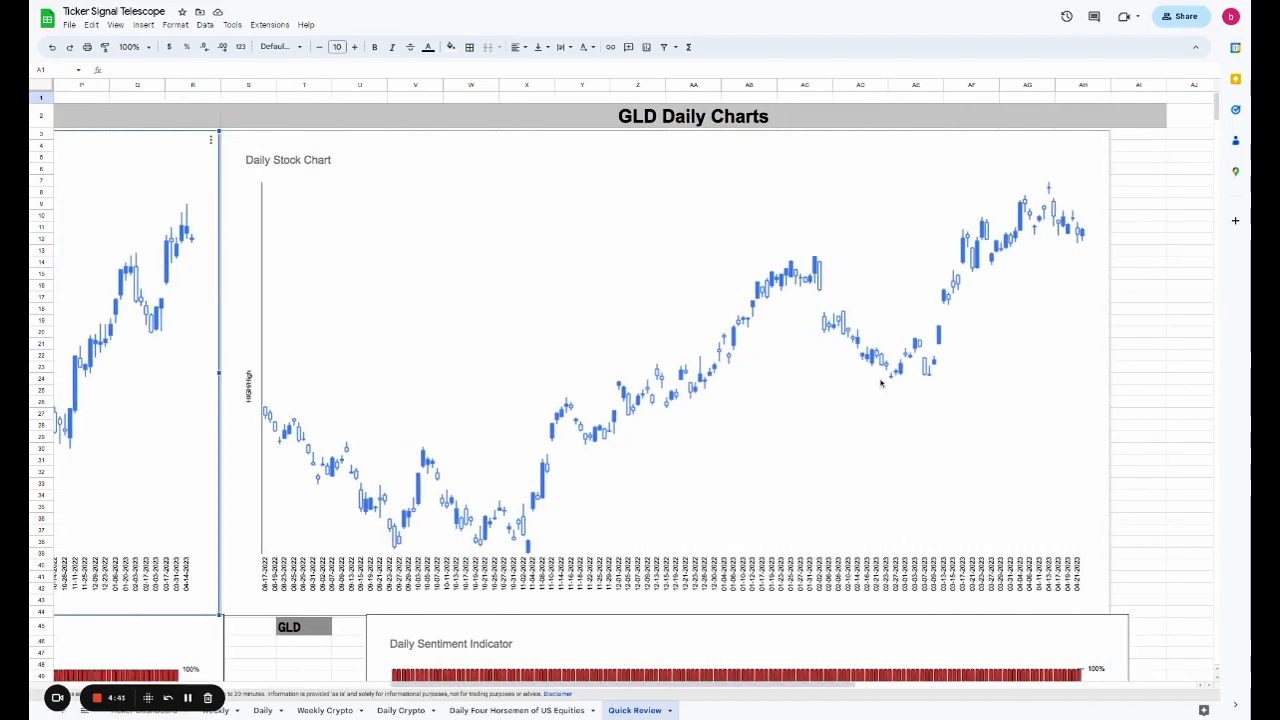
{"action": "left_click", "coordinate": [897, 368]}
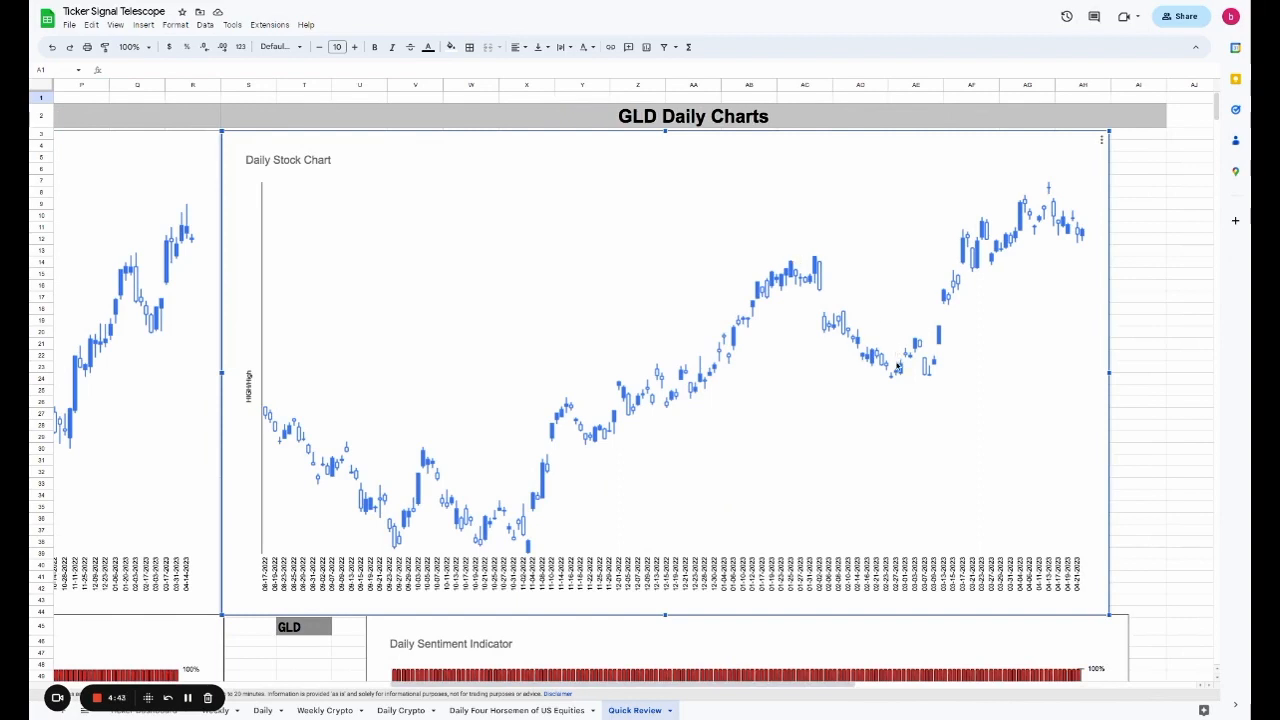
{"action": "mouse_move", "coordinate": [825, 302]}
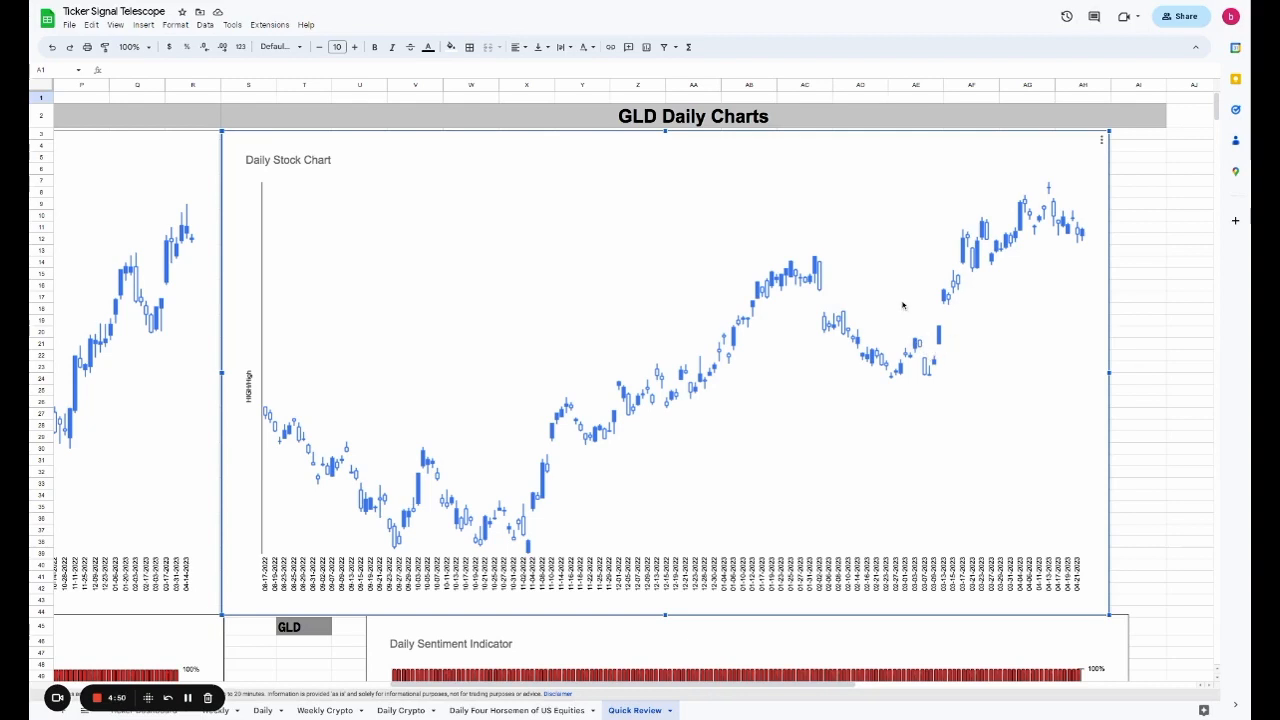
{"action": "scroll", "scroll_direction": "down", "scroll_amount": 3}
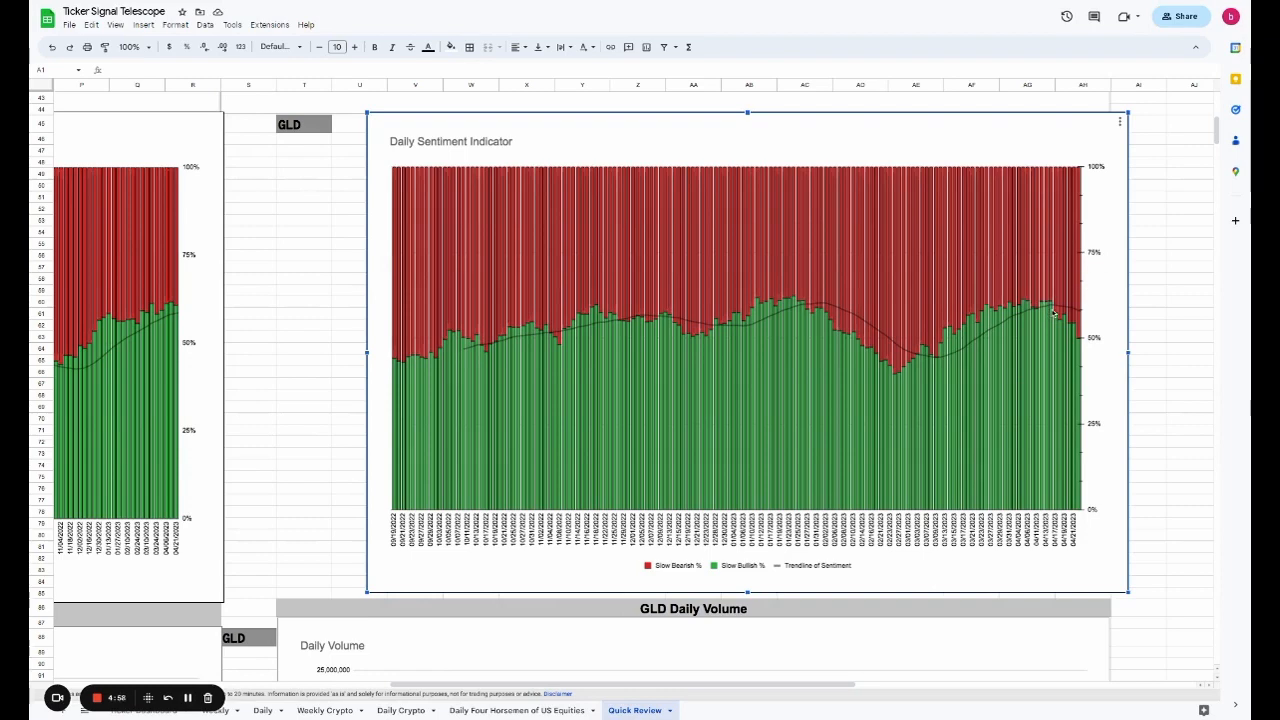
{"action": "mouse_move", "coordinate": [1052, 313]}
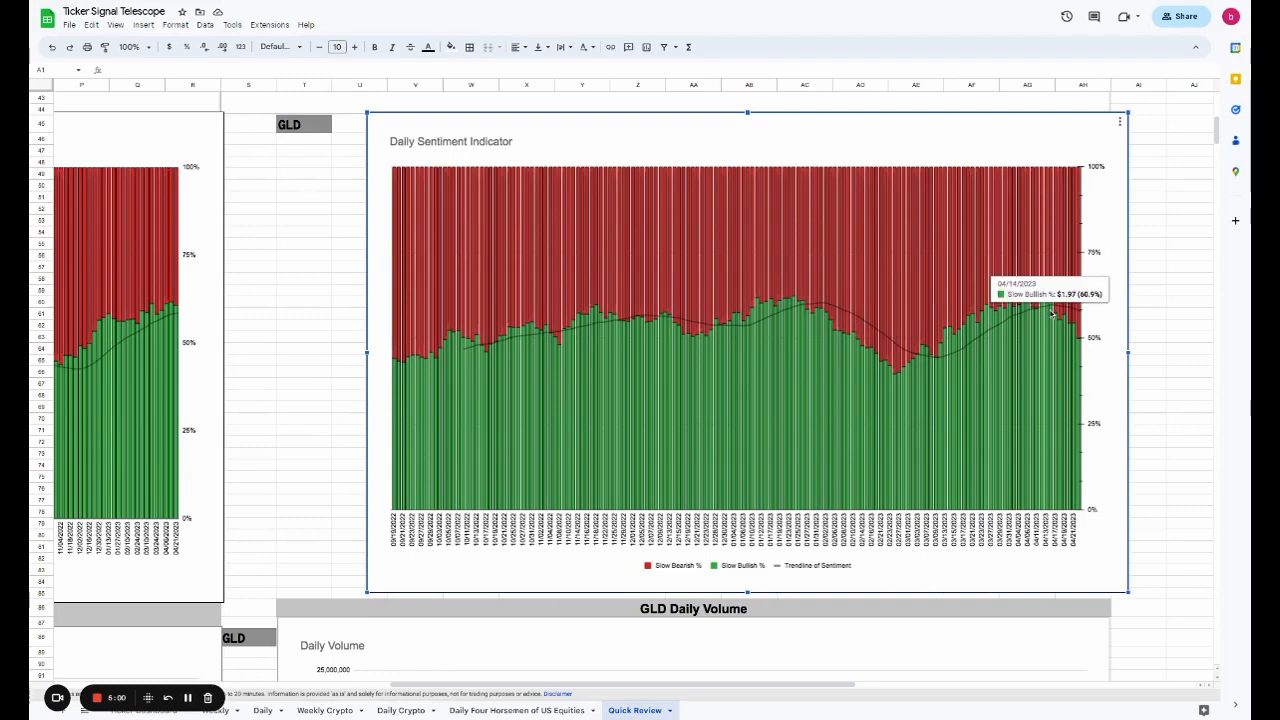
{"action": "mouse_move", "coordinate": [895, 385]}
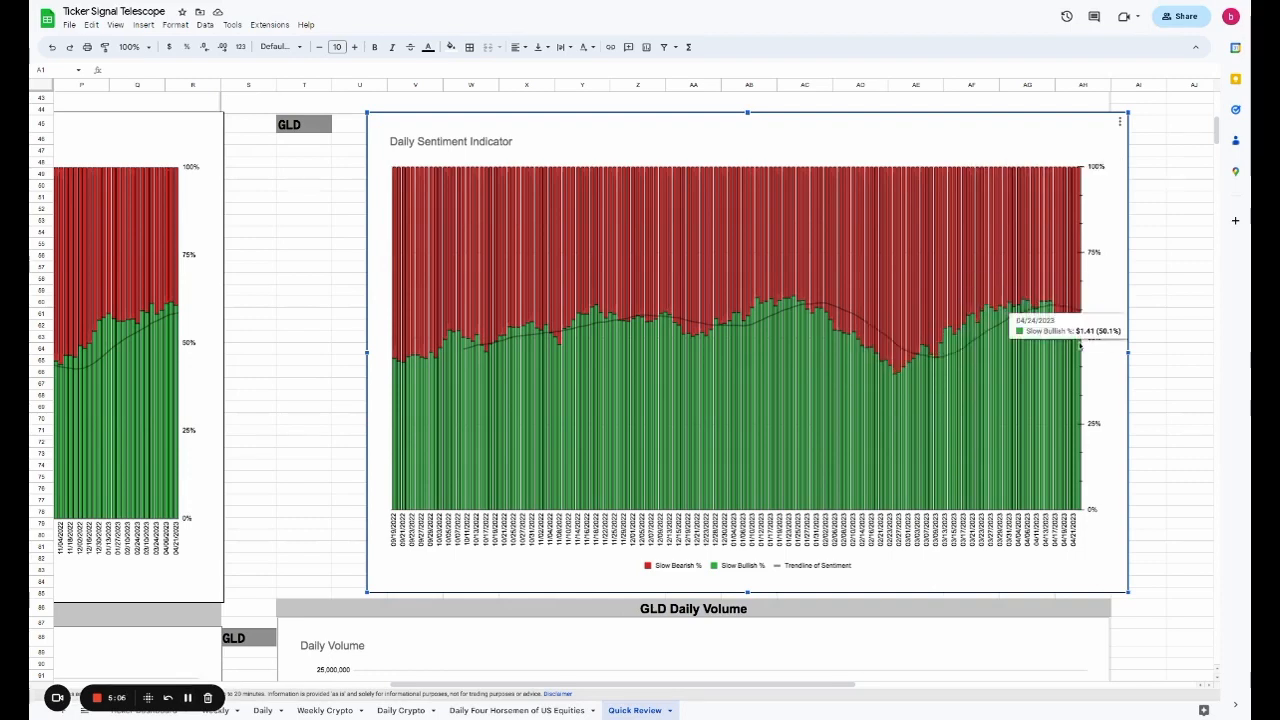
{"action": "mouse_move", "coordinate": [868, 650]}
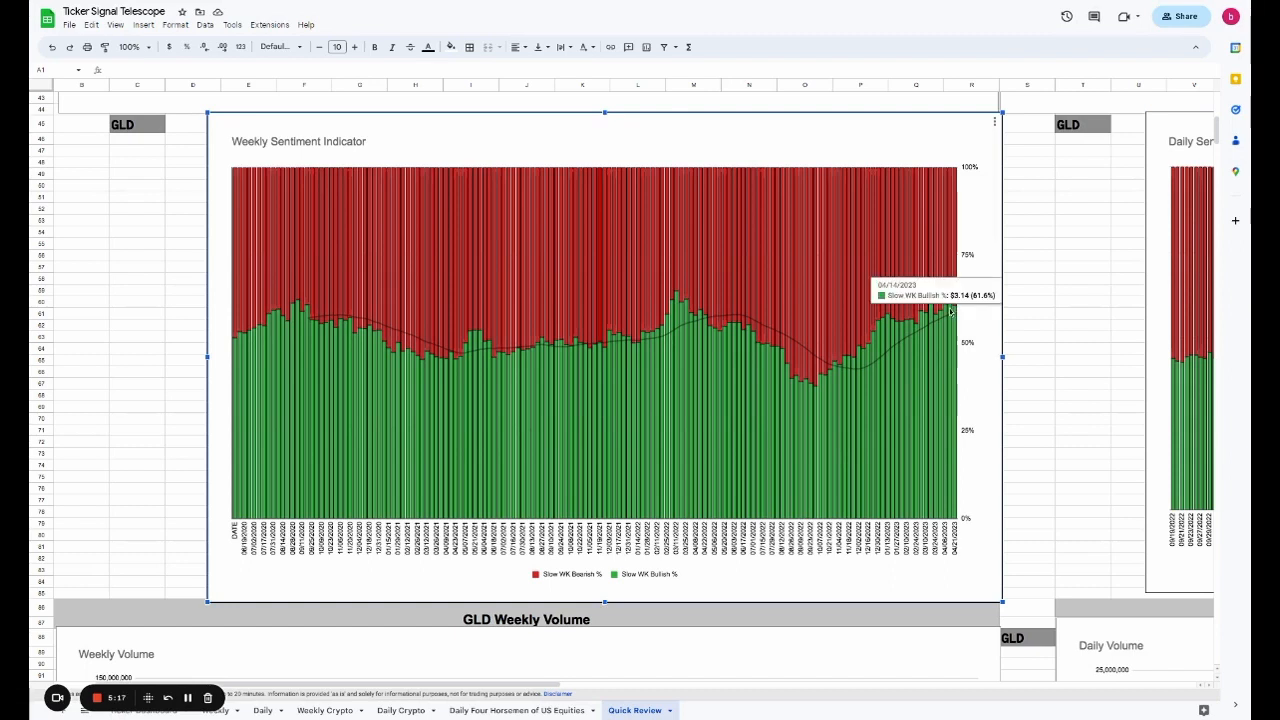
{"action": "mouse_move", "coordinate": [570, 620]}
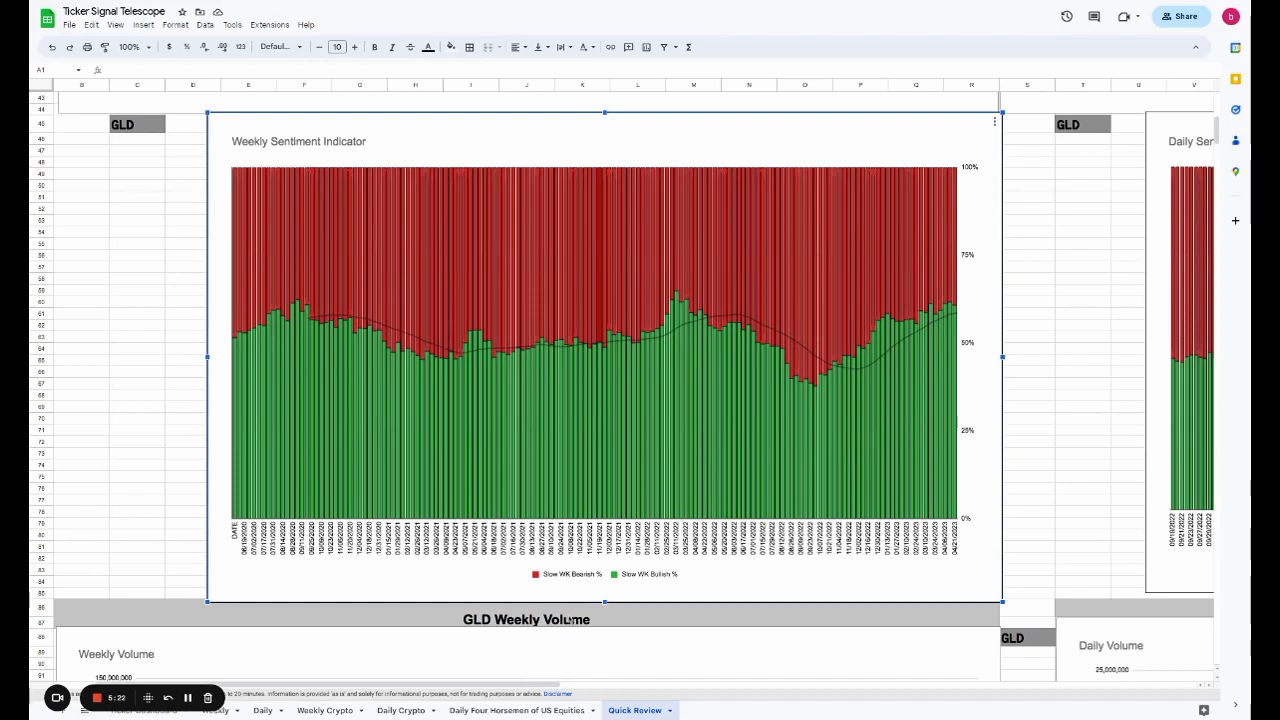
- Scroll past the GLD Weekly Sentiment Indicator (61.6% bullish) to GLD Weekly Volume
{"action": "scroll", "scroll_direction": "down", "scroll_amount": 3}
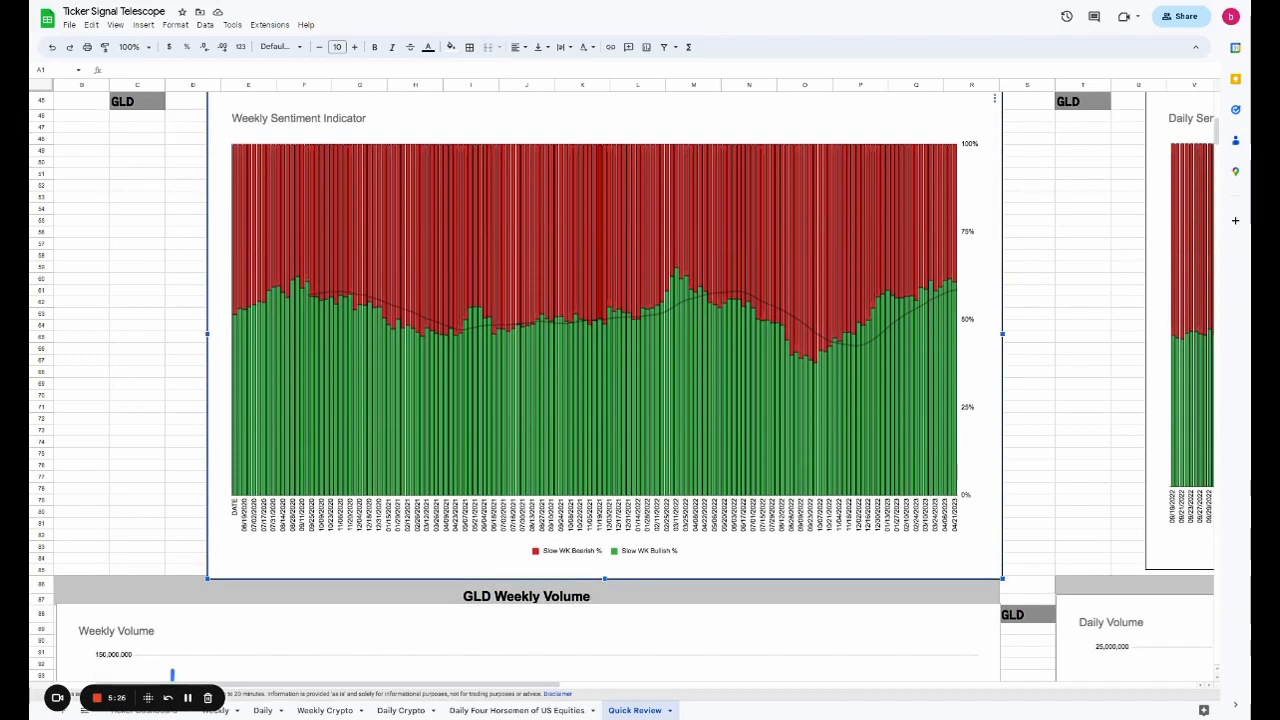
{"action": "scroll", "scroll_direction": "down", "scroll_amount": 3}
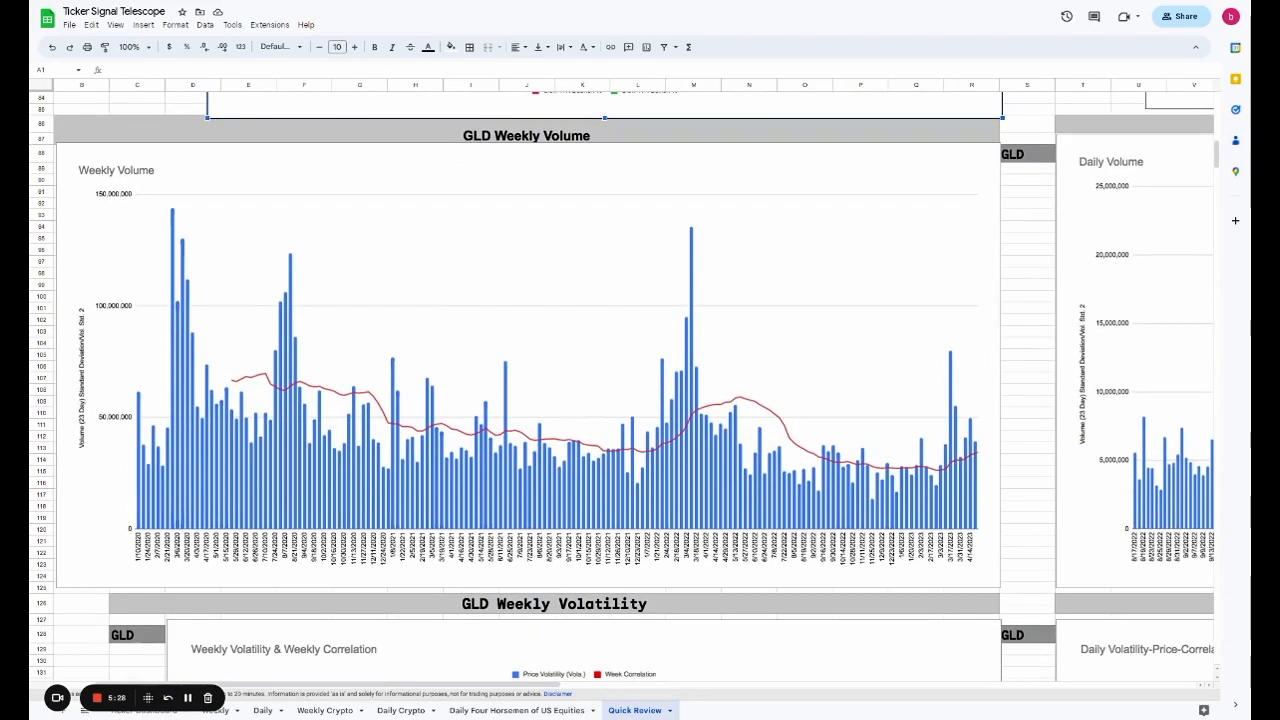
- Select the GLD Weekly Volume chart, then scroll to the Daily Volume chart
{"action": "left_click", "coordinate": [900, 497]}
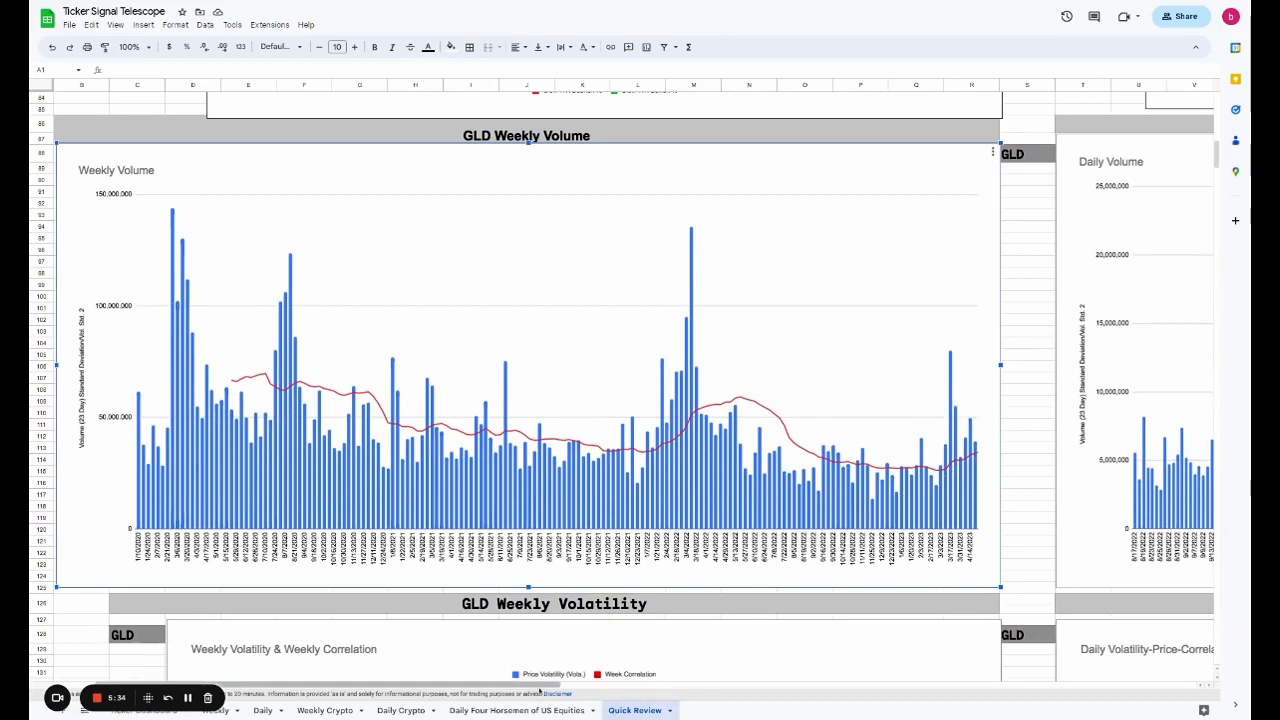
{"action": "mouse_move", "coordinate": [988, 451]}
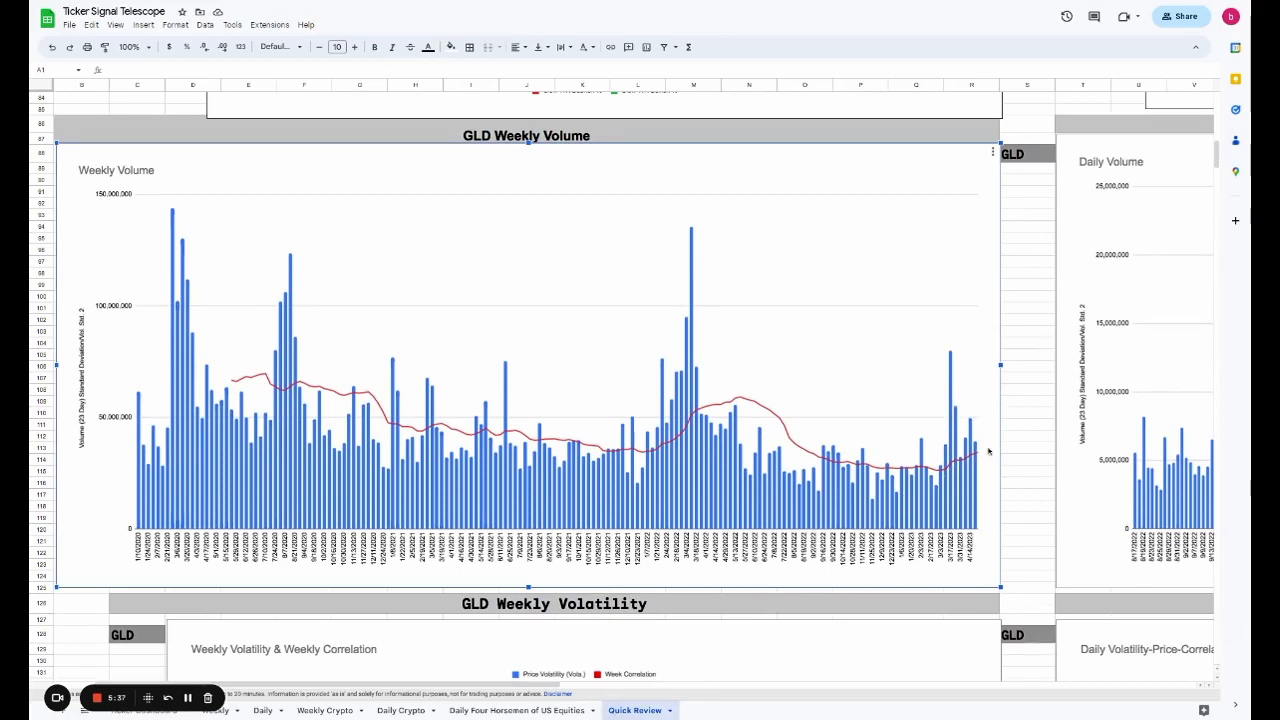
{"action": "mouse_move", "coordinate": [974, 453]}
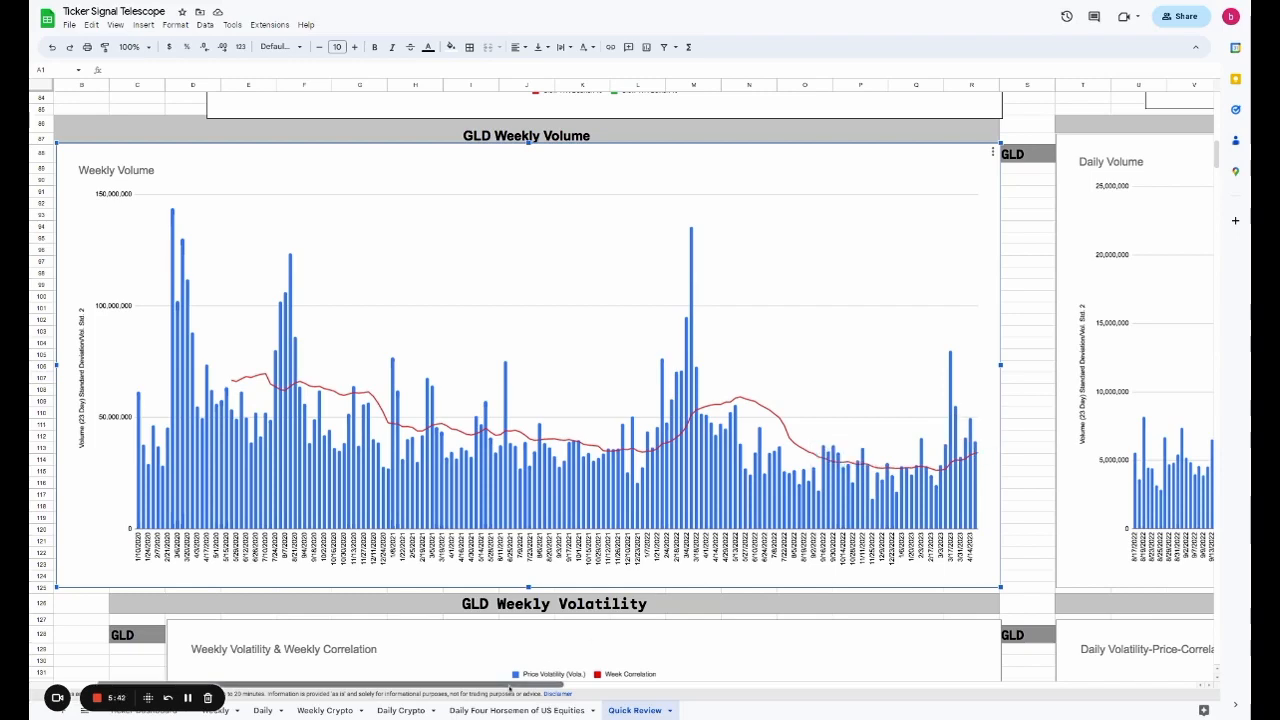
{"action": "scroll", "scroll_direction": "right", "scroll_amount": 3}
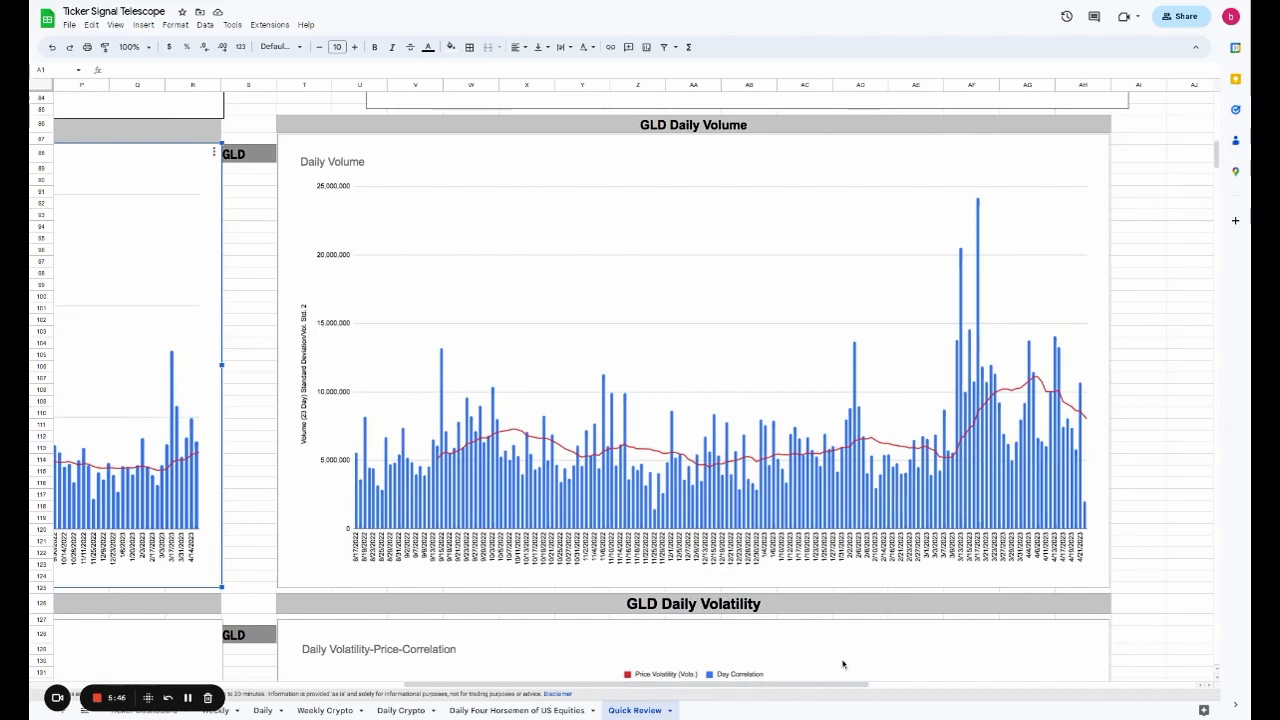
{"action": "scroll", "scroll_direction": "down", "scroll_amount": 3}
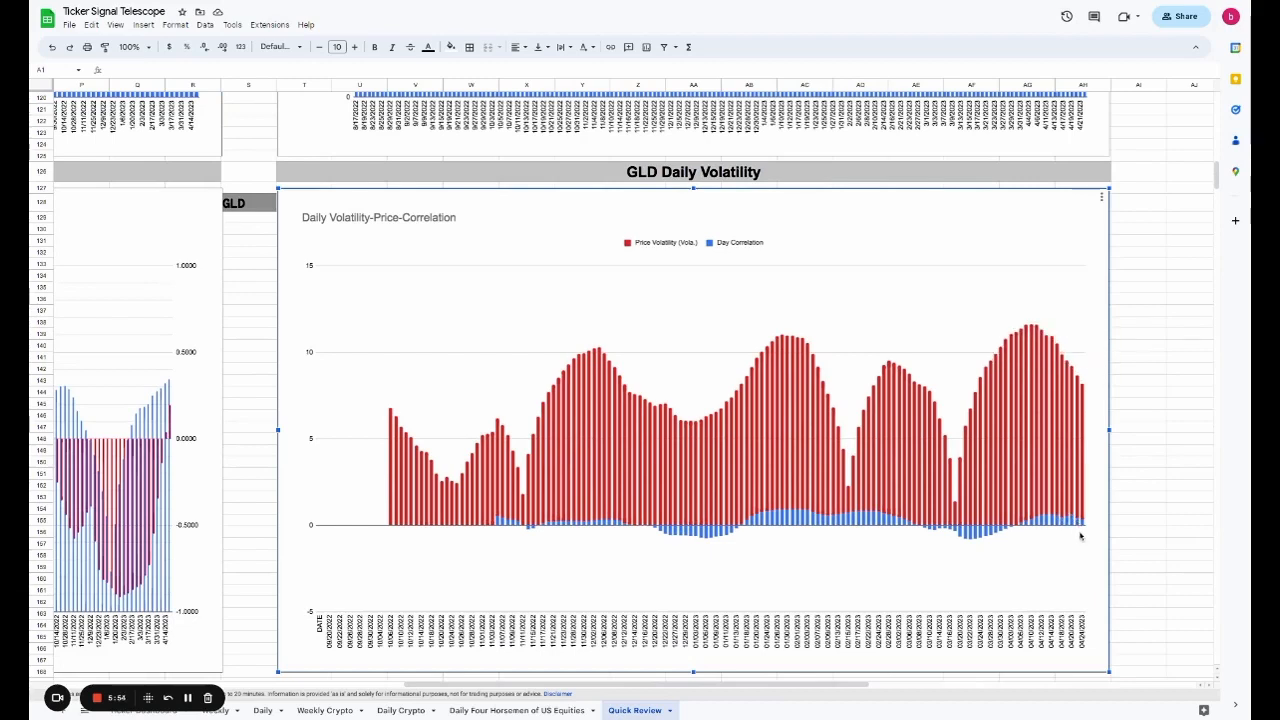
- Scroll past GLD daily volatility to the Weekly Trading Range chart ($184.25, 4/21/2023)
{"action": "scroll", "scroll_direction": "down", "scroll_amount": 3}
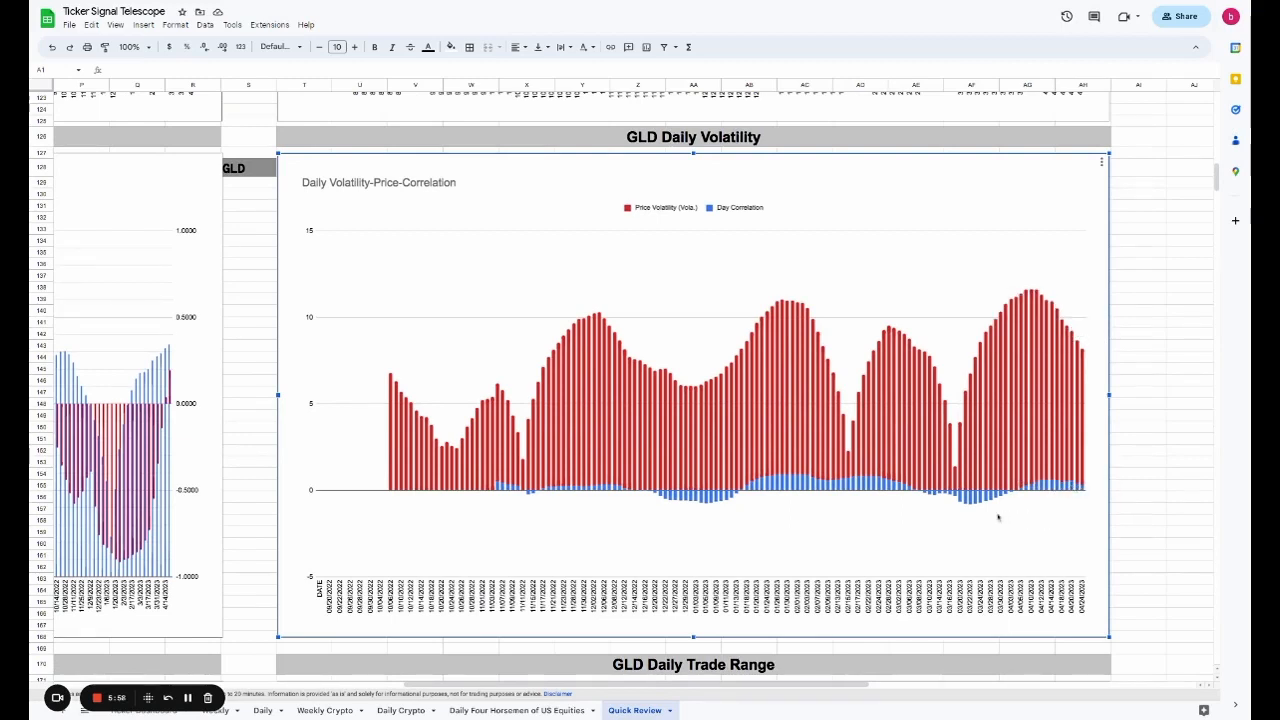
{"action": "mouse_move", "coordinate": [1050, 485]}
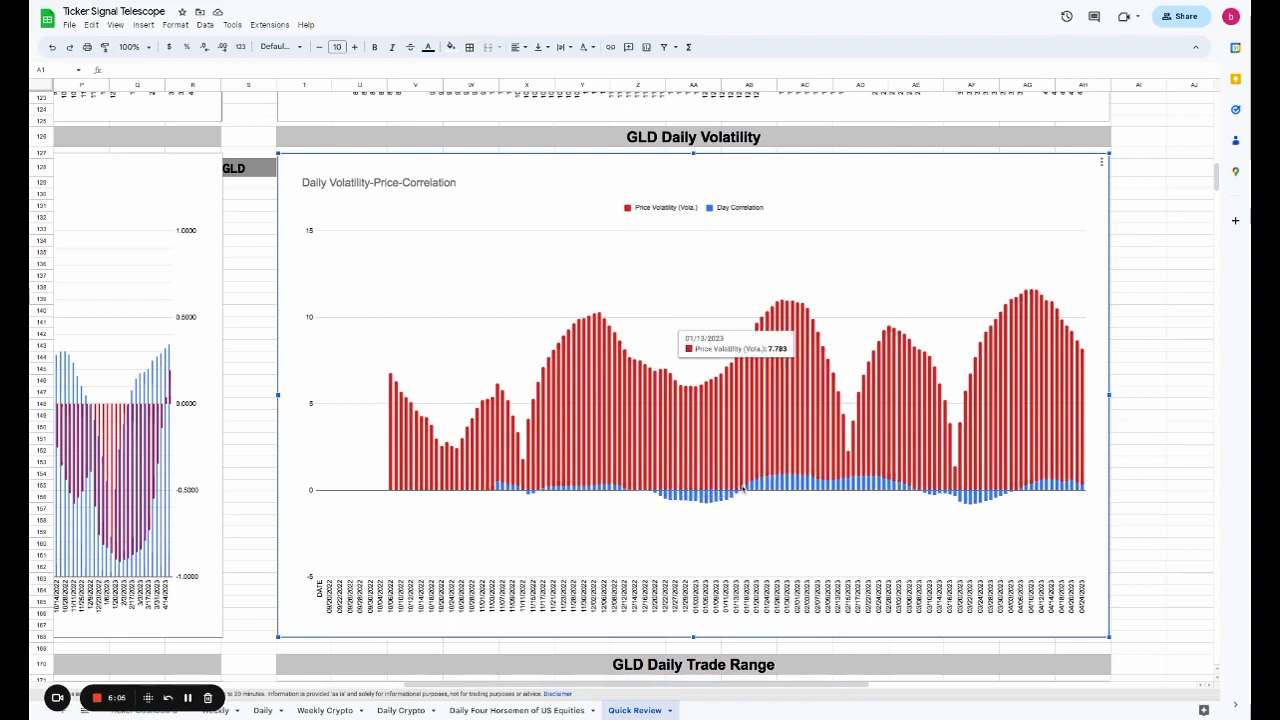
{"action": "mouse_move", "coordinate": [920, 492]}
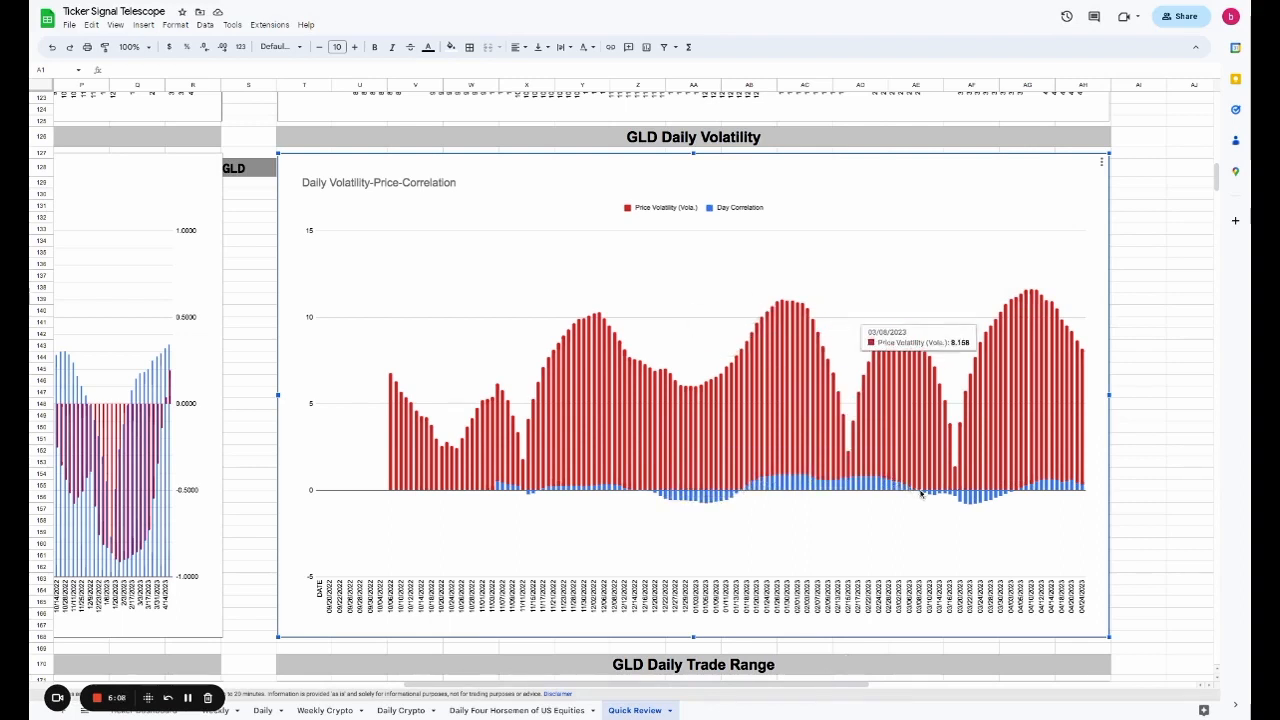
{"action": "mouse_move", "coordinate": [1036, 515]}
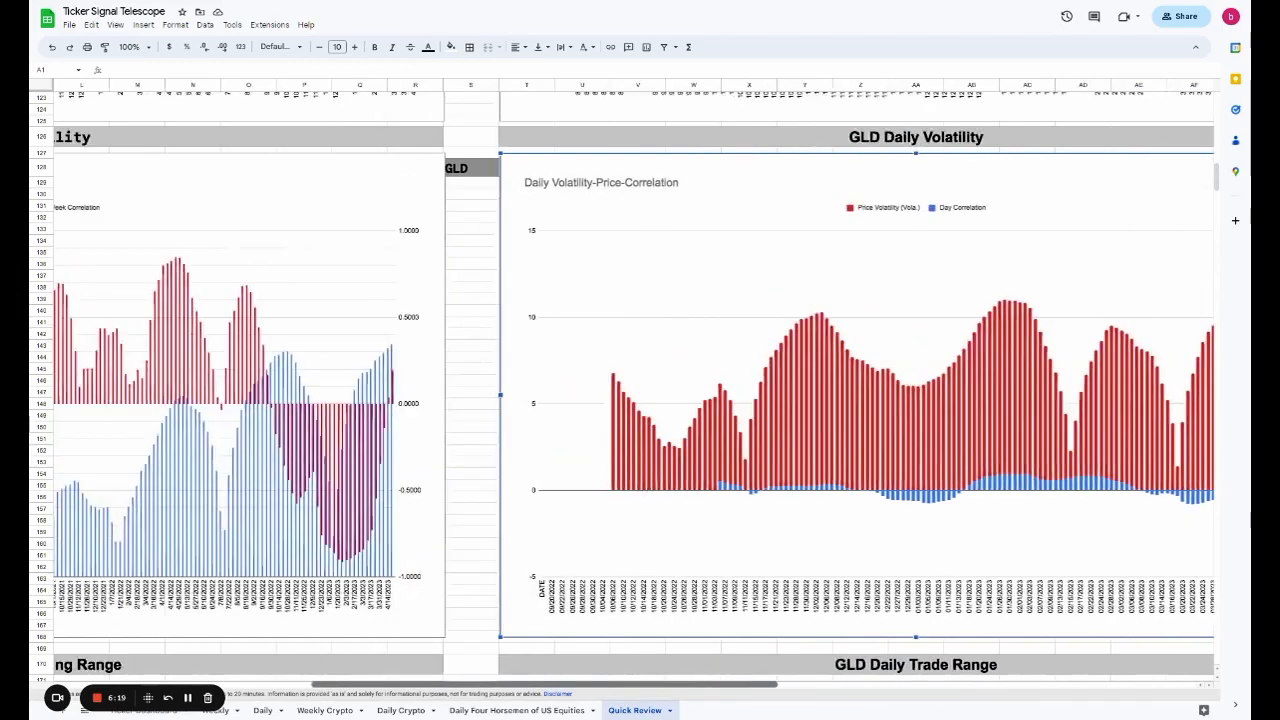
{"action": "scroll", "scroll_direction": "right", "scroll_amount": 3}
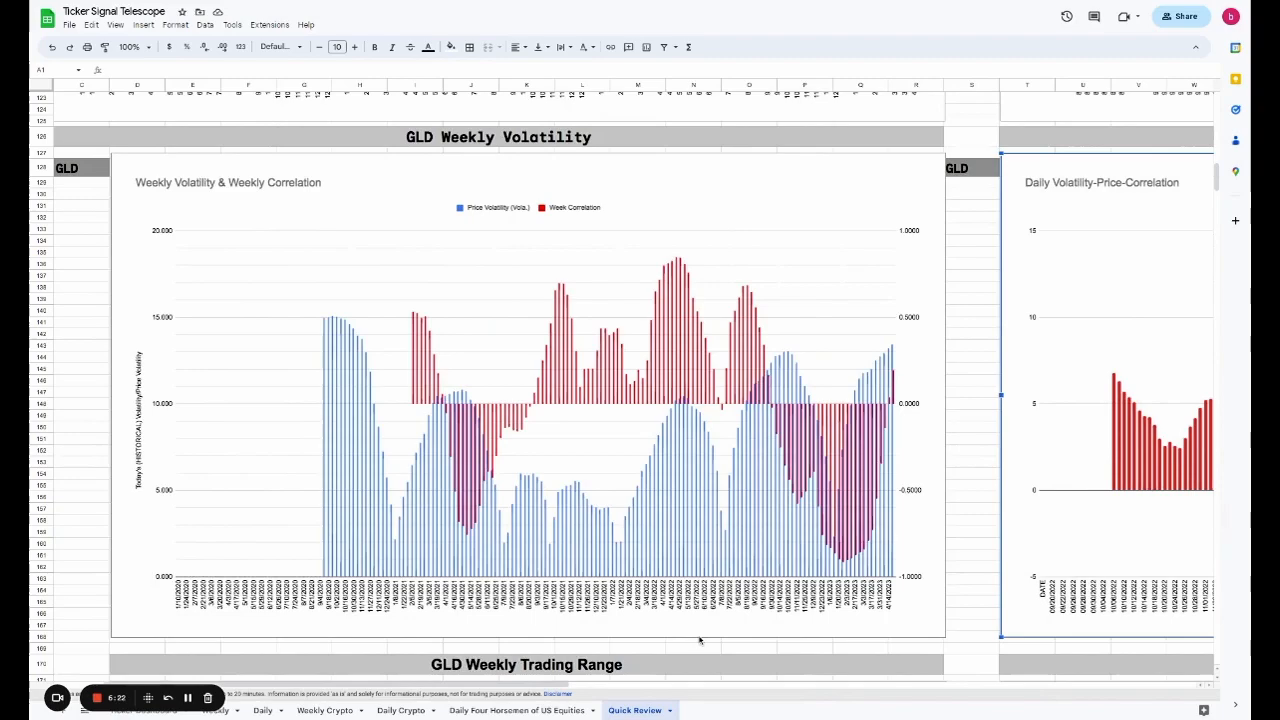
{"action": "scroll", "scroll_direction": "down", "scroll_amount": 3}
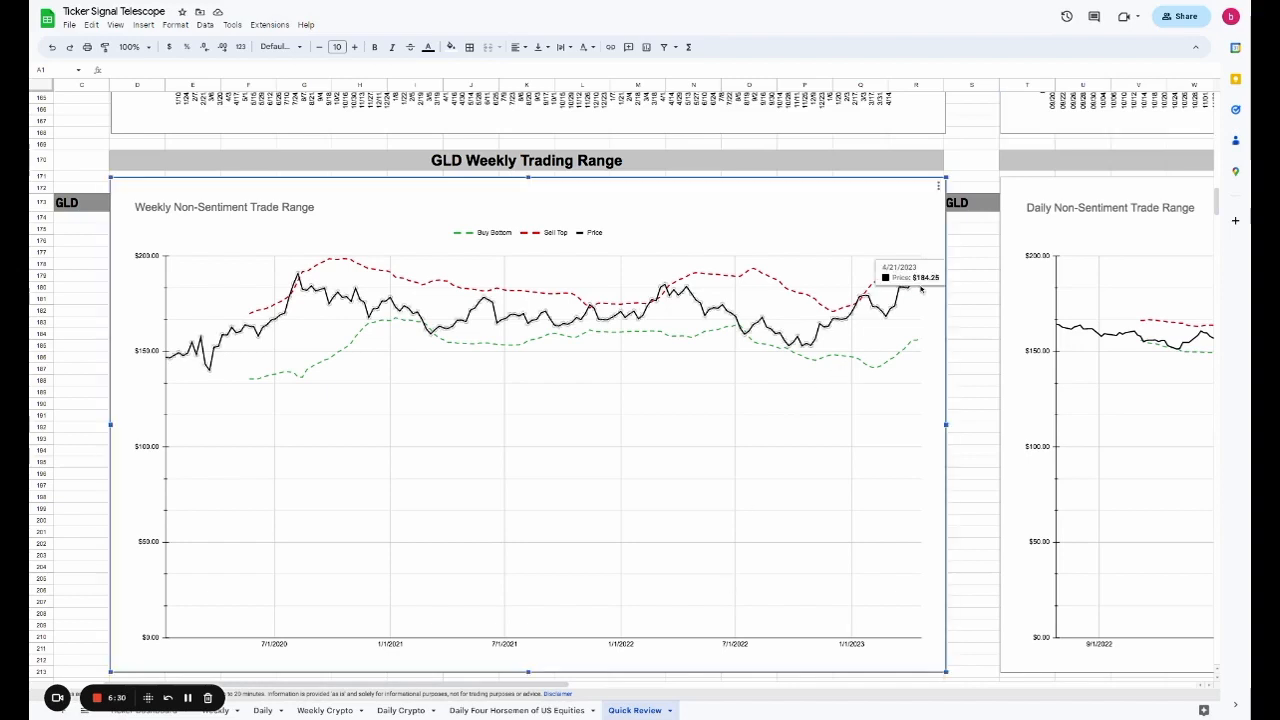
- Scroll right from GLD Weekly Trading Range to the GLD Daily Trade Range chart
{"action": "scroll", "scroll_direction": "right", "scroll_amount": 3}
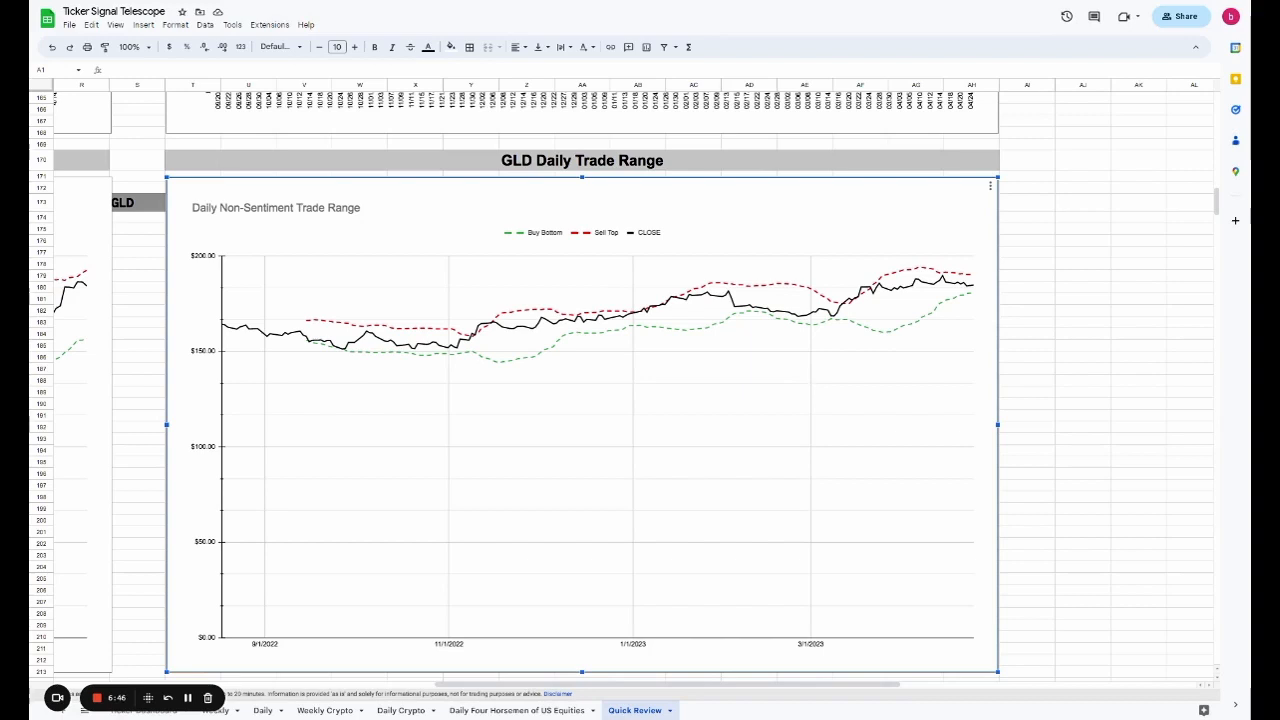
{"action": "mouse_move", "coordinate": [797, 371]}
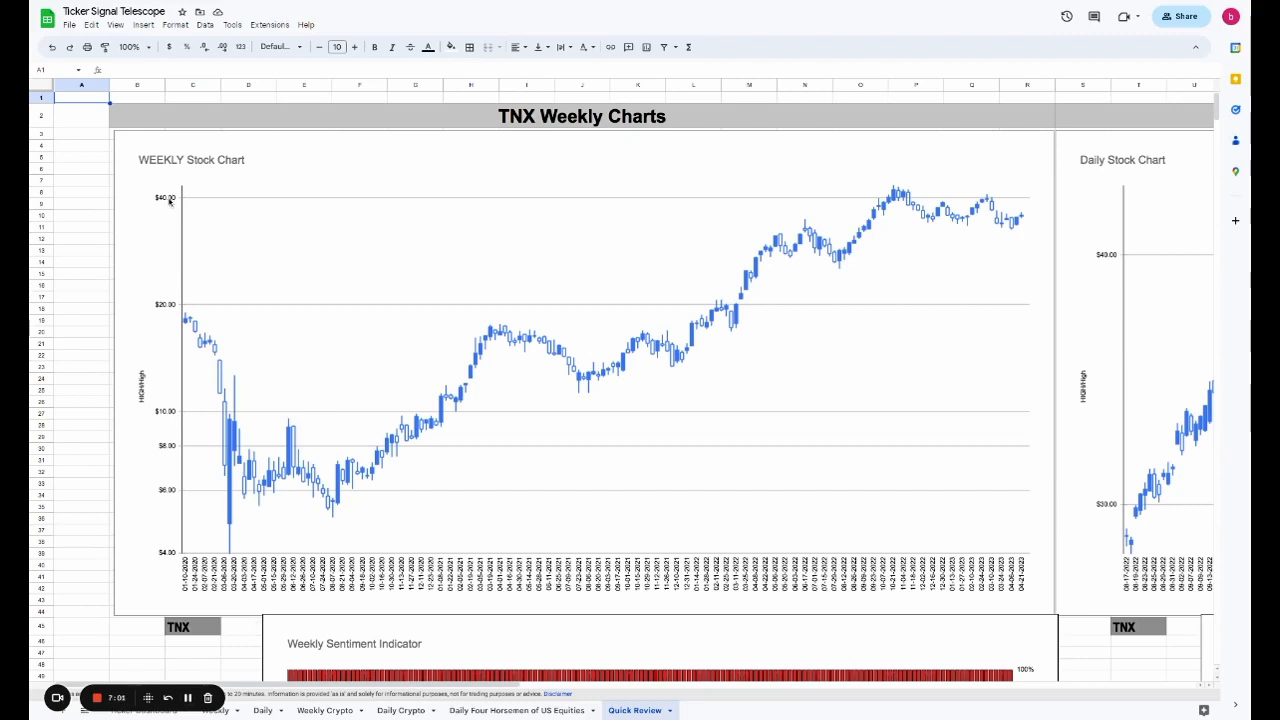
{"action": "mouse_move", "coordinate": [188, 206]}
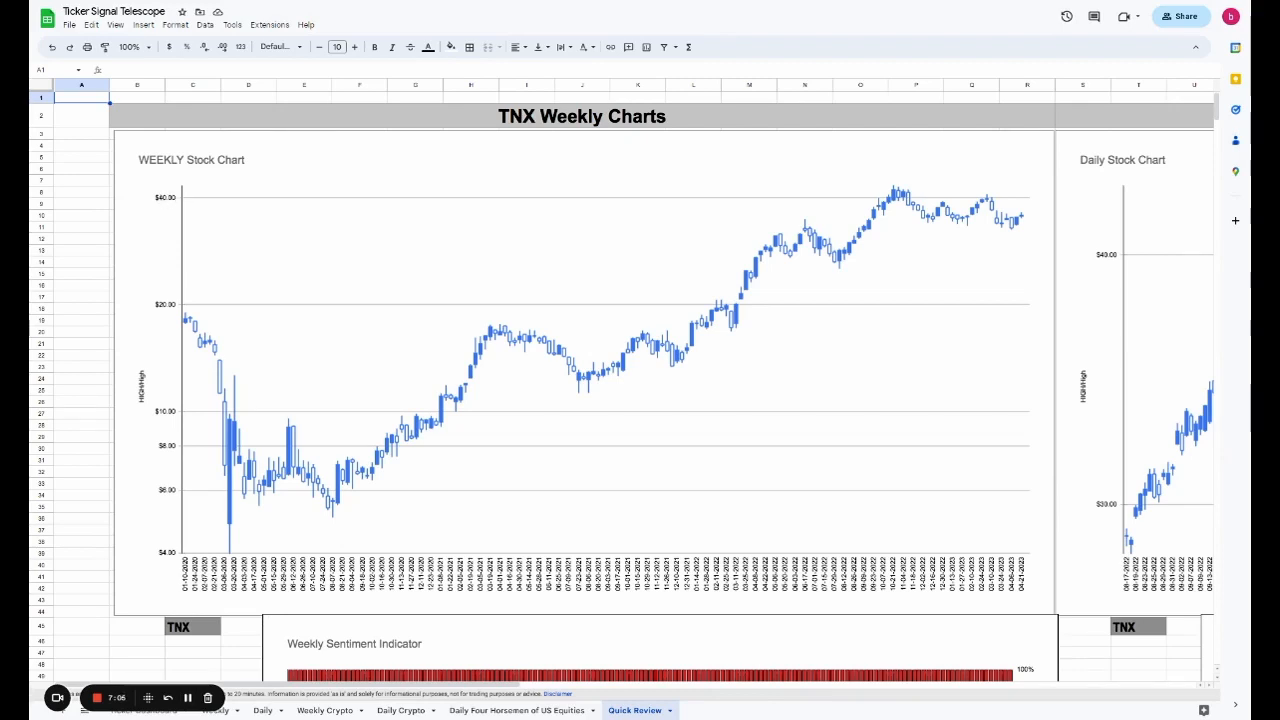
- Scroll right from TNX Weekly Stock Chart to the TNX Daily Stock Chart candlesticks
{"action": "scroll", "scroll_direction": "right", "scroll_amount": 3}
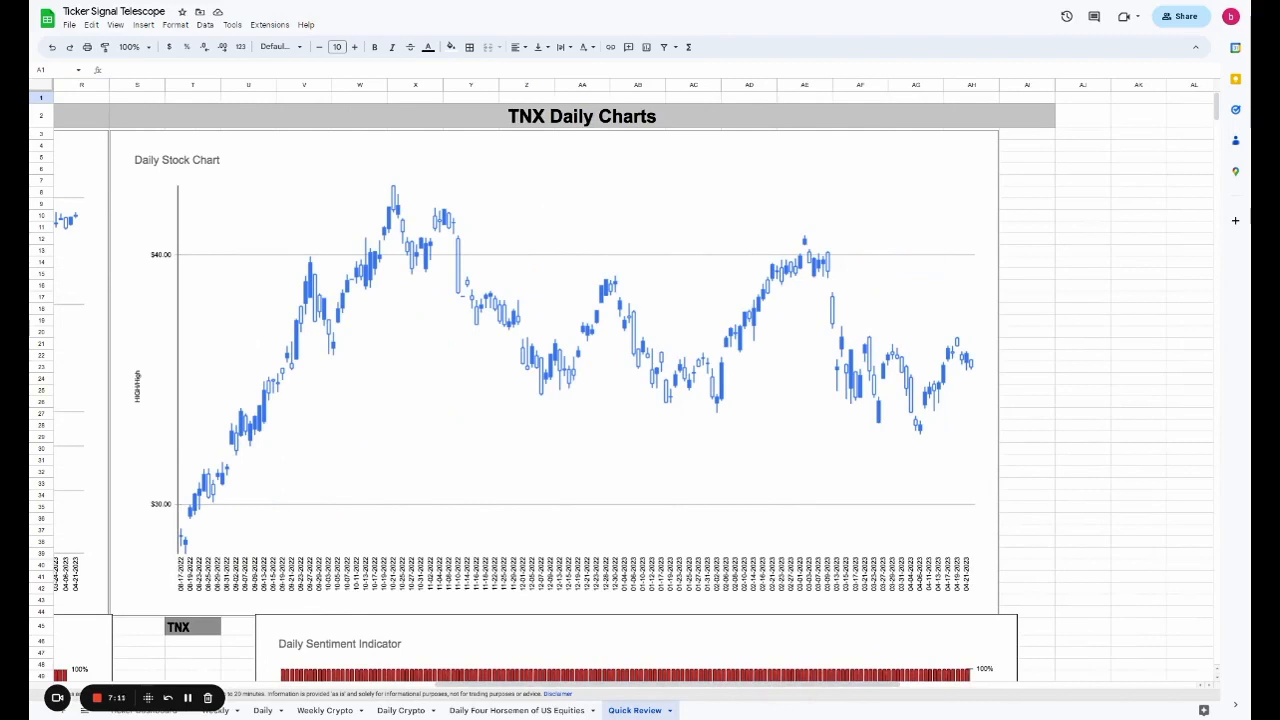
{"action": "mouse_move", "coordinate": [745, 366]}
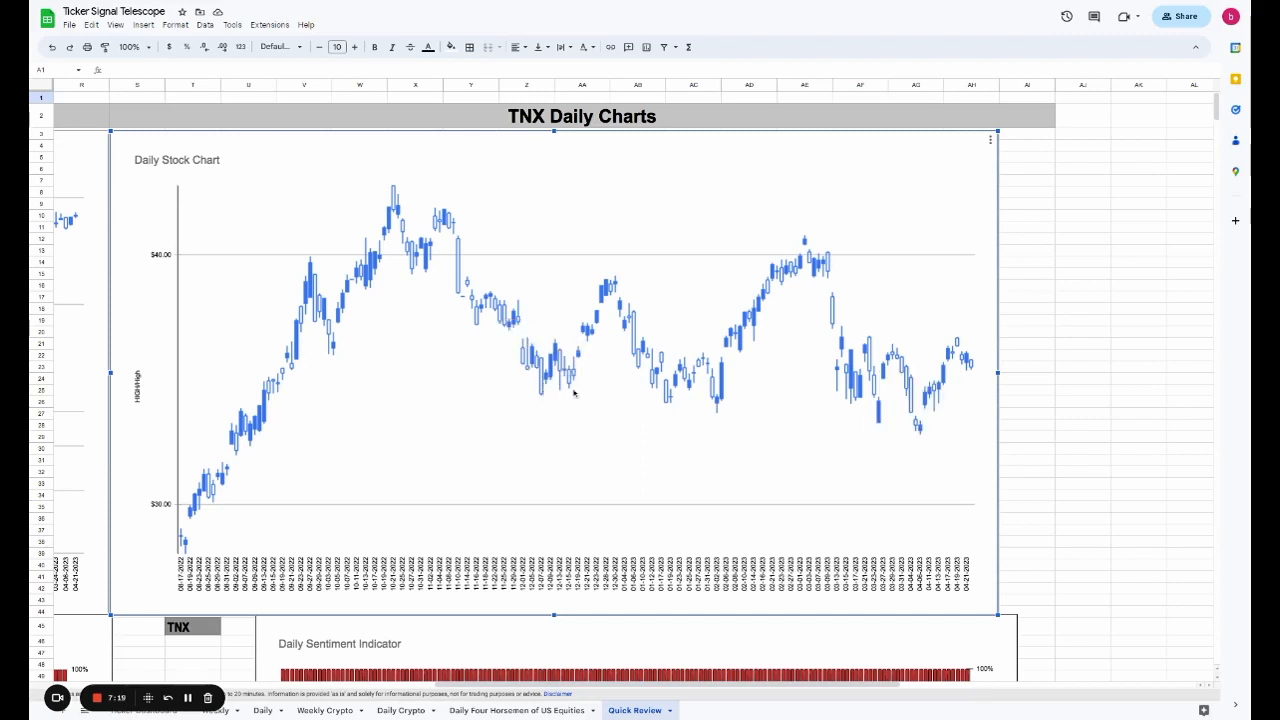
{"action": "mouse_move", "coordinate": [744, 402]}
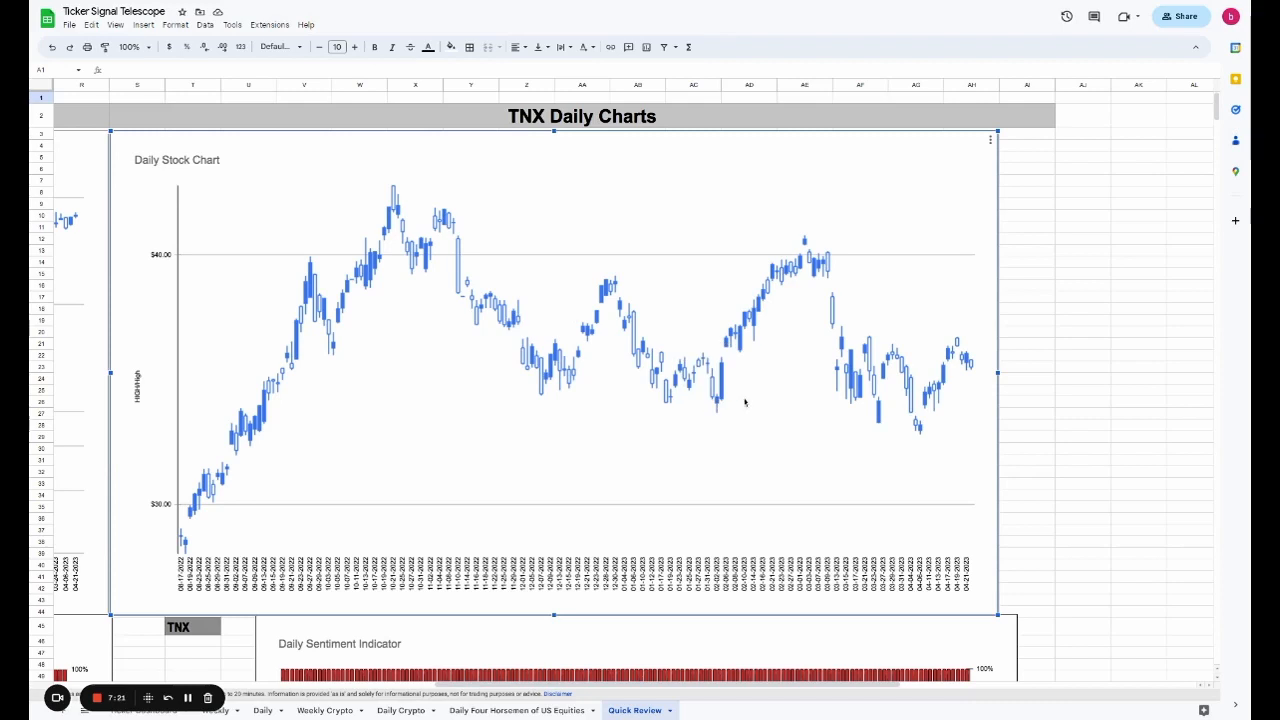
{"action": "mouse_move", "coordinate": [757, 394]}
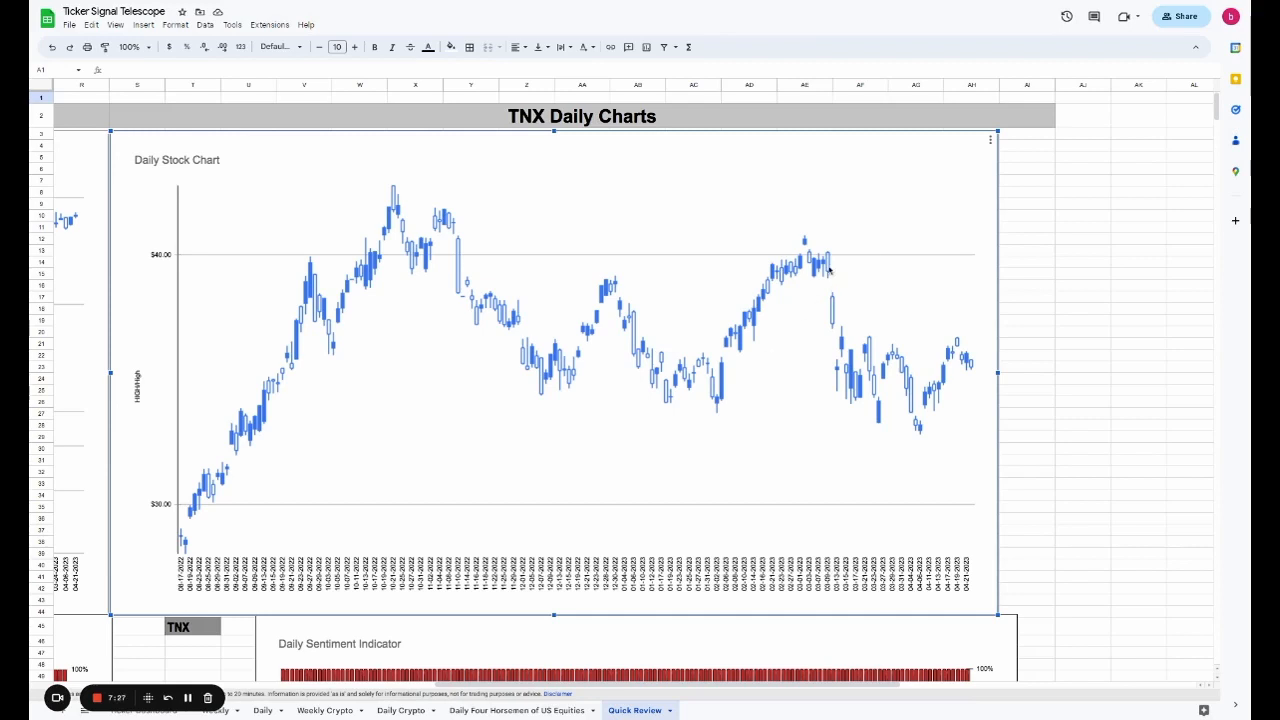
{"action": "mouse_move", "coordinate": [808, 250]}
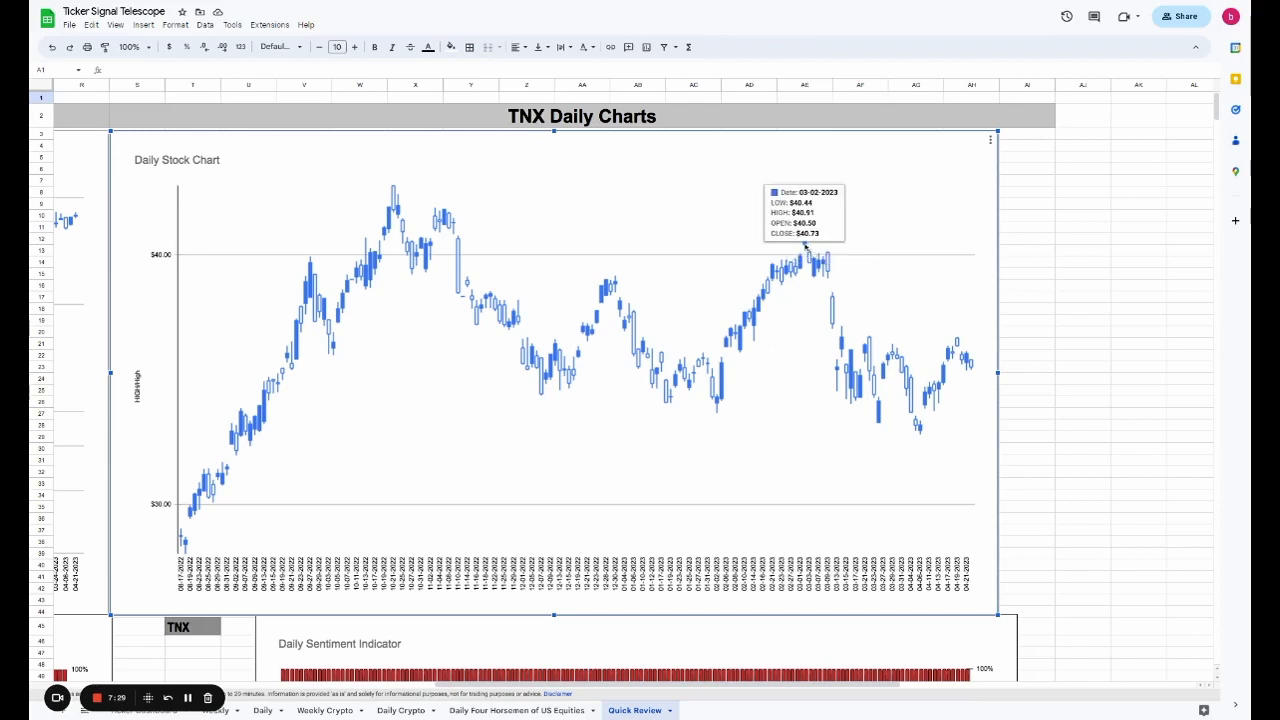
{"action": "mouse_move", "coordinate": [435, 225]}
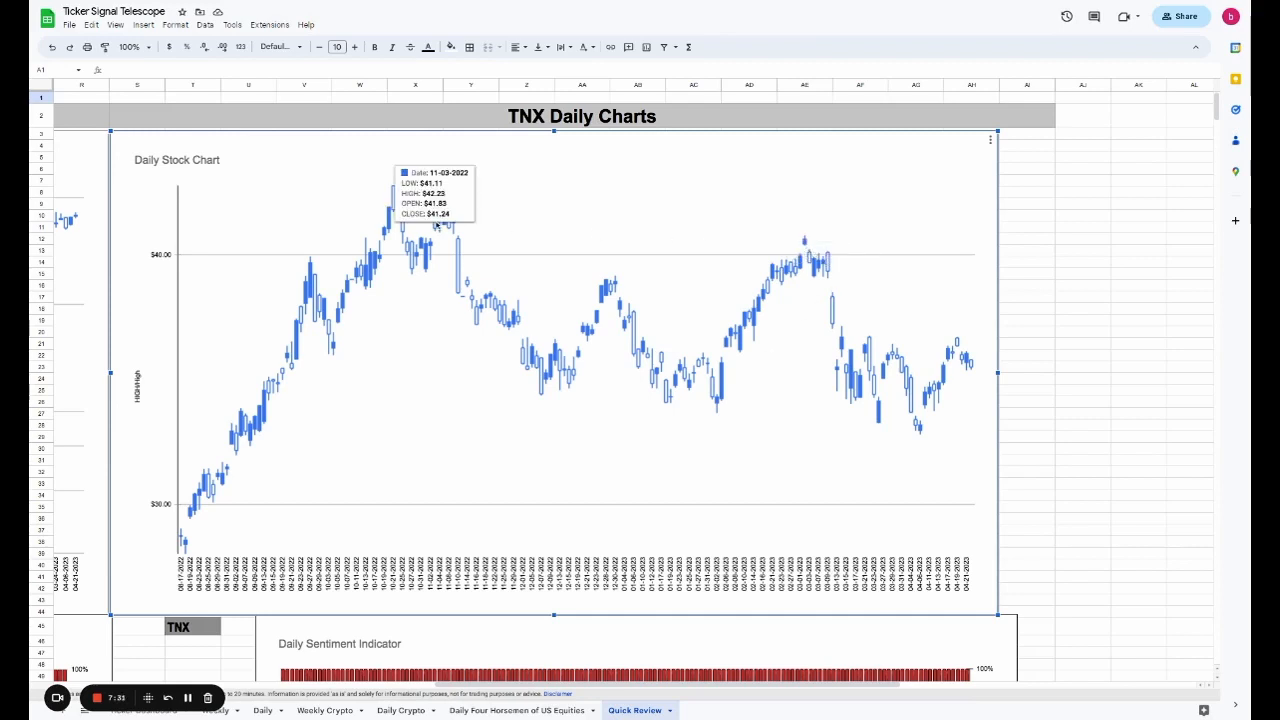
- Scroll to TNX Weekly Sentiment Indicator, showing 54.7% slow weekly bullish for 02/10/2023
{"action": "scroll", "scroll_direction": "down", "scroll_amount": 3}
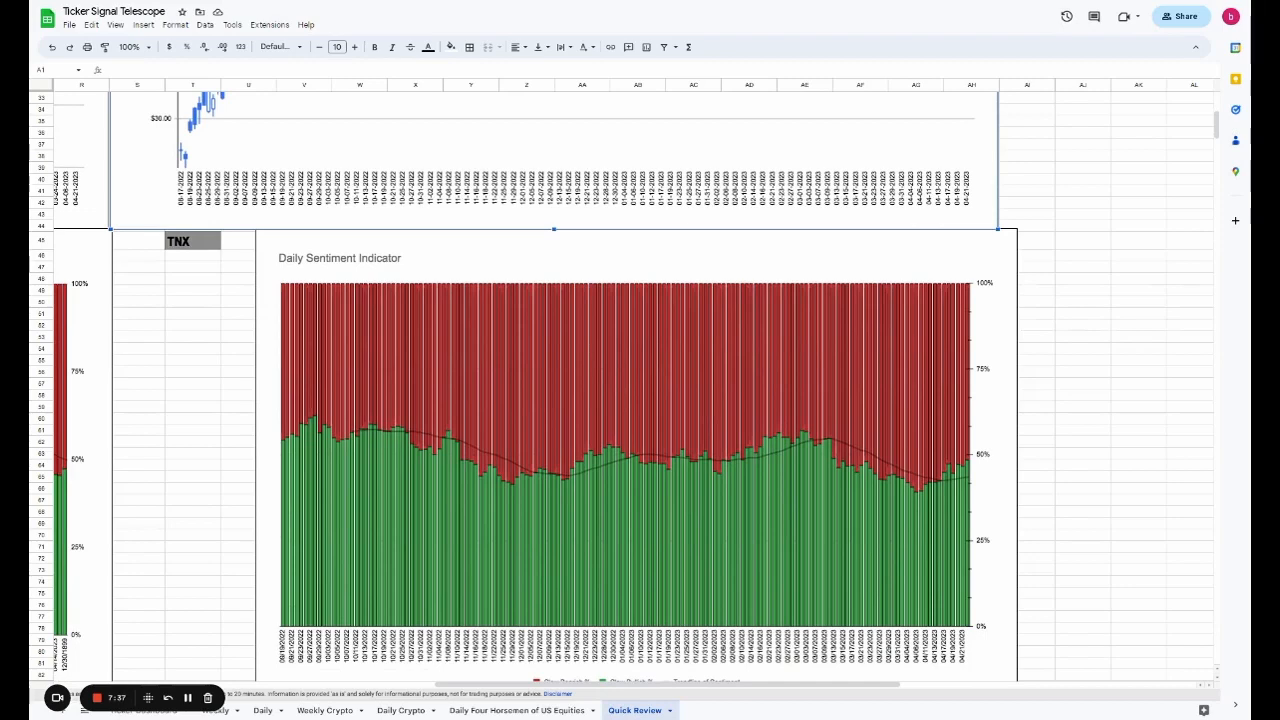
{"action": "scroll", "scroll_direction": "down", "scroll_amount": 3}
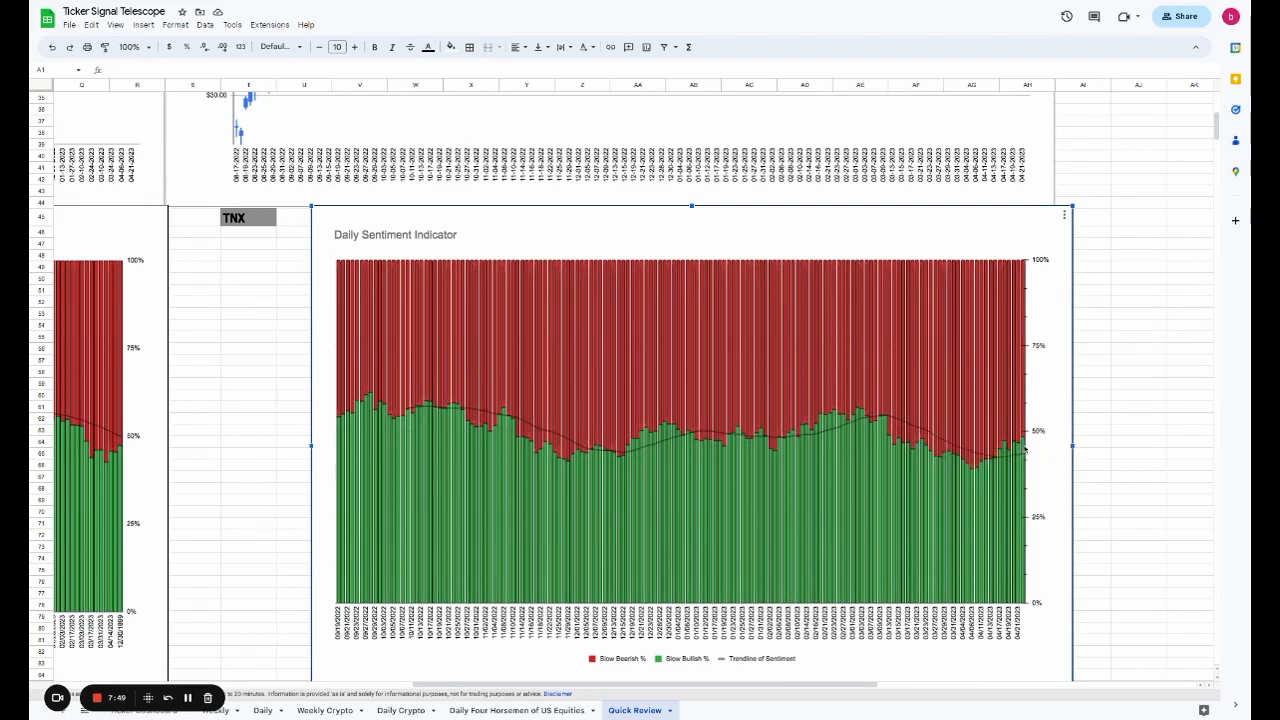
{"action": "scroll", "scroll_direction": "right", "scroll_amount": 3}
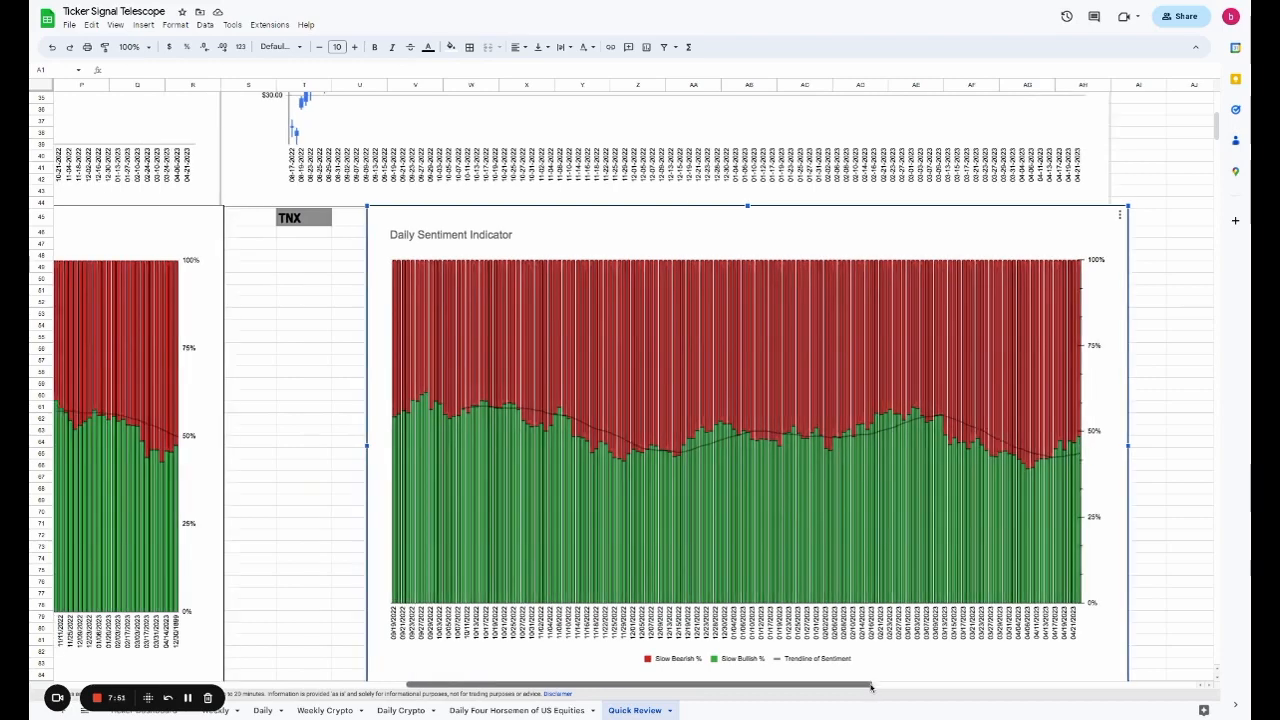
{"action": "scroll", "scroll_direction": "left", "scroll_amount": 3}
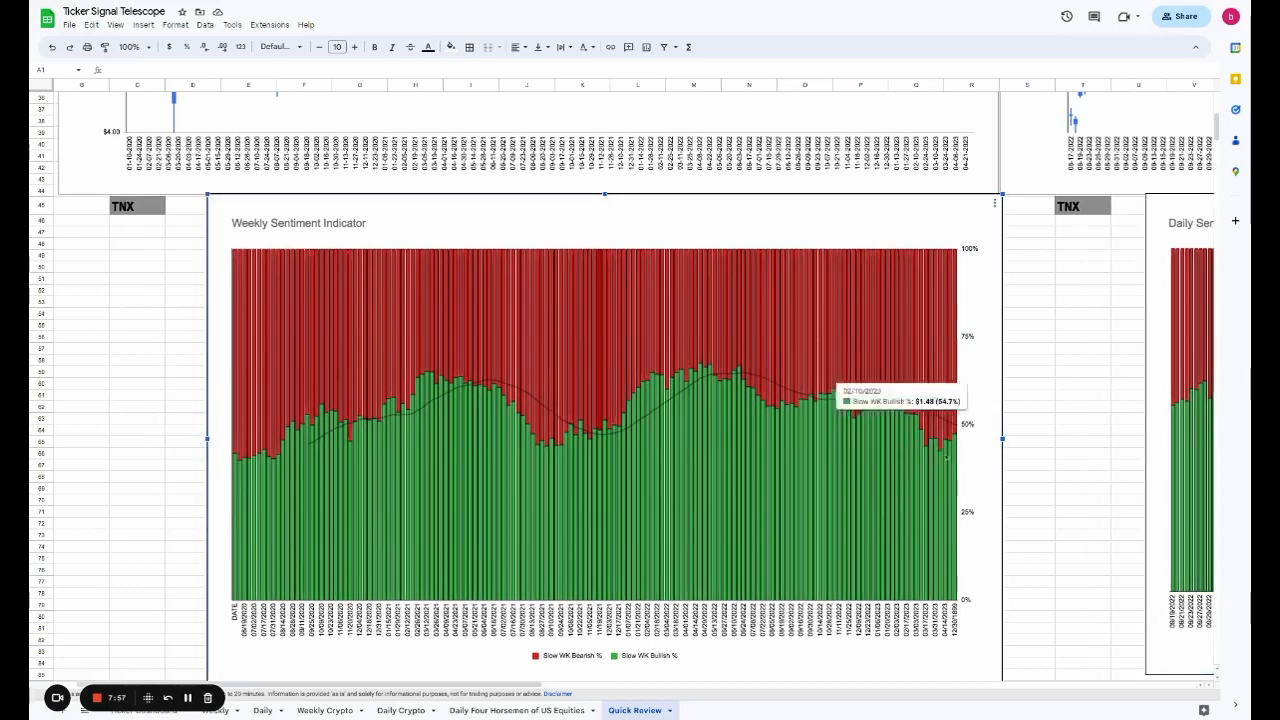
{"action": "mouse_move", "coordinate": [936, 461]}
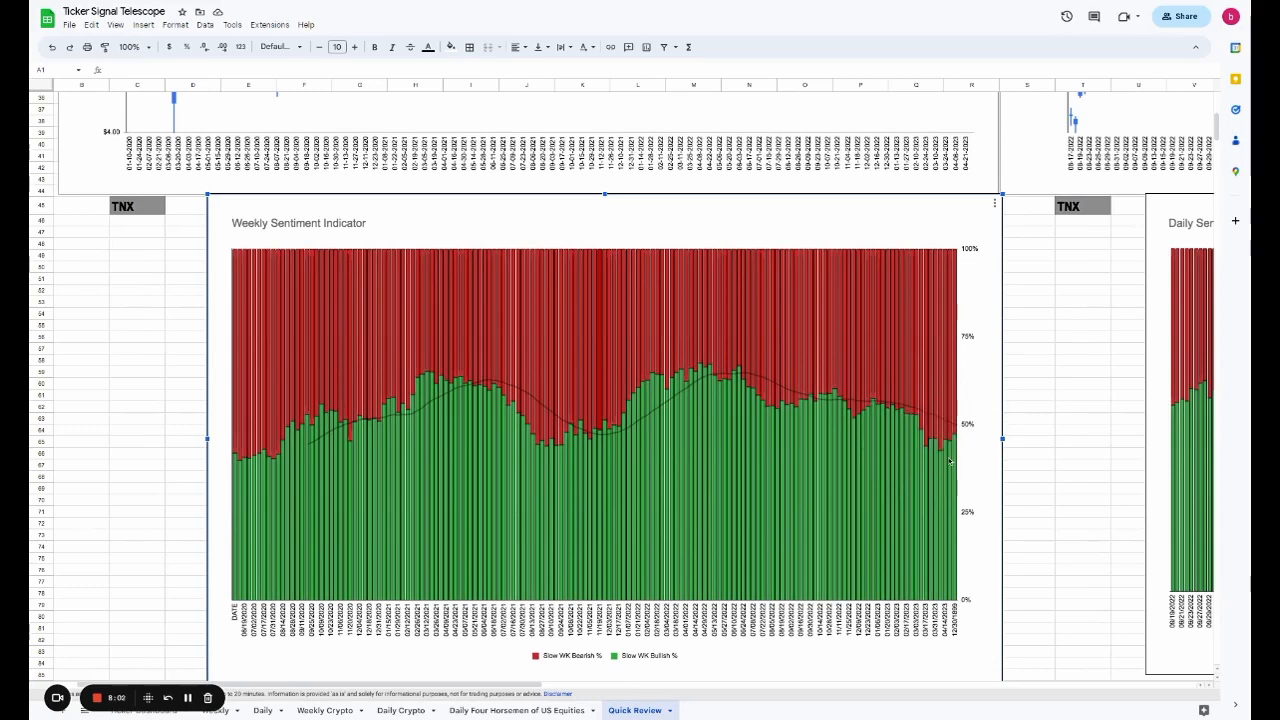
{"action": "mouse_move", "coordinate": [1030, 511]}
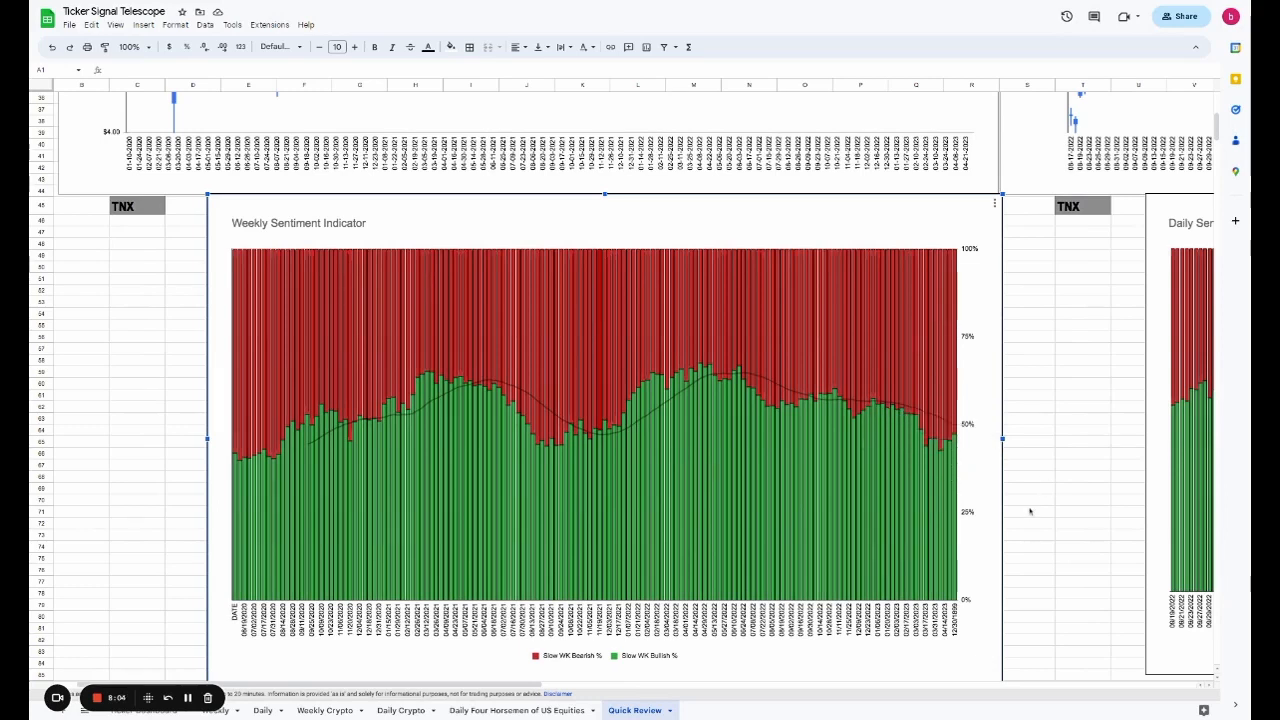
{"action": "mouse_move", "coordinate": [958, 570]}
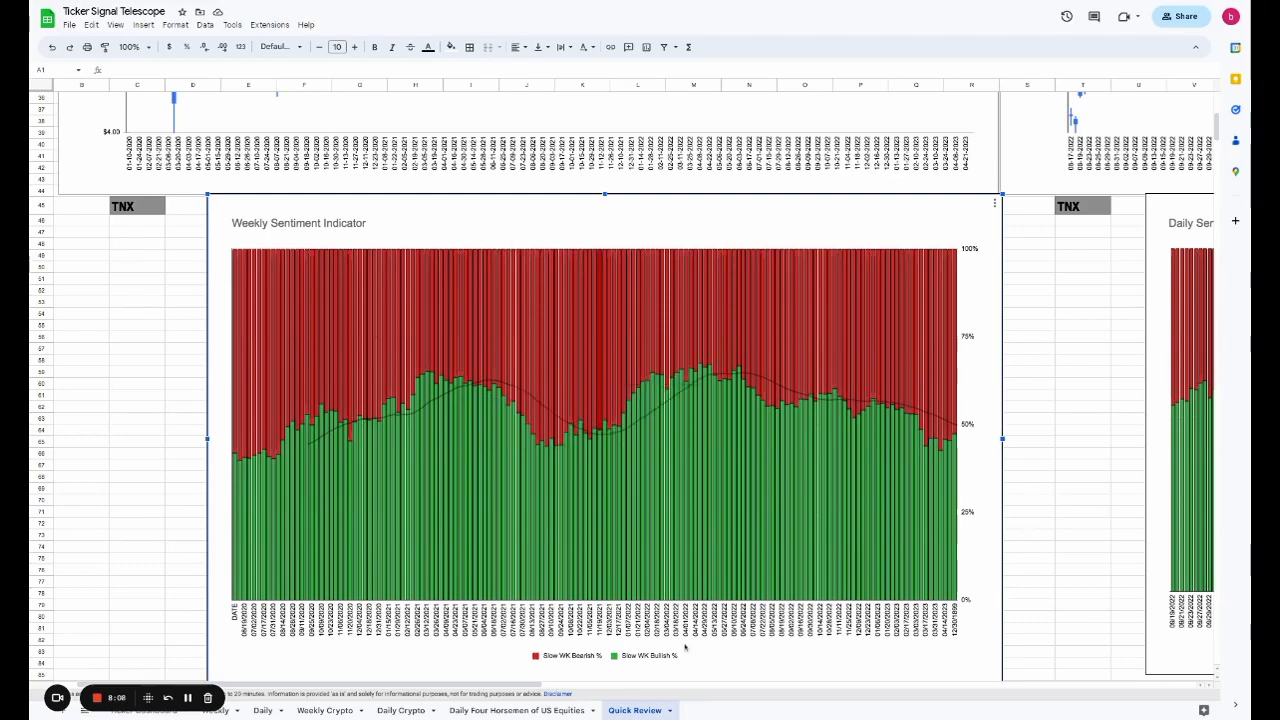
- Select TNX Daily Volatility-Price-Correlation chart, showing price volatility 2.981 for 04/24/2023
{"action": "scroll", "scroll_direction": "down", "scroll_amount": 3}
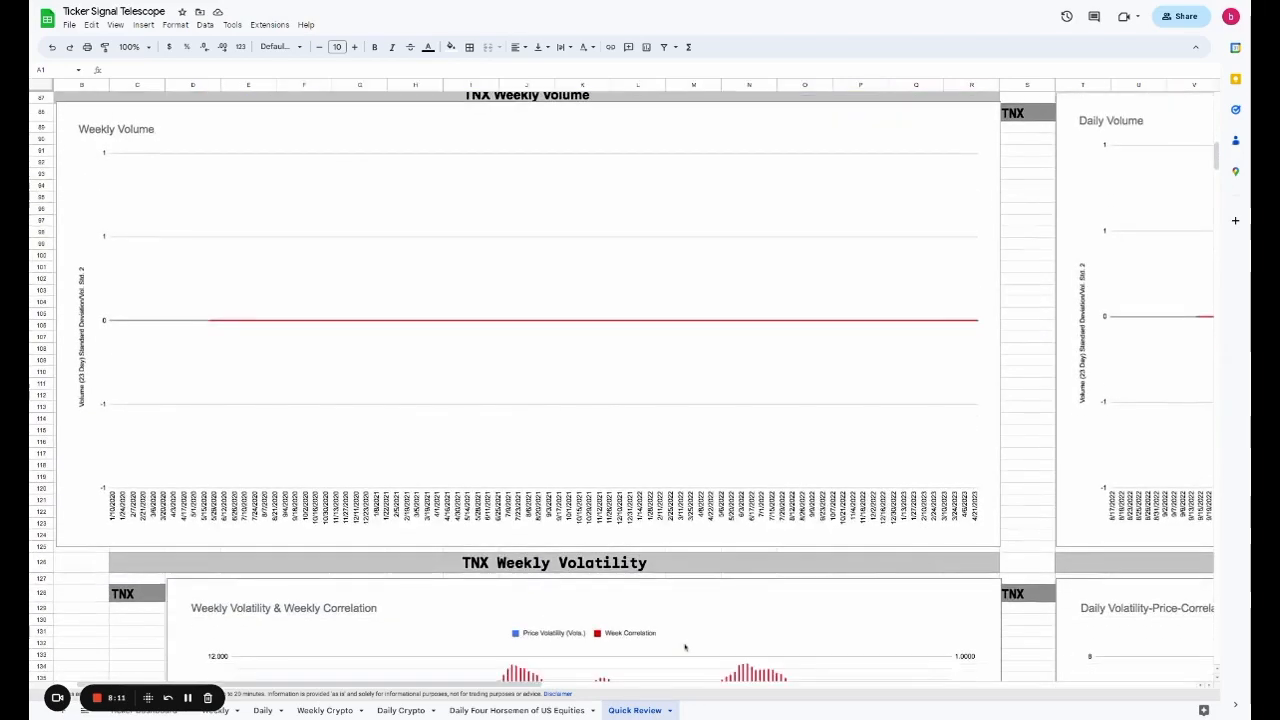
{"action": "scroll", "scroll_direction": "right", "scroll_amount": 3}
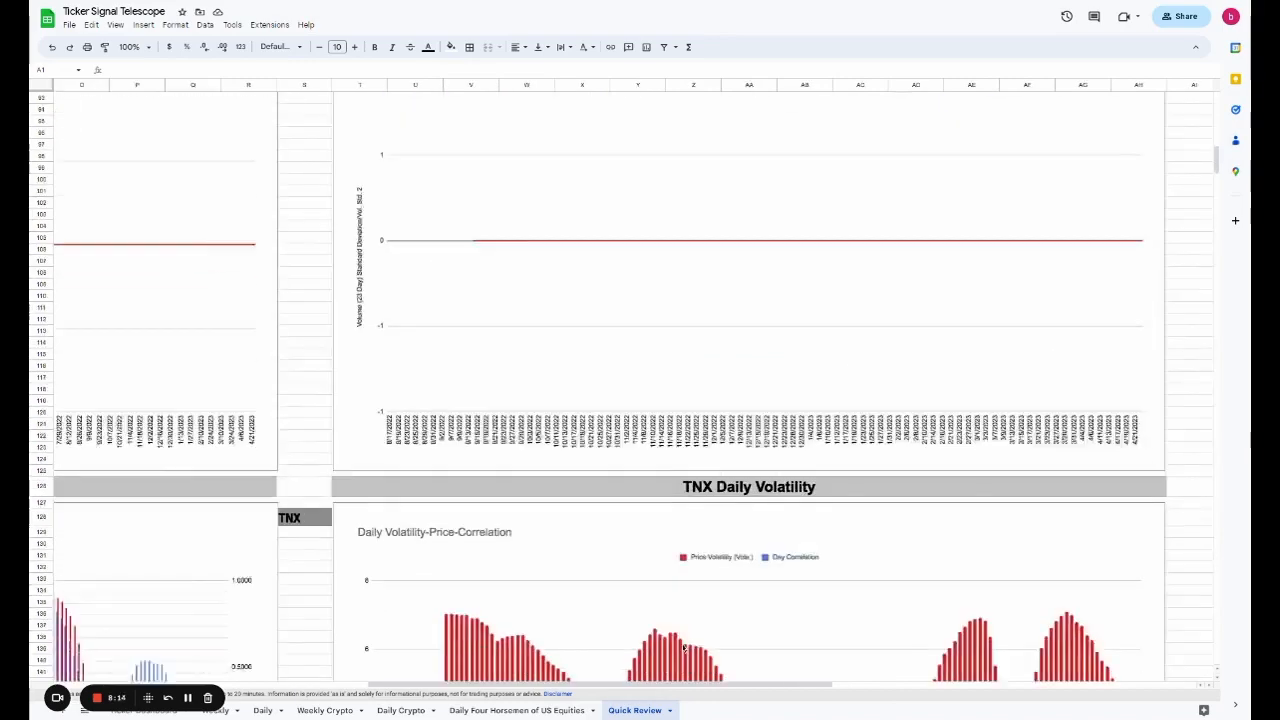
{"action": "scroll", "scroll_direction": "down", "scroll_amount": 3}
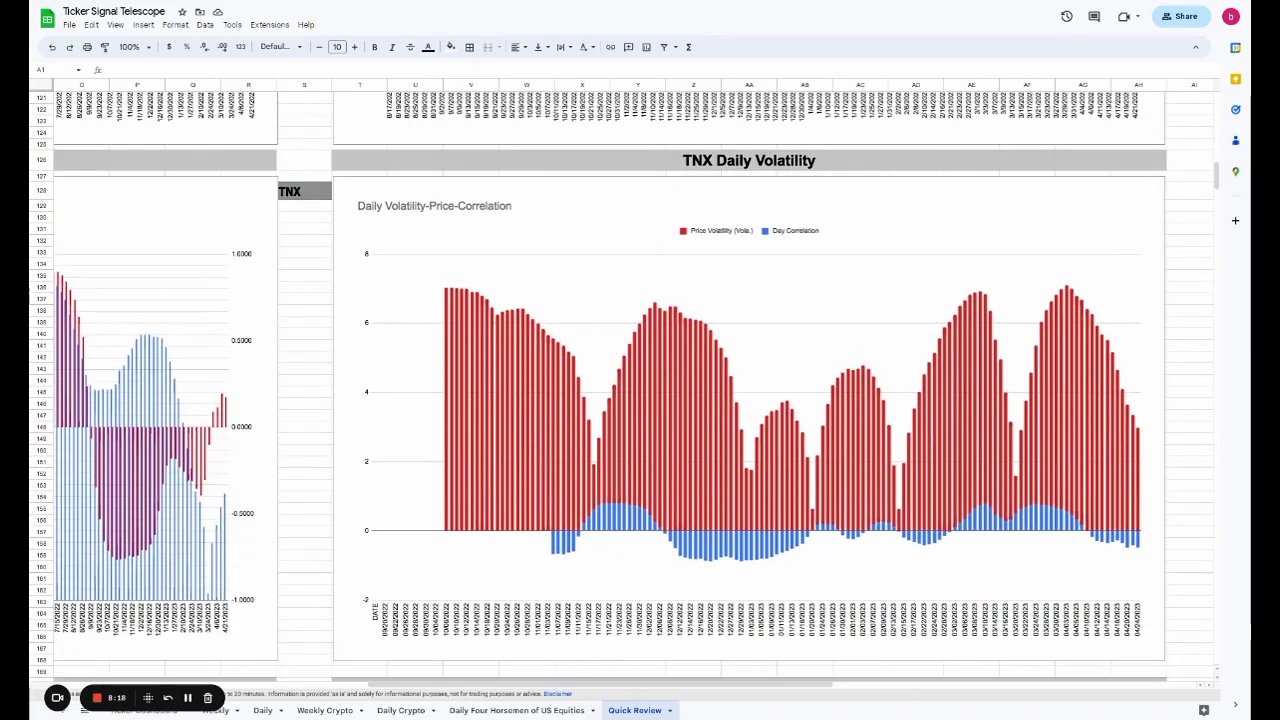
{"action": "left_click", "coordinate": [1130, 420]}
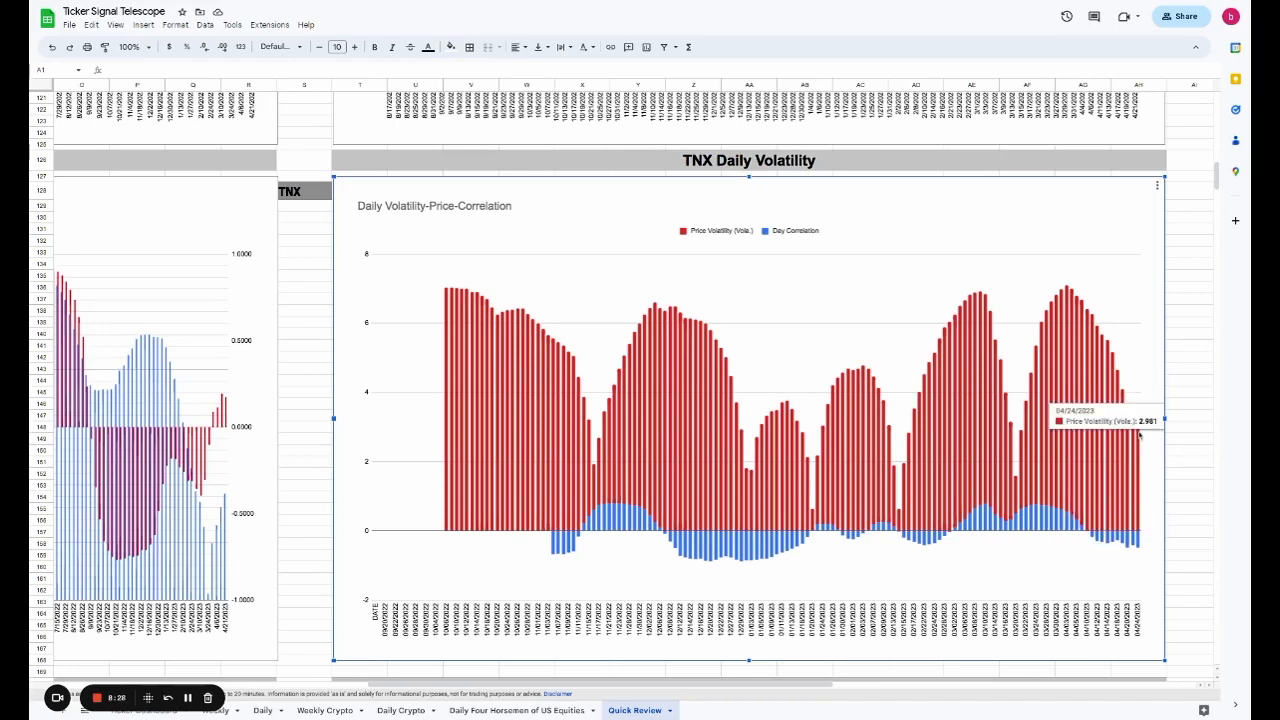
{"action": "mouse_move", "coordinate": [1018, 488]}
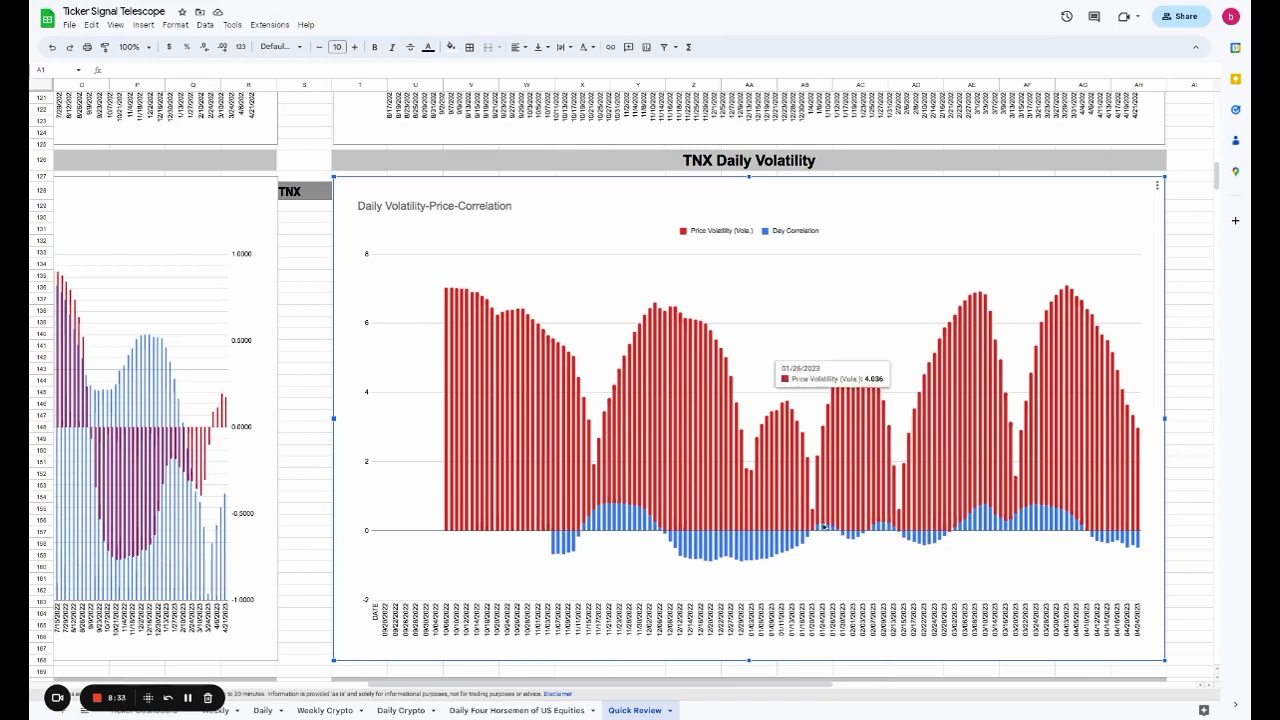
{"action": "mouse_move", "coordinate": [1085, 491]}
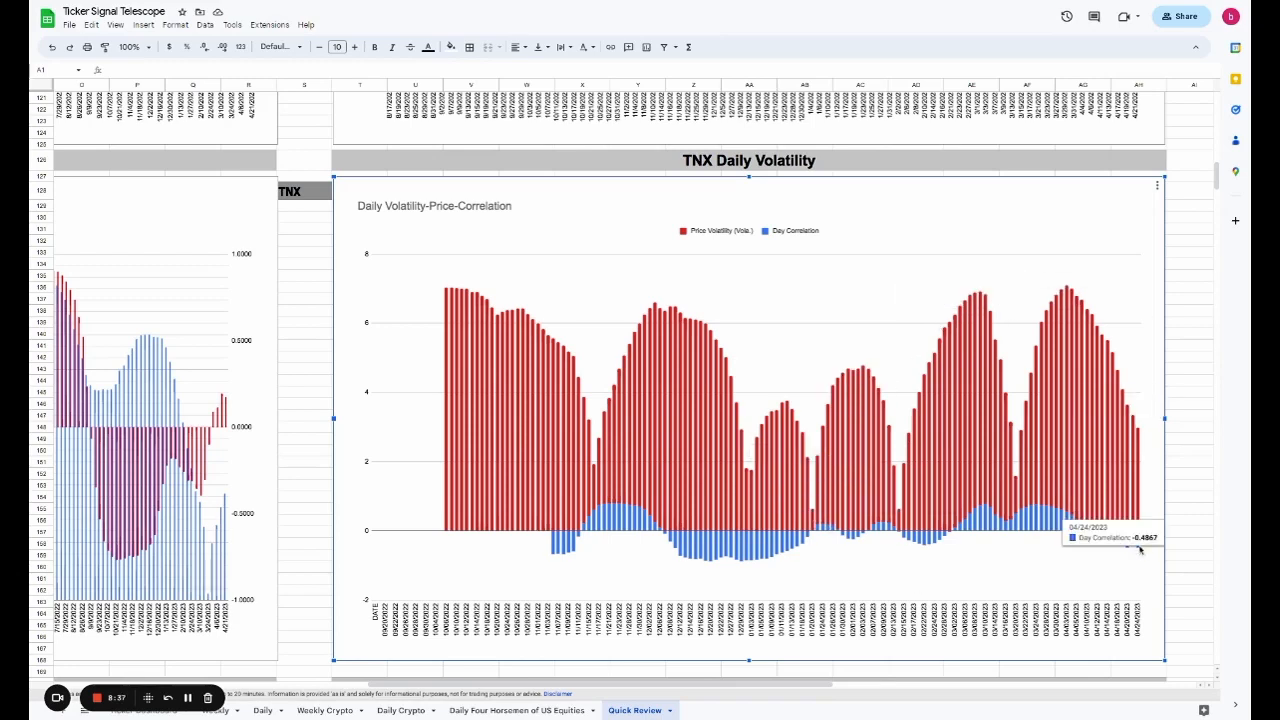
{"action": "mouse_move", "coordinate": [830, 695]}
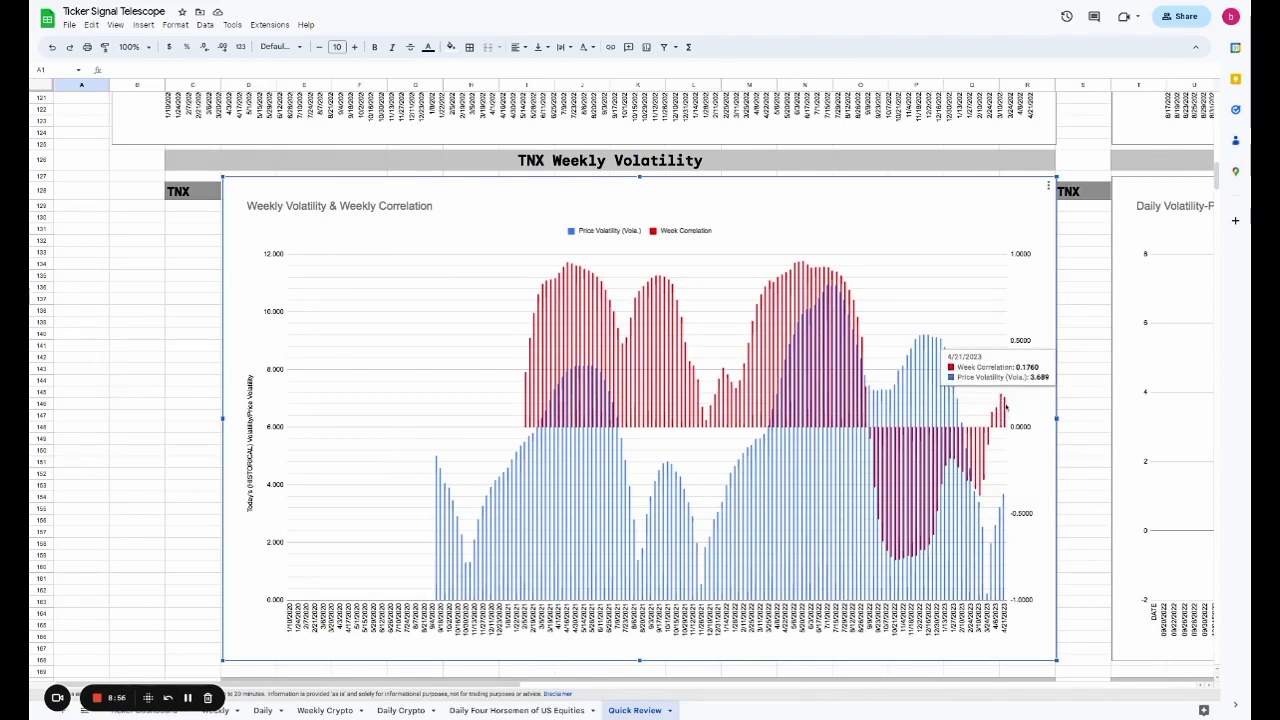
{"action": "mouse_move", "coordinate": [1007, 432]}
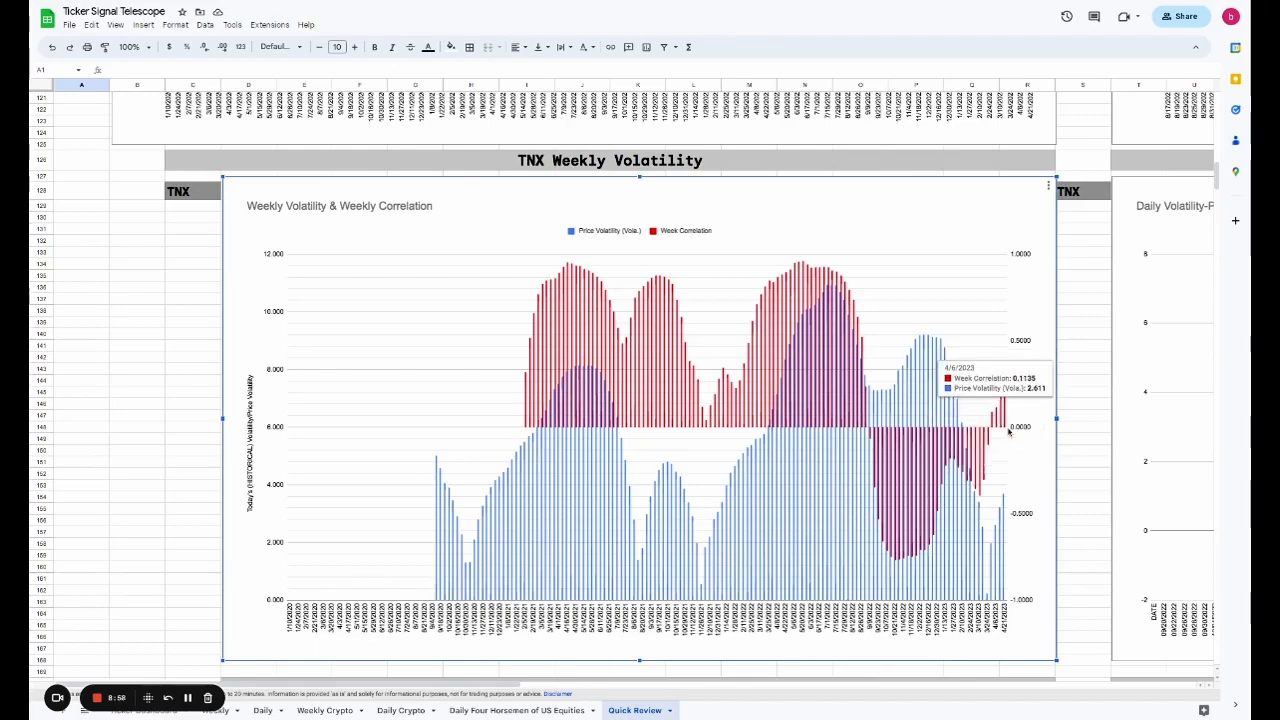
- Scroll down to TNX Daily Trade Range, then left to TNX Weekly Trading Range
{"action": "scroll", "scroll_direction": "down", "scroll_amount": 3}
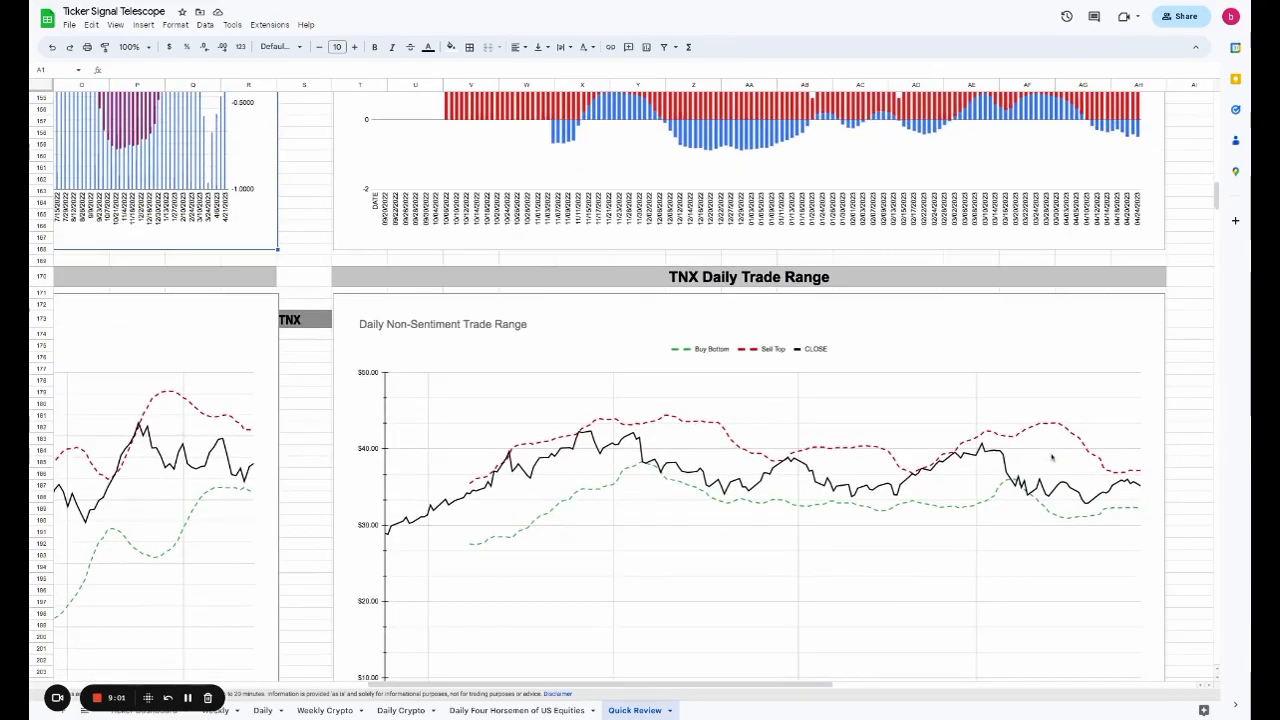
{"action": "scroll", "scroll_direction": "down", "scroll_amount": 3}
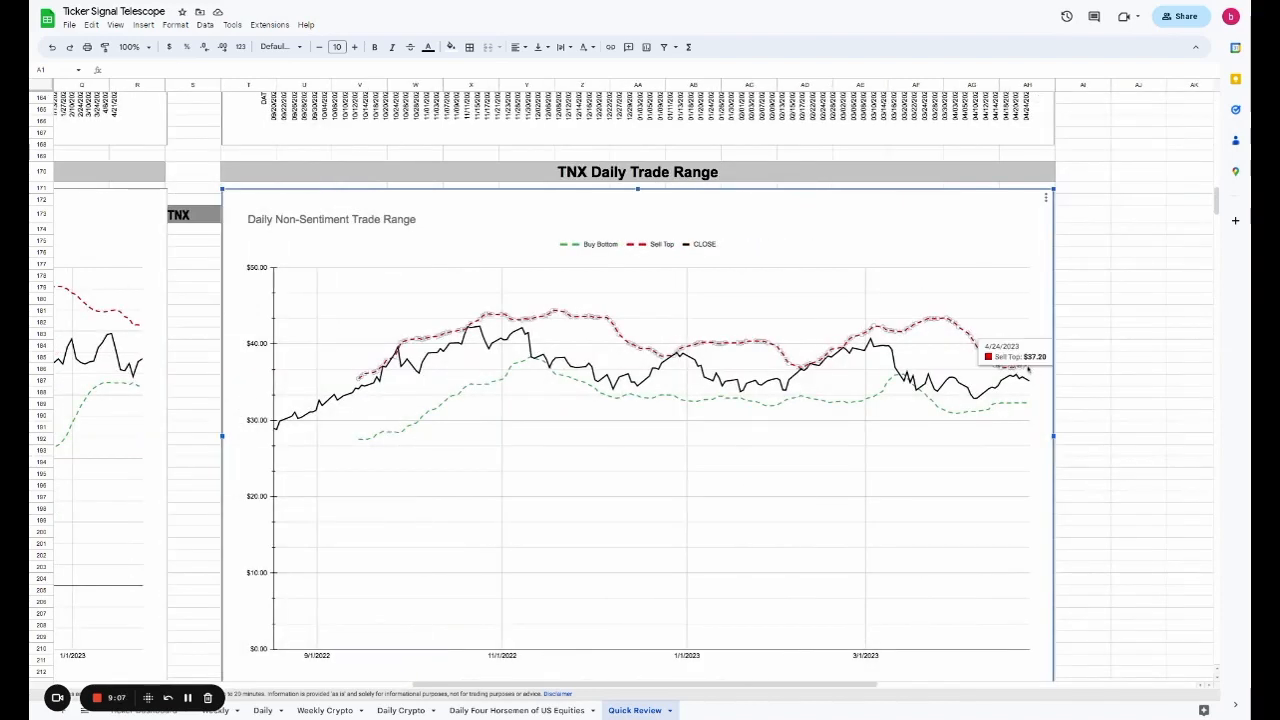
{"action": "mouse_move", "coordinate": [1028, 407]}
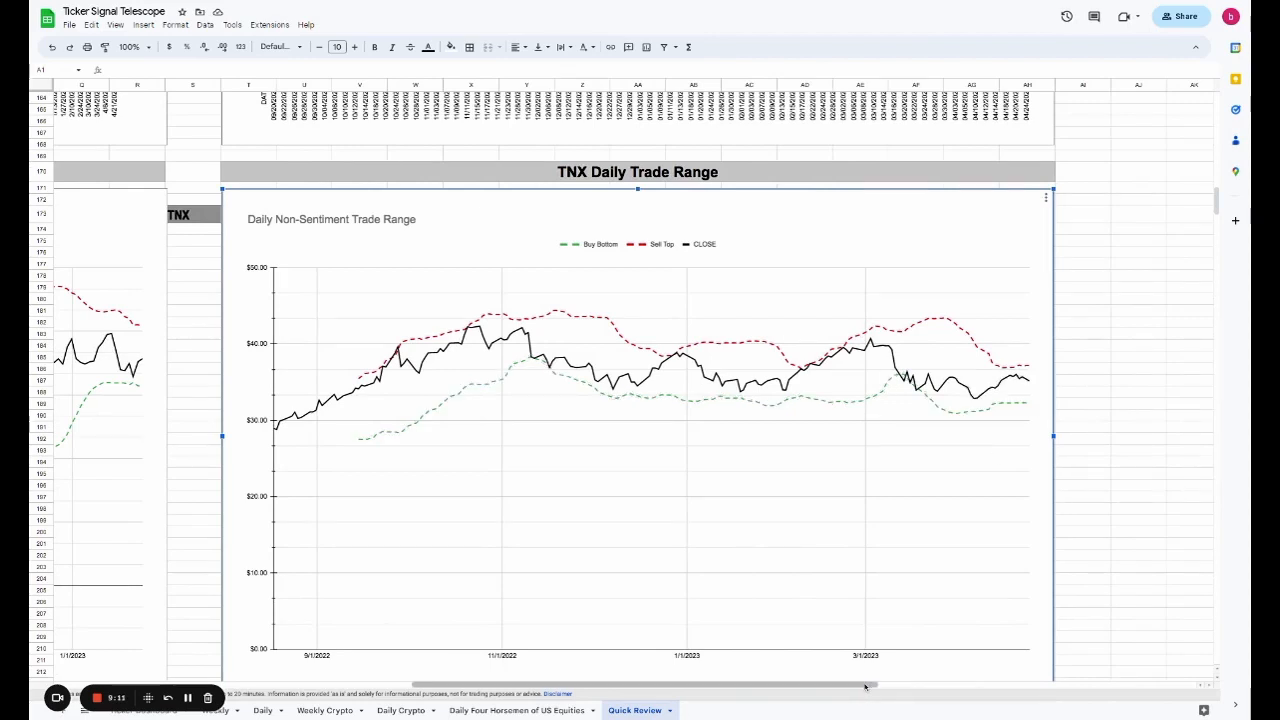
{"action": "scroll", "scroll_direction": "left", "scroll_amount": 3}
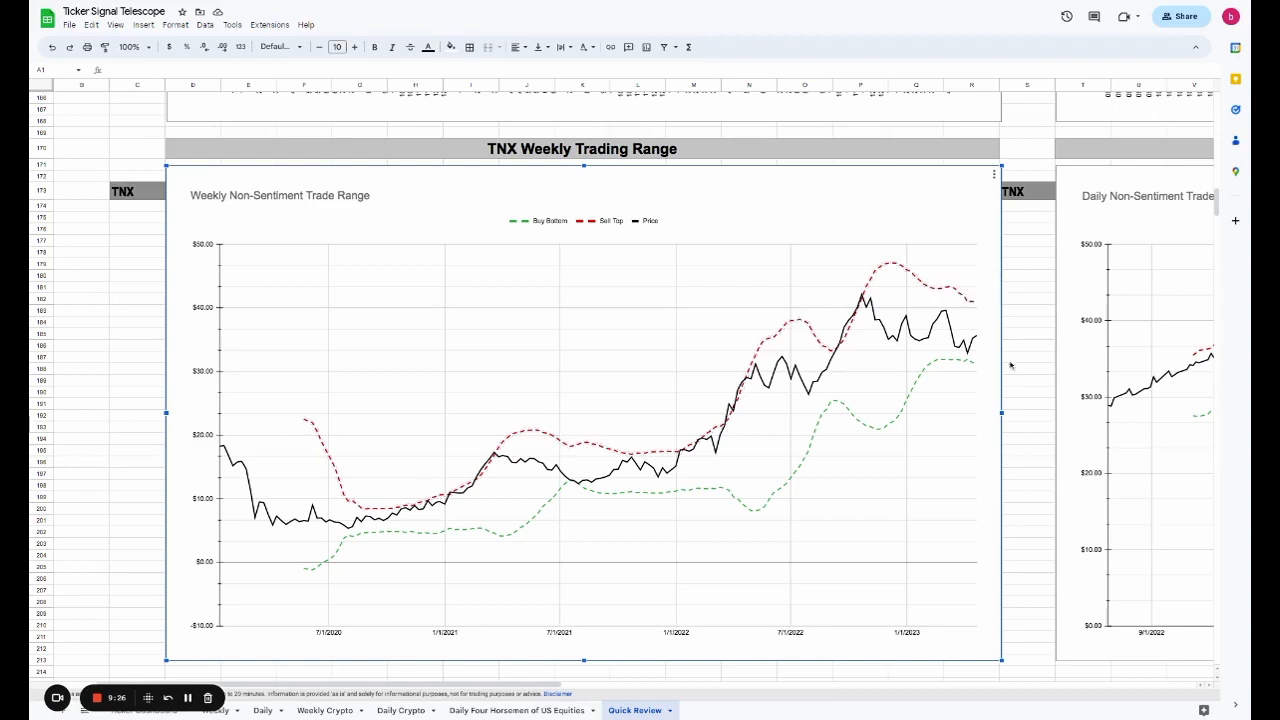
{"action": "mouse_move", "coordinate": [982, 343]}
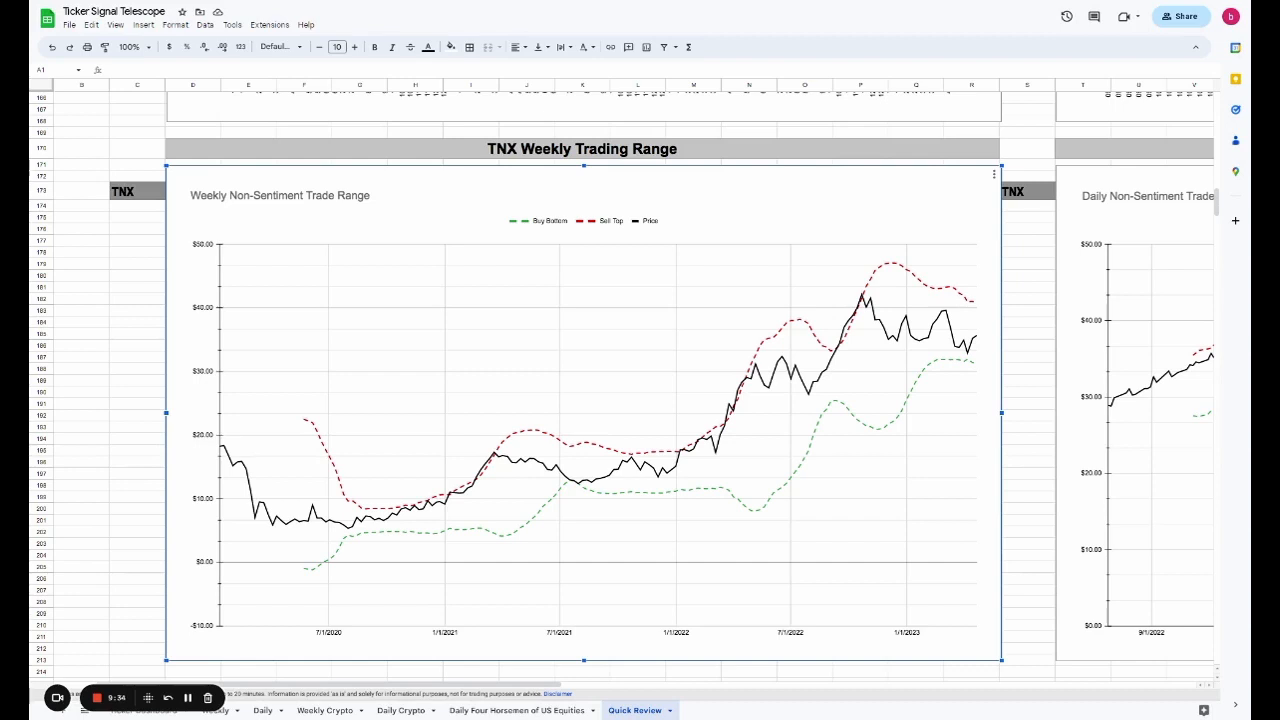
{"action": "mouse_move", "coordinate": [293, 638]}
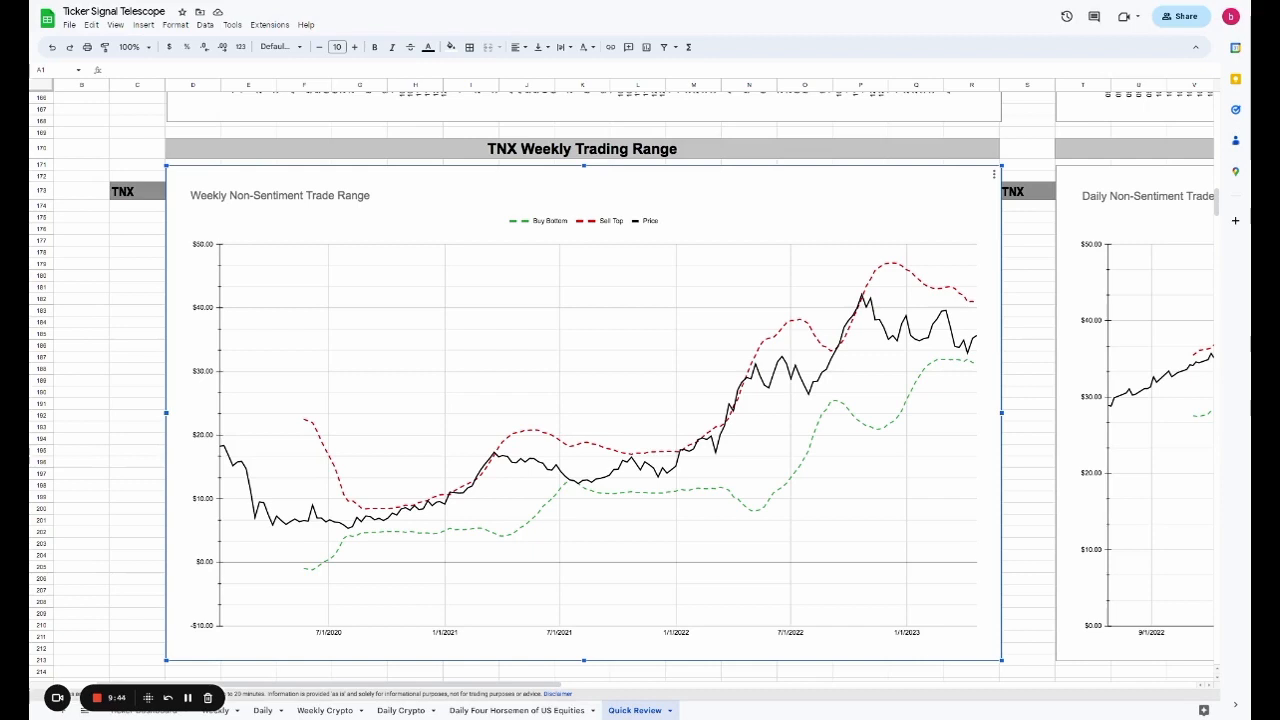
{"action": "mouse_move", "coordinate": [862, 298]}
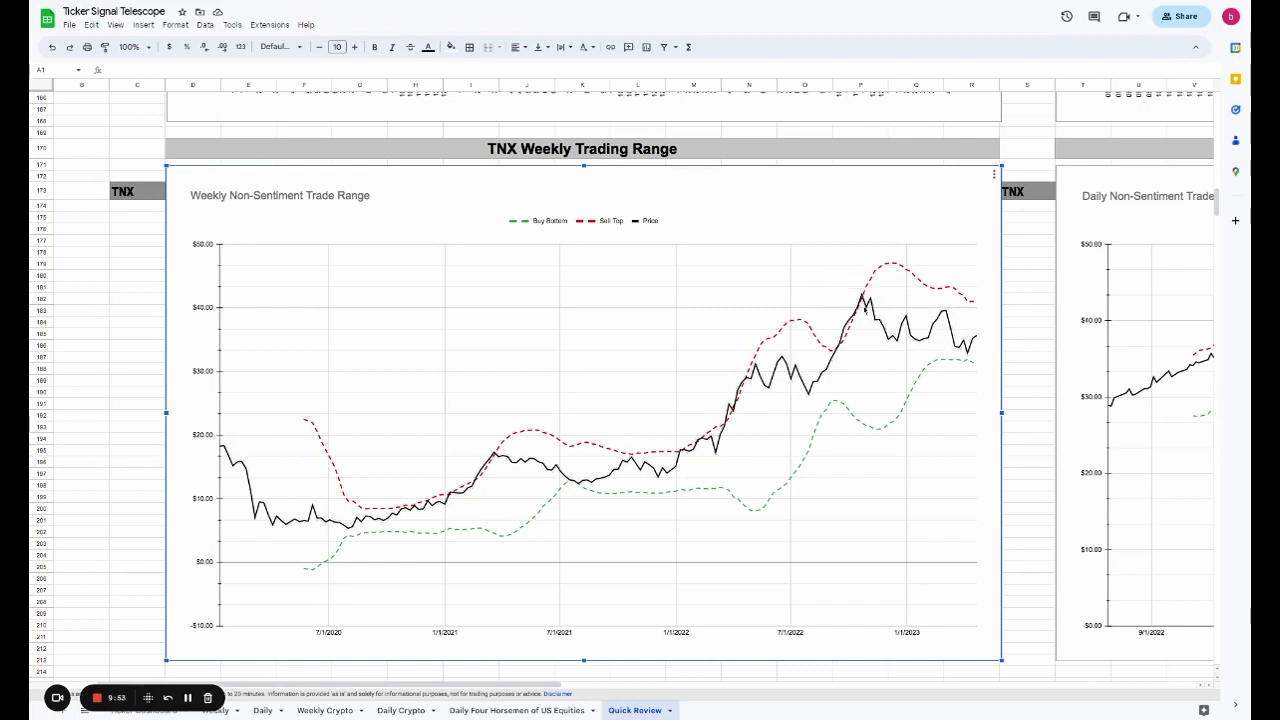
{"action": "mouse_move", "coordinate": [762, 368]}
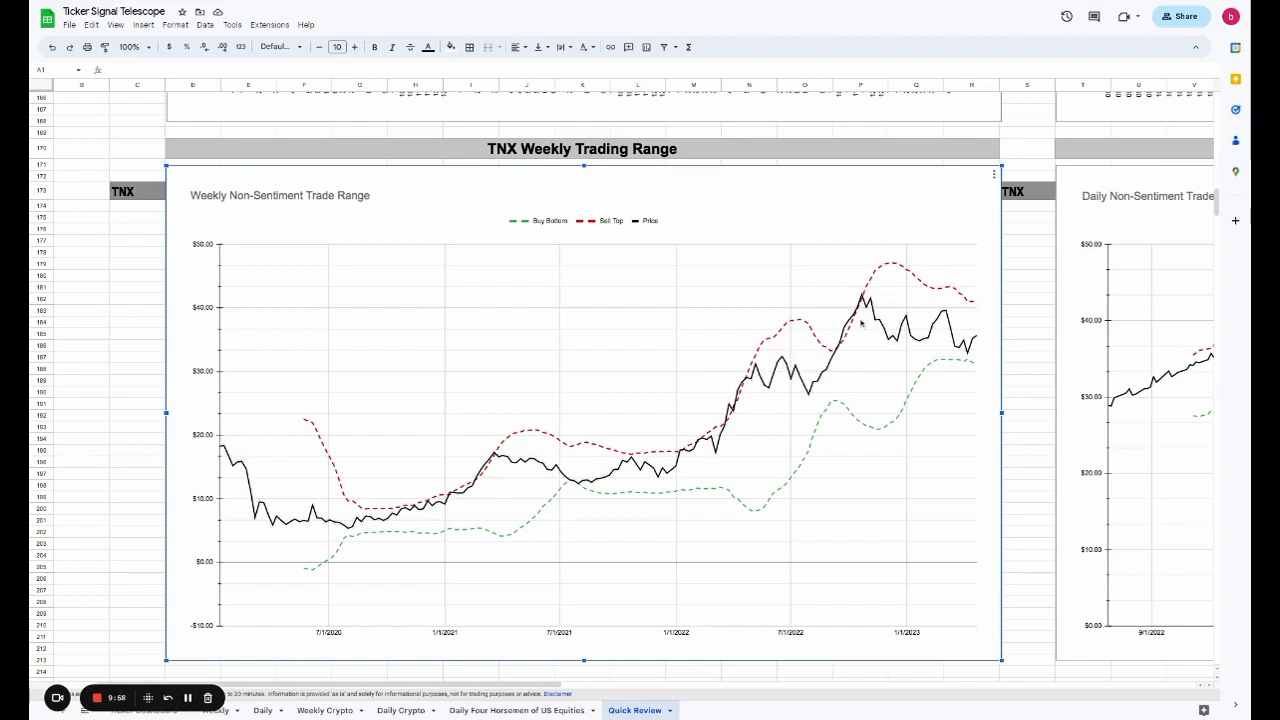
{"action": "mouse_move", "coordinate": [634, 468]}
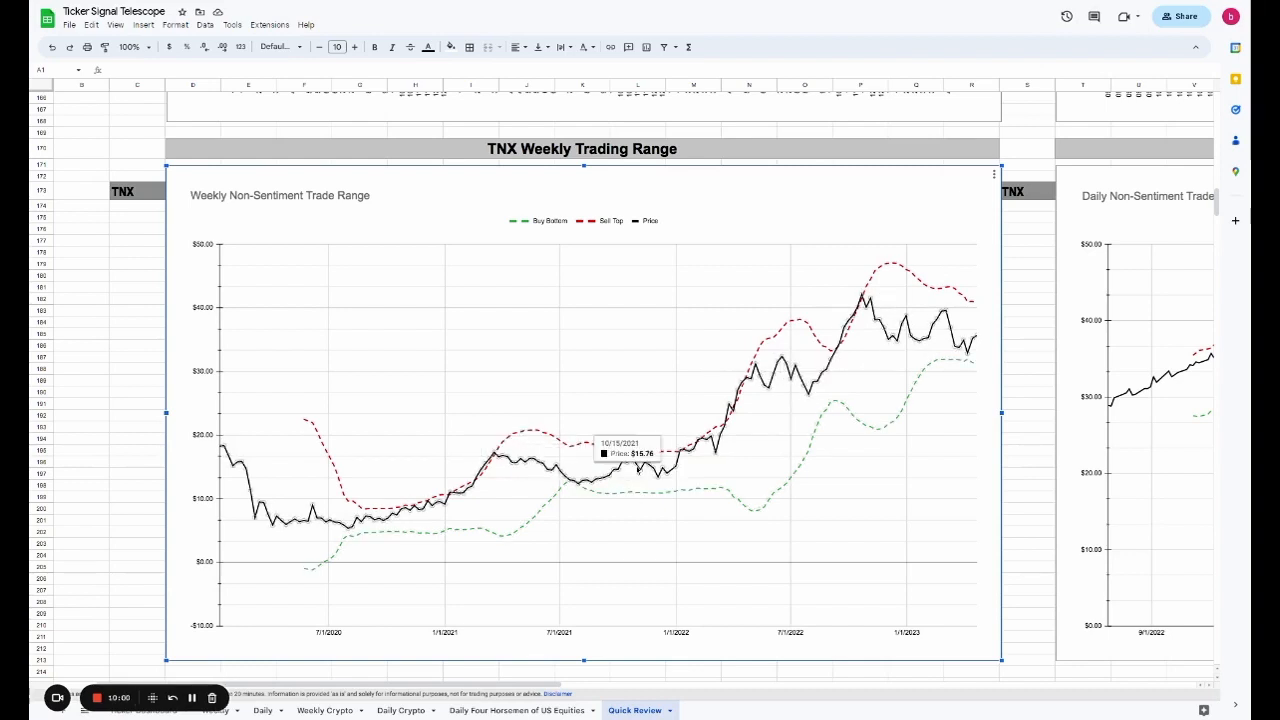